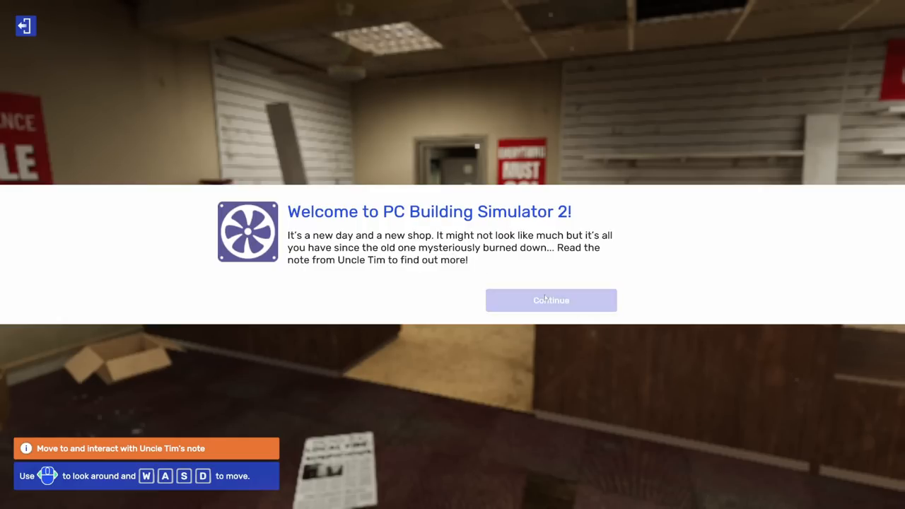
# Step: Dismiss the welcome message and read Uncle Tim's note at the counter
pyautogui.click(552, 300)
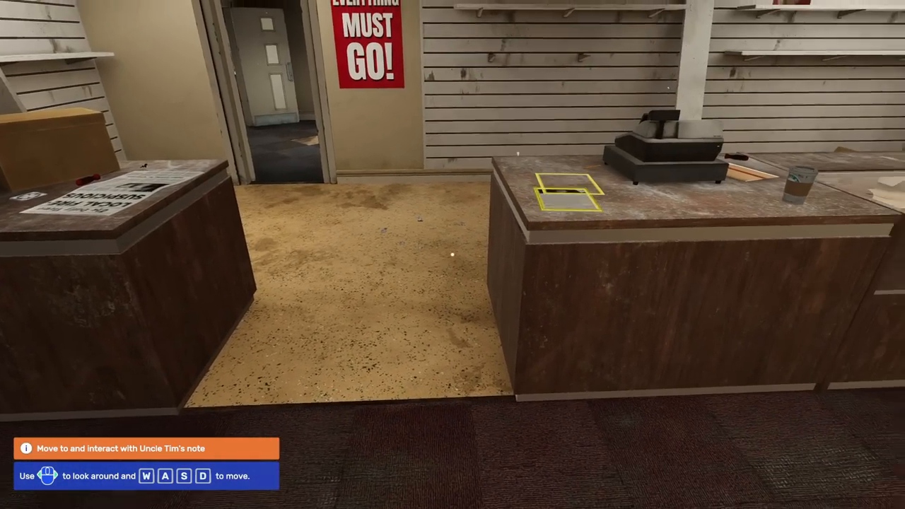
pyautogui.click(566, 195)
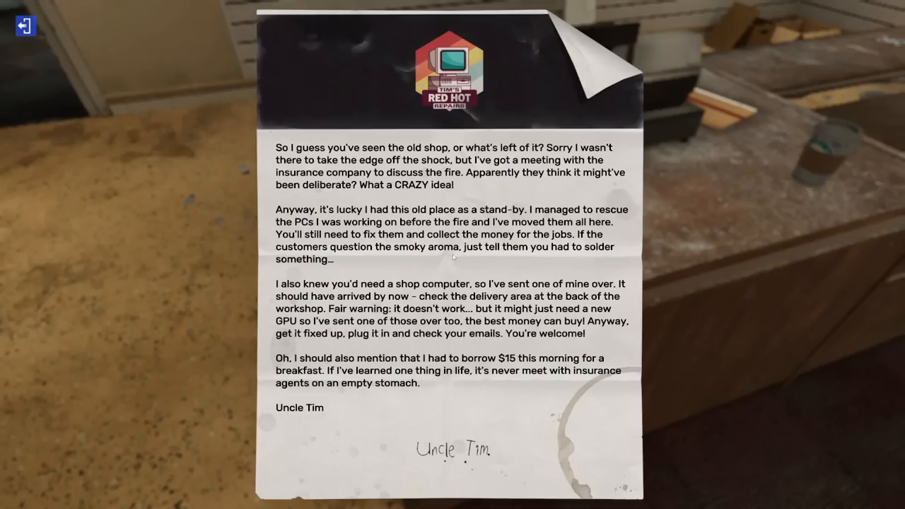
pyautogui.moveTo(26, 26)
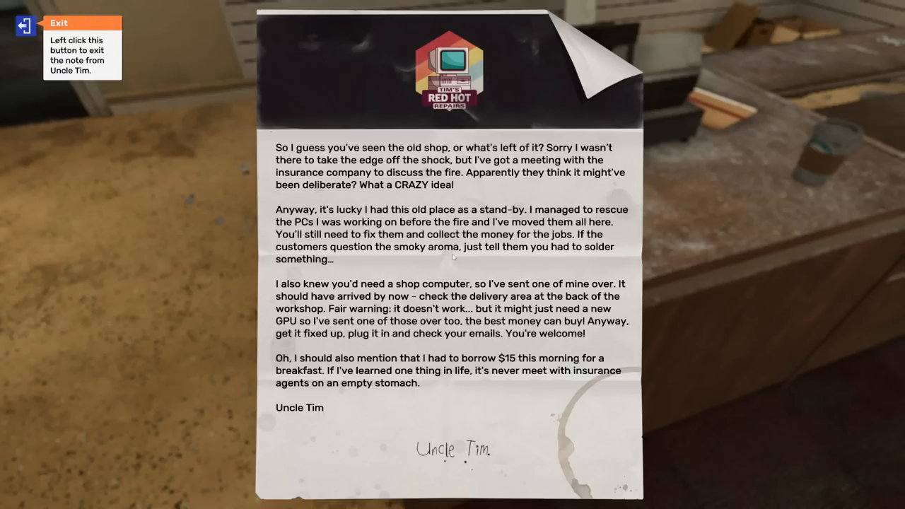
pyautogui.moveTo(566, 441)
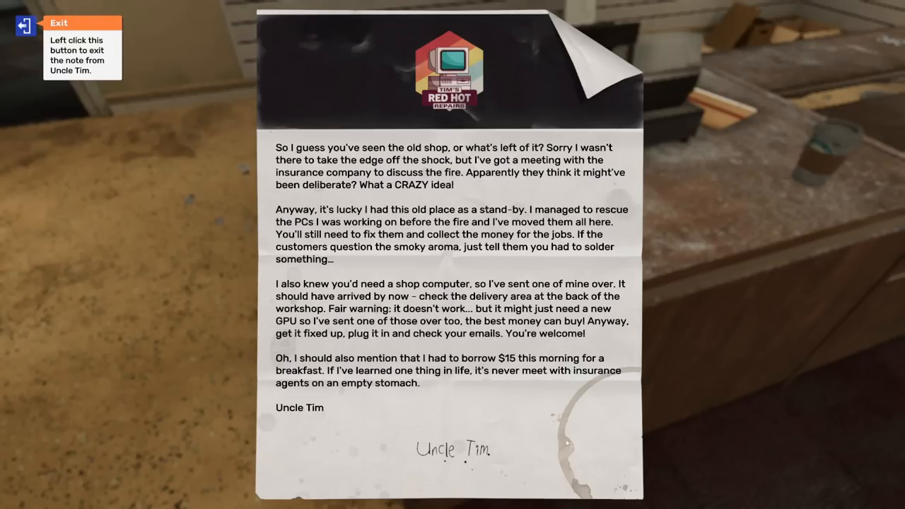
pyautogui.moveTo(593, 470)
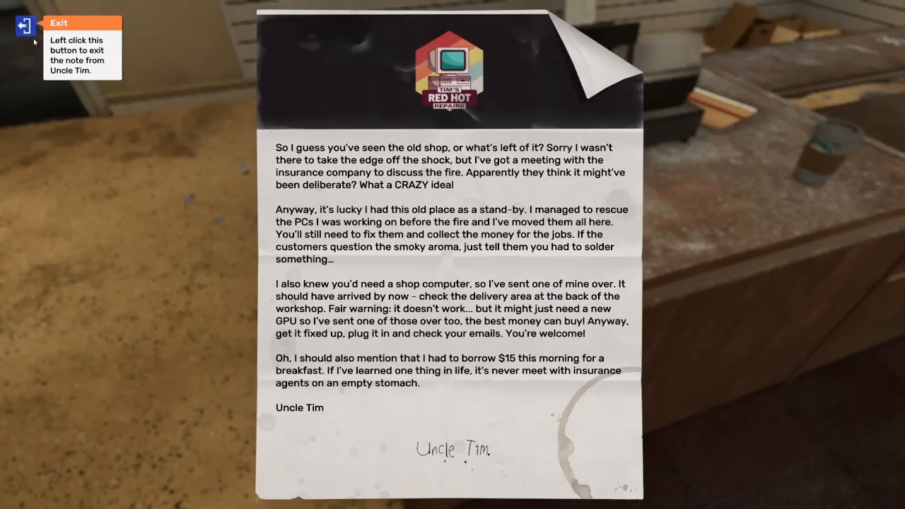
# Step: Collect the delivery boxes revealing the RTX 3080, then pick up the delivered PC box
pyautogui.click(24, 26)
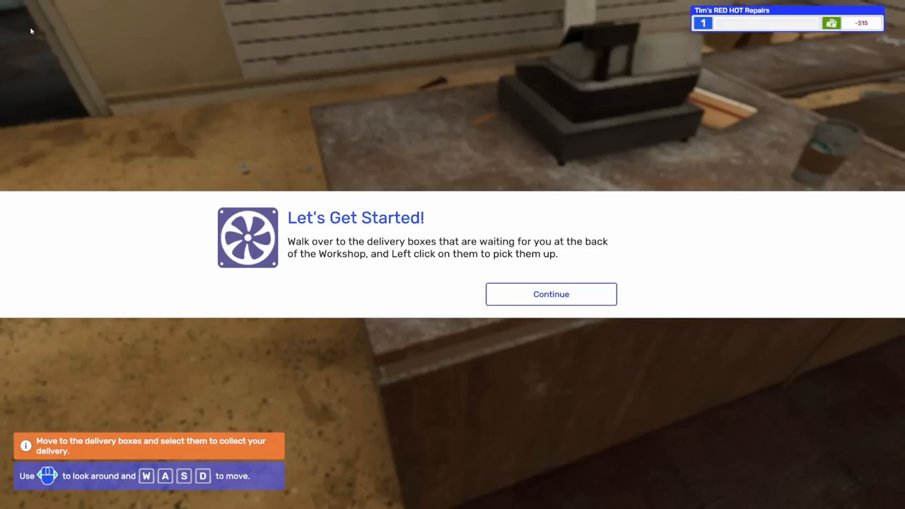
pyautogui.moveTo(461, 249)
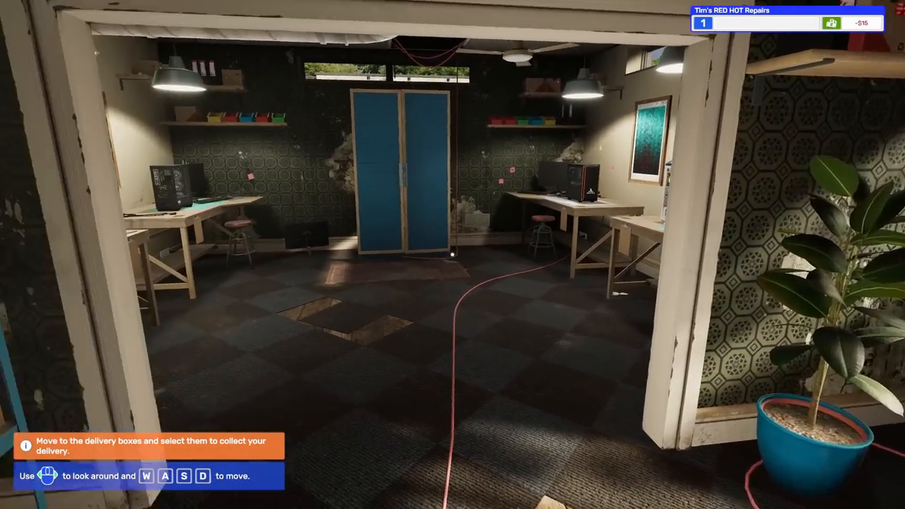
pyautogui.moveTo(283, 255)
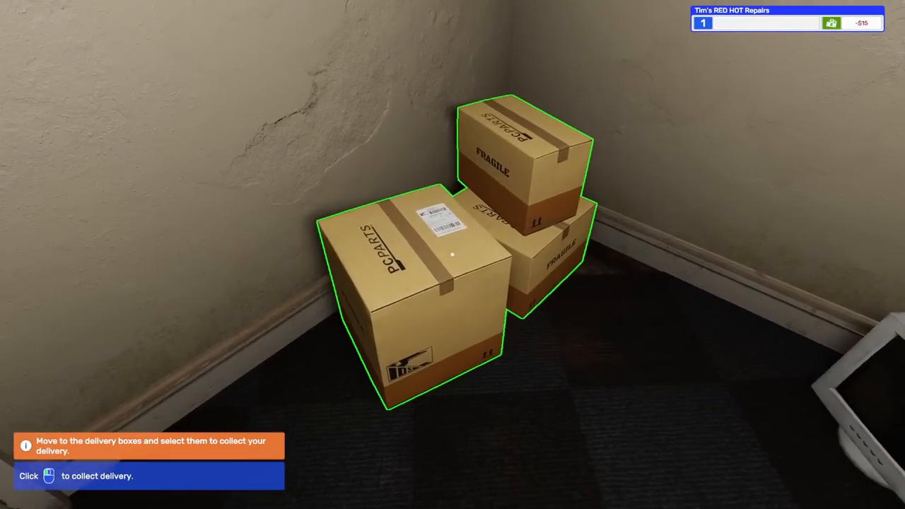
pyautogui.click(453, 255)
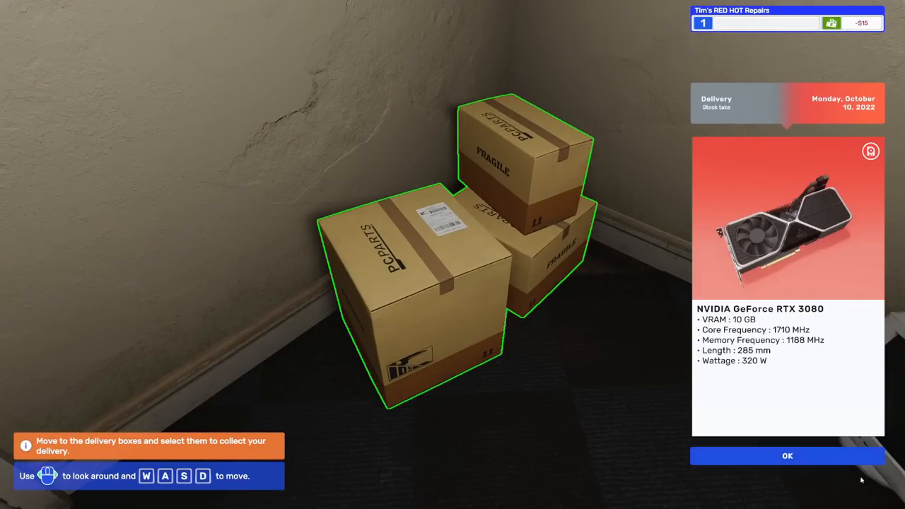
pyautogui.click(786, 455)
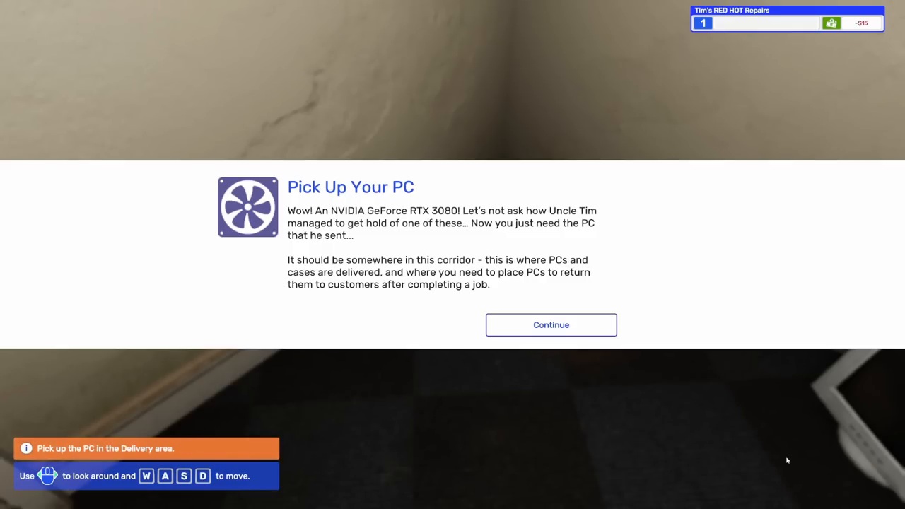
pyautogui.click(551, 324)
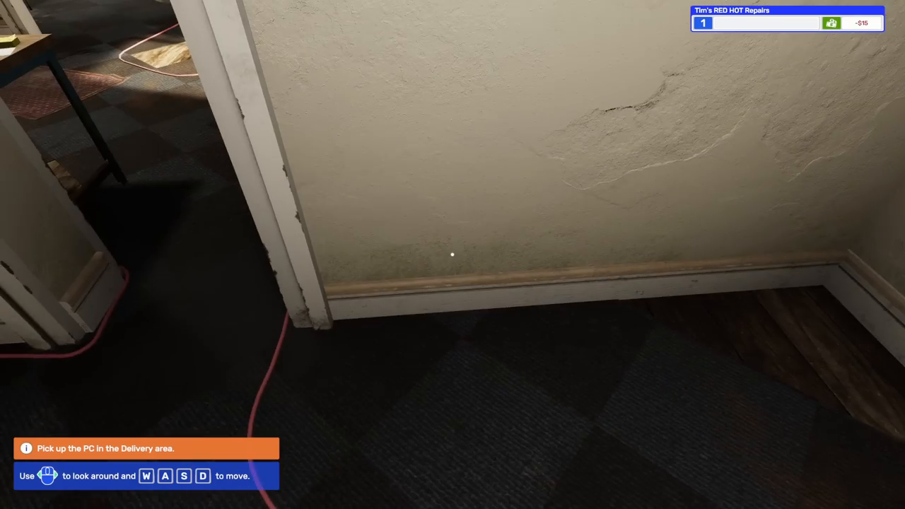
pyautogui.moveTo(453, 254)
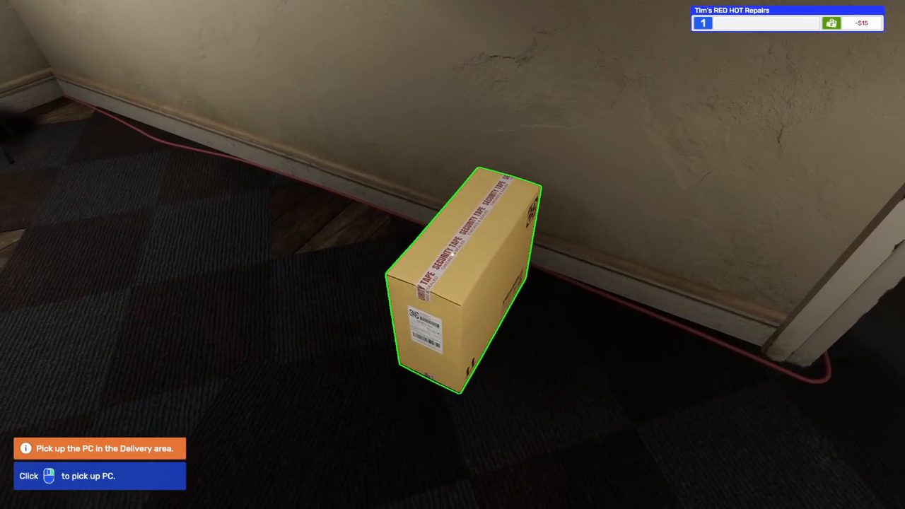
pyautogui.click(464, 276)
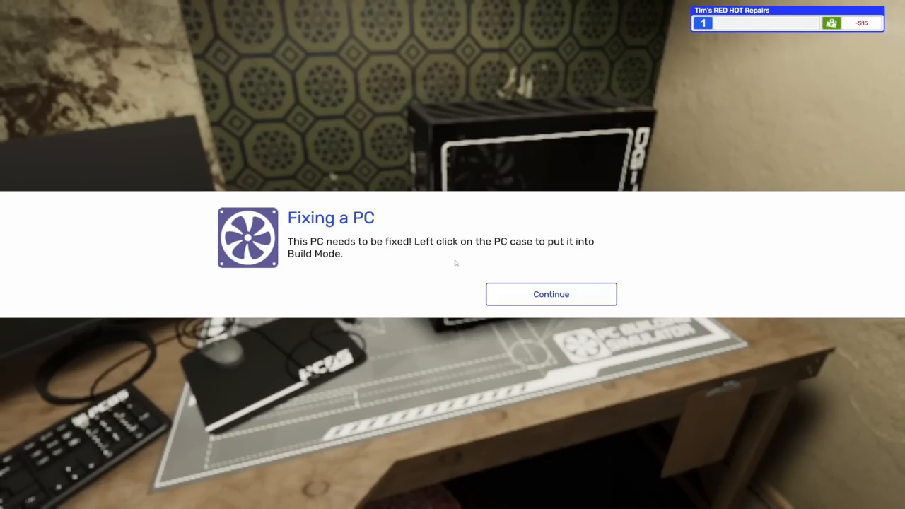
# Step: Remove the PC's side panel and PCI cover to expose the empty GPU slot
pyautogui.click(552, 294)
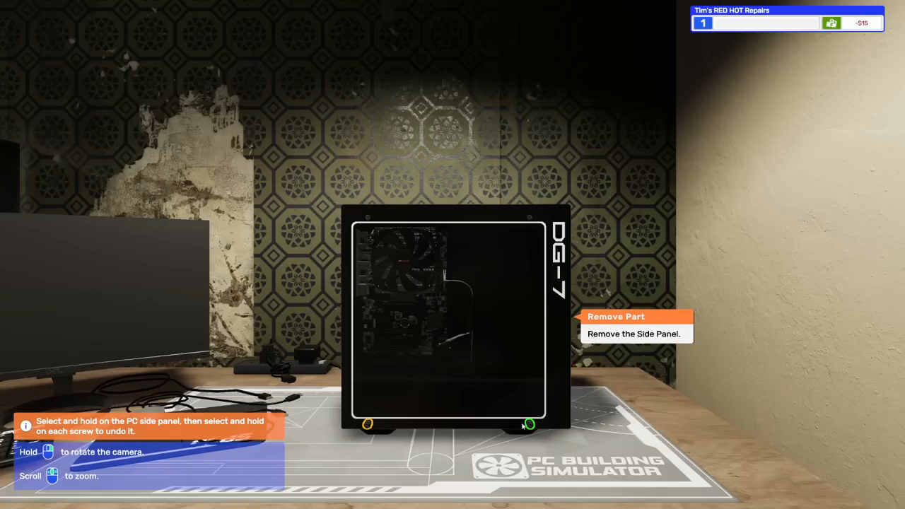
pyautogui.click(530, 424)
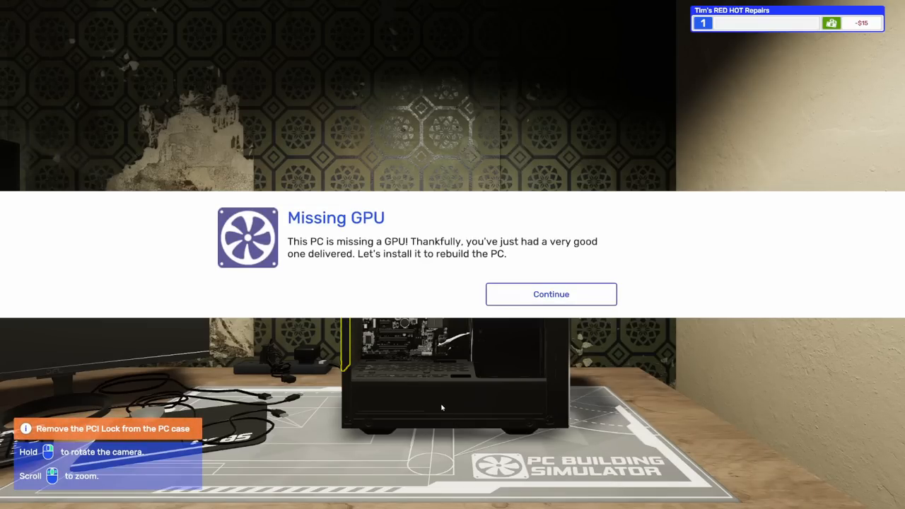
pyautogui.click(551, 295)
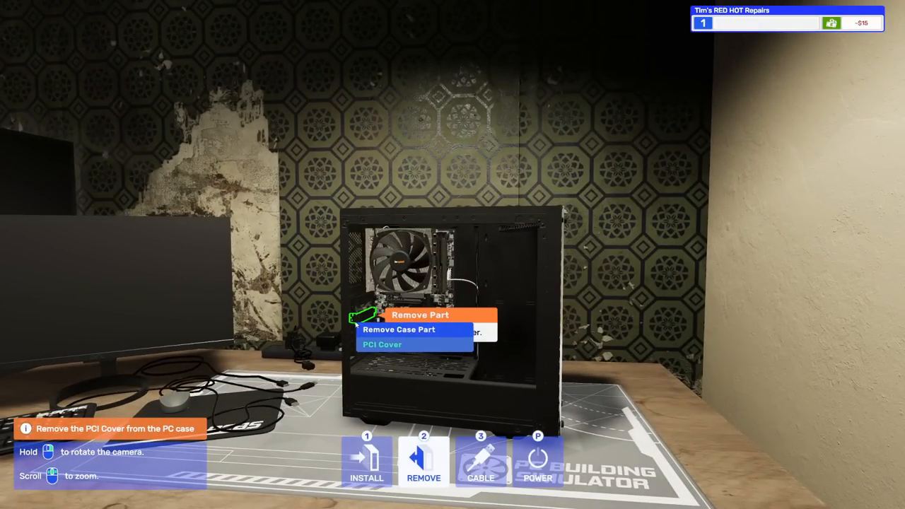
pyautogui.click(382, 345)
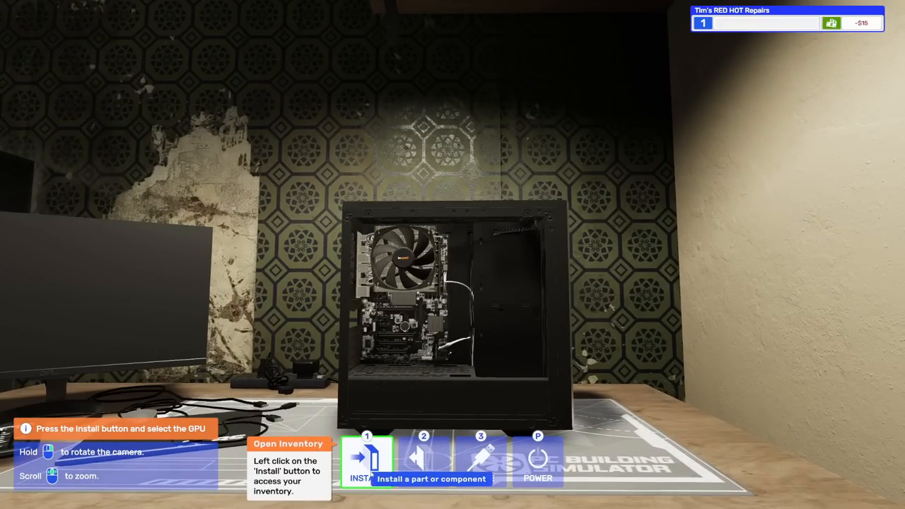
# Step: Install the NVIDIA GeForce RTX 3080 from Graphics Cards and refit the PCI Lock
pyautogui.click(366, 460)
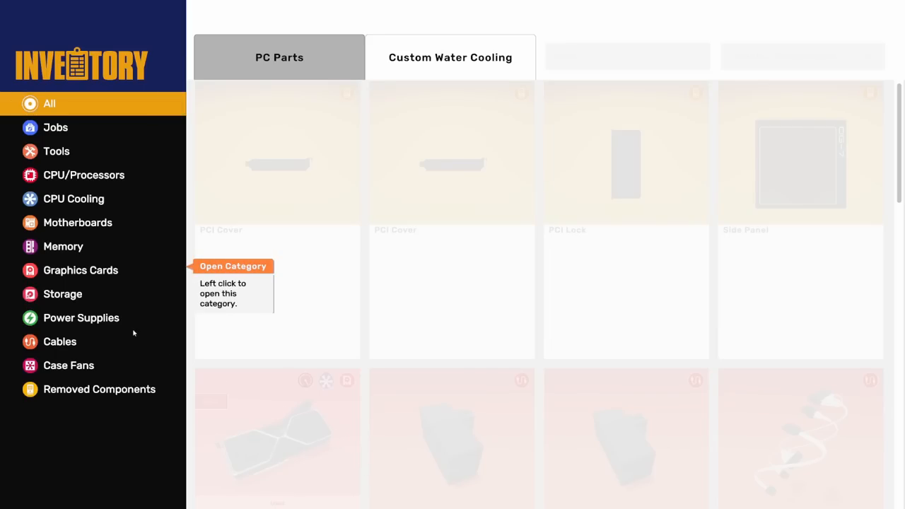
pyautogui.click(79, 270)
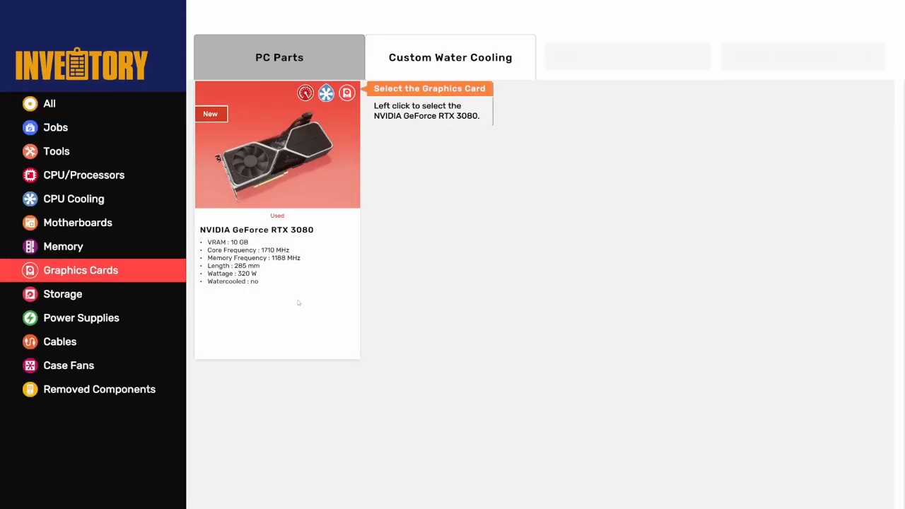
pyautogui.click(277, 144)
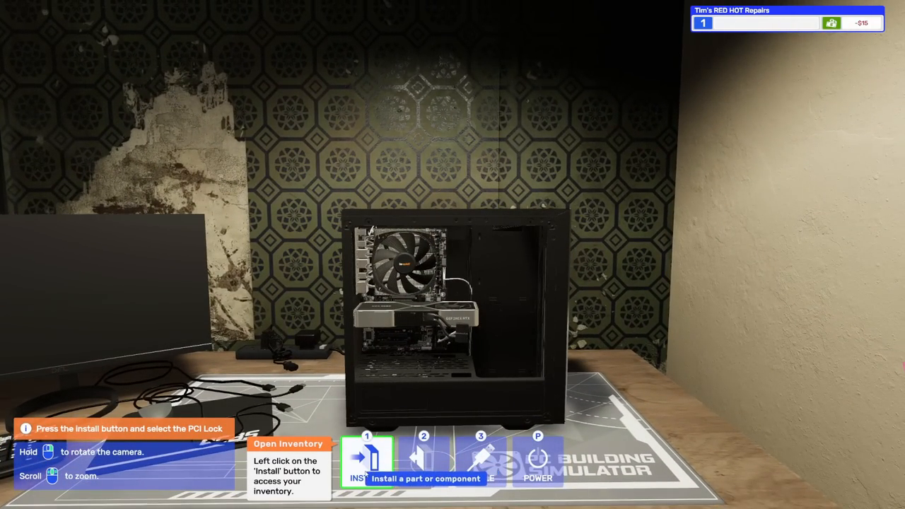
pyautogui.click(366, 461)
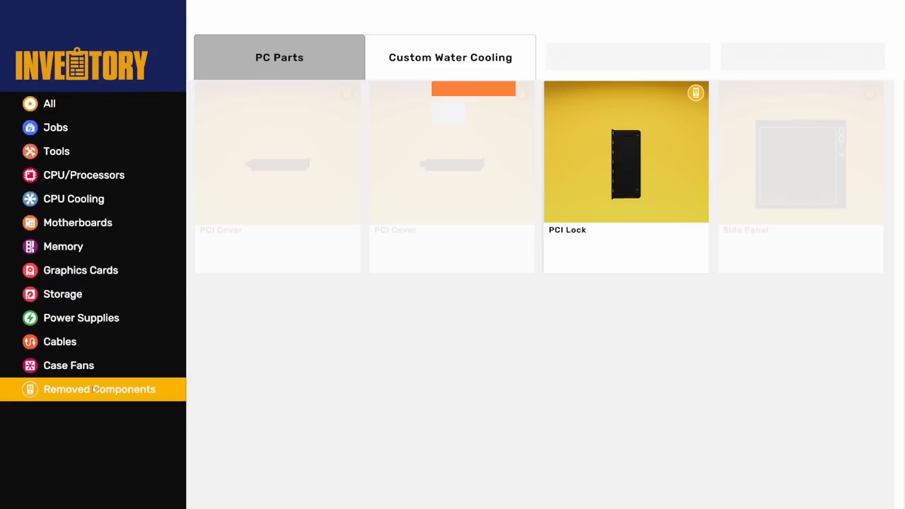
pyautogui.click(626, 152)
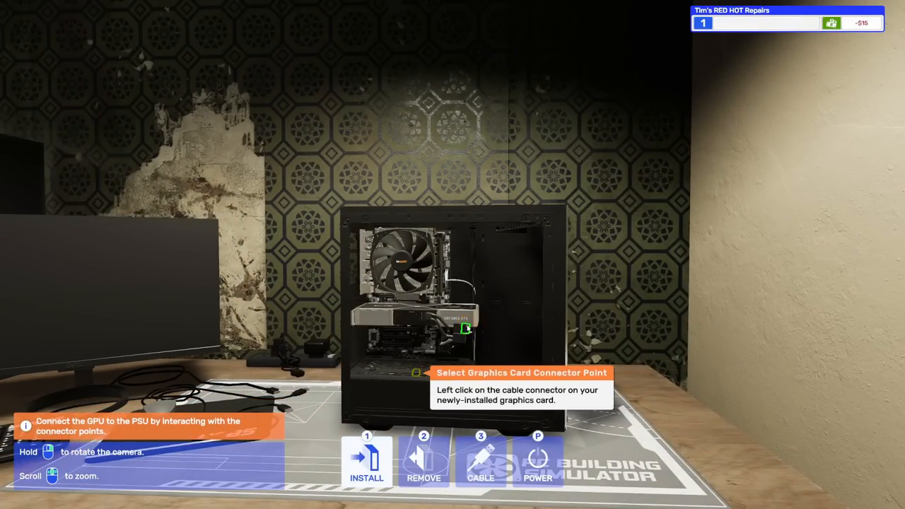
# Step: Connect the graphics card's power cable and refit the side panel
pyautogui.click(481, 460)
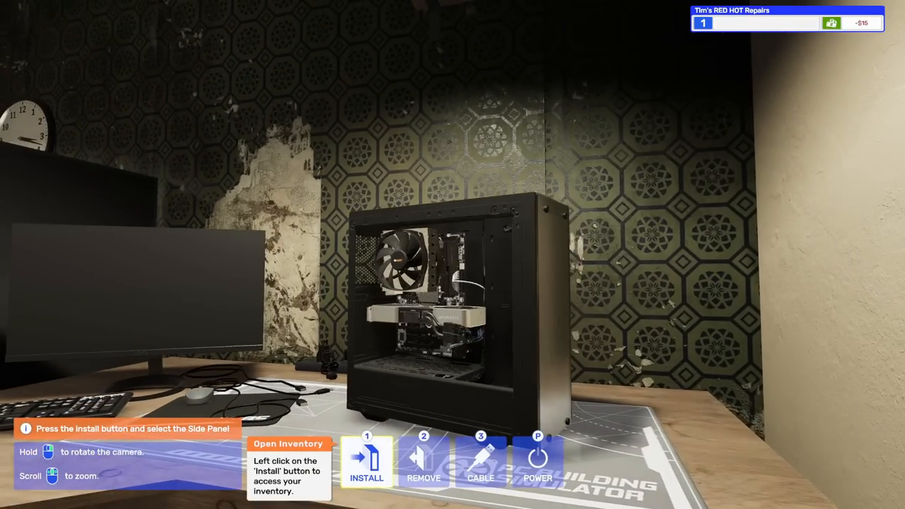
pyautogui.click(367, 460)
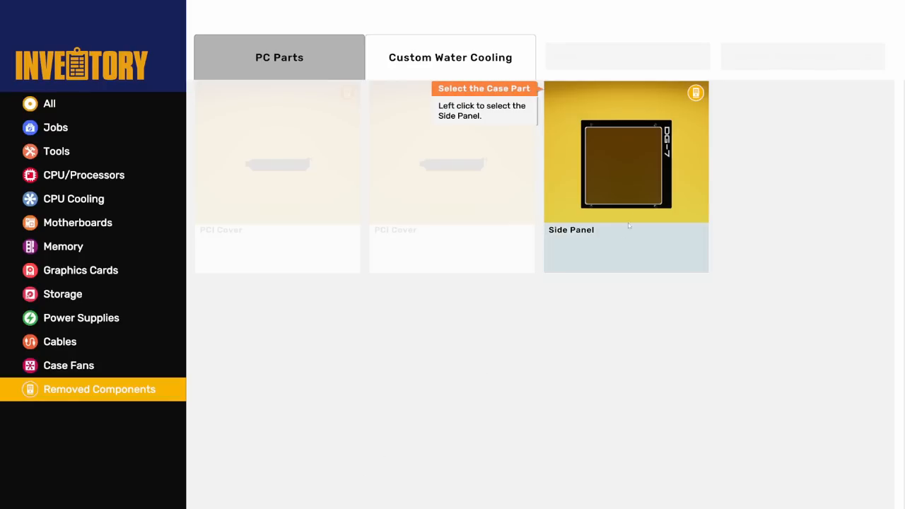
pyautogui.click(625, 177)
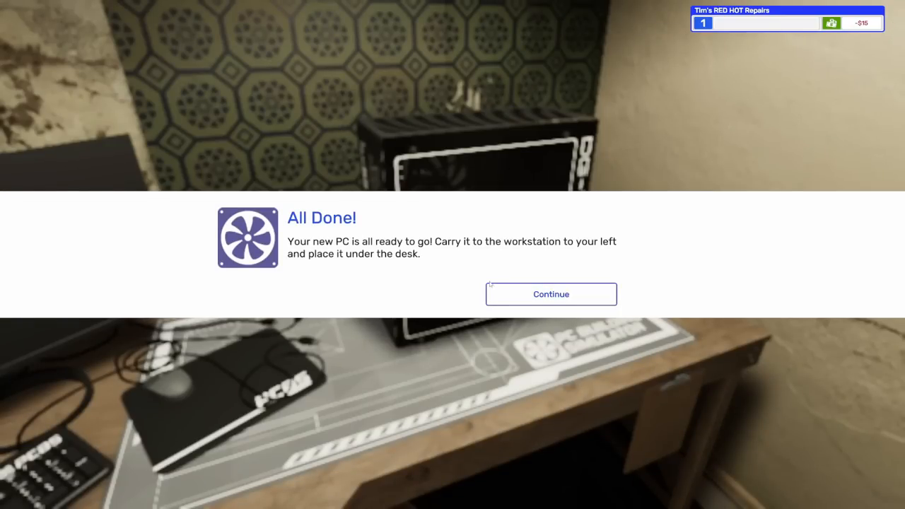
# Step: Dismiss the All Done message and start using the workstation computer's desktop
pyautogui.click(552, 295)
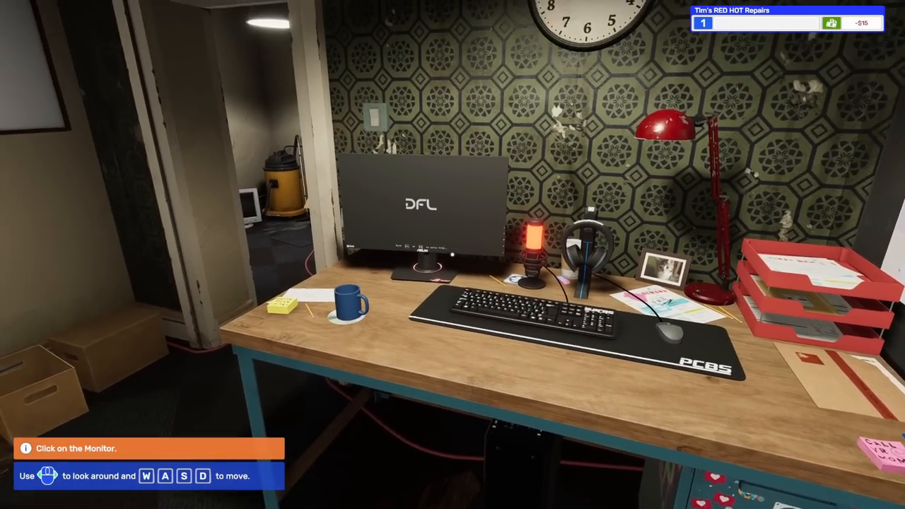
pyautogui.click(421, 205)
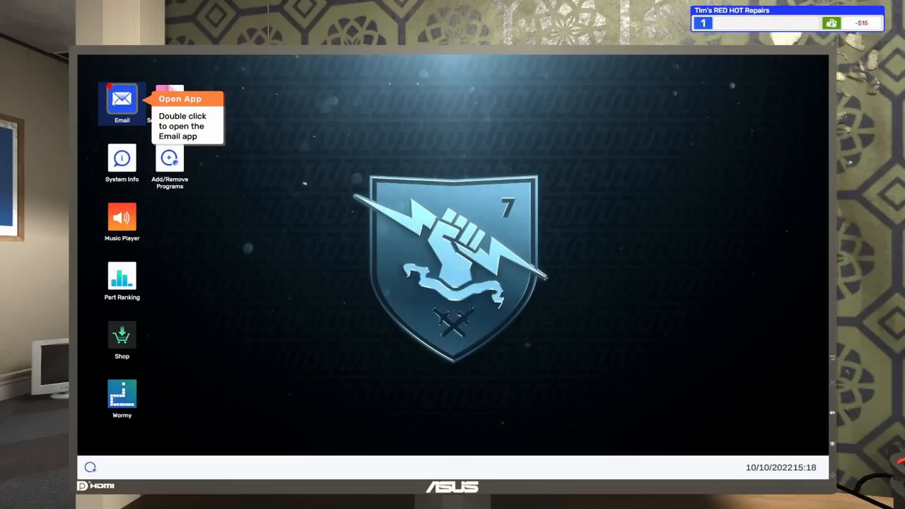
pyautogui.click(122, 99)
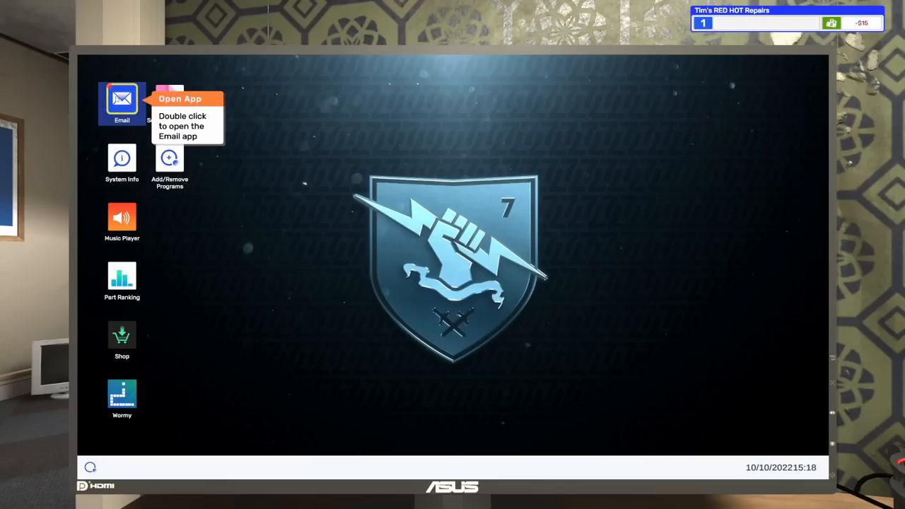
# Step: Accept the Paint It Red job from the Email inbox and acknowledge the PC is on the way
pyautogui.doubleClick(122, 99)
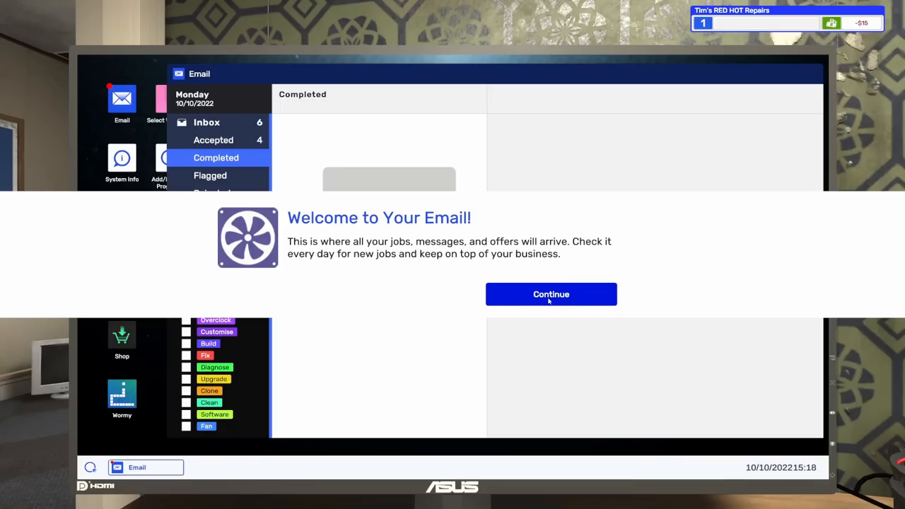
pyautogui.click(551, 294)
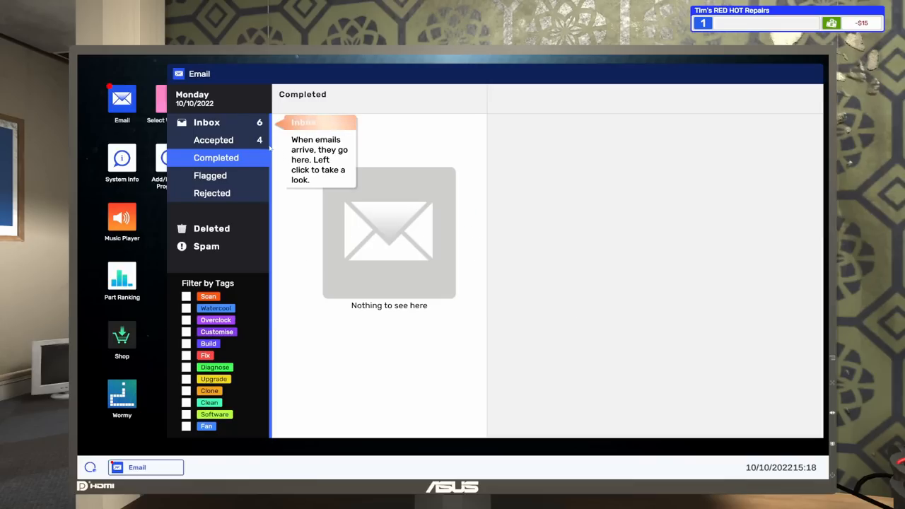
pyautogui.click(206, 122)
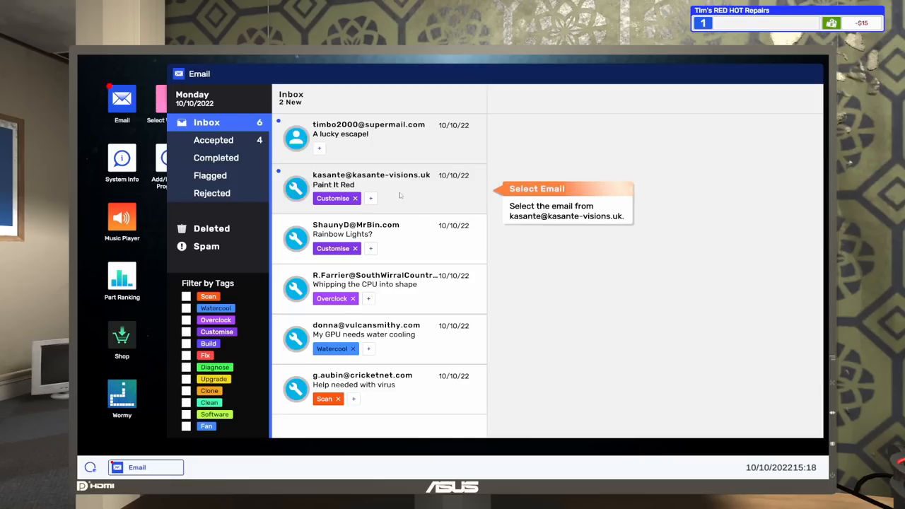
pyautogui.click(370, 181)
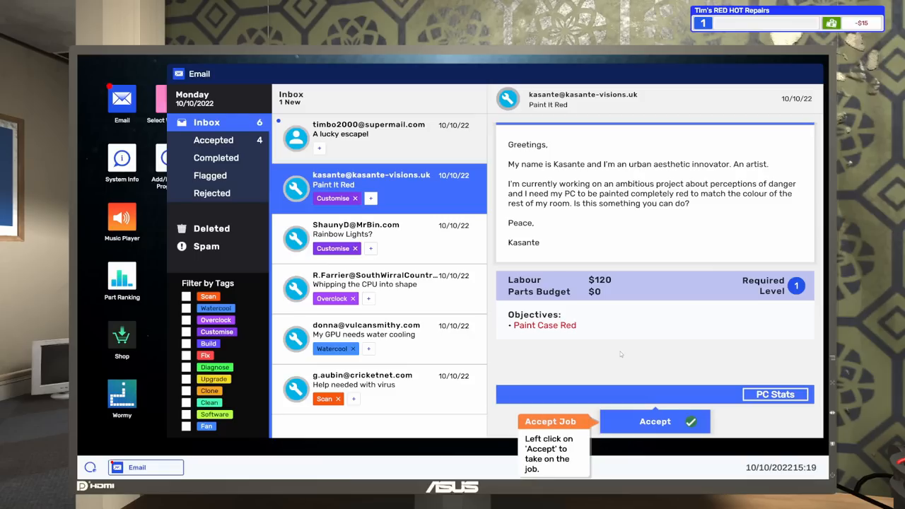
pyautogui.moveTo(563, 383)
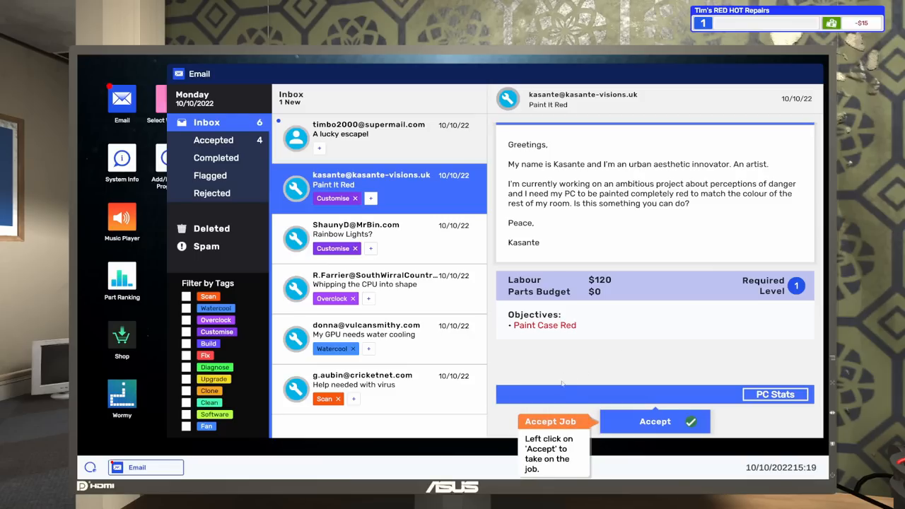
pyautogui.click(655, 422)
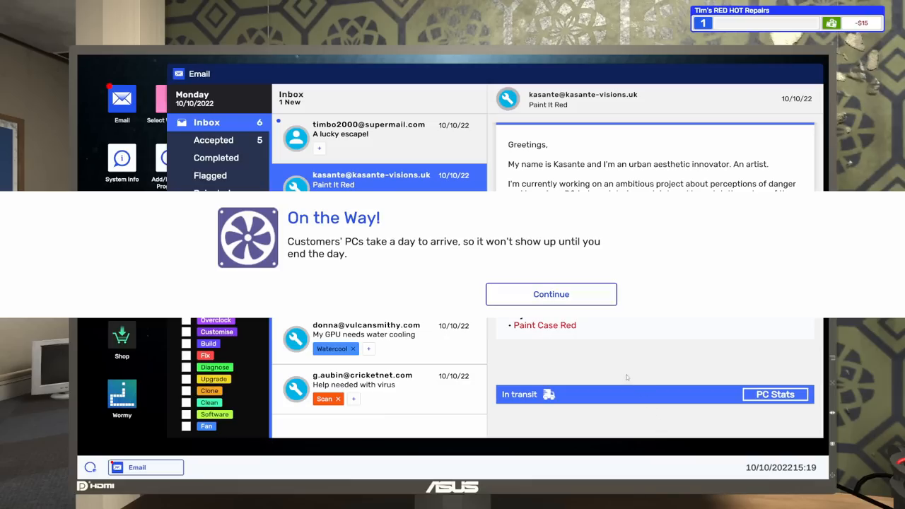
pyautogui.click(551, 294)
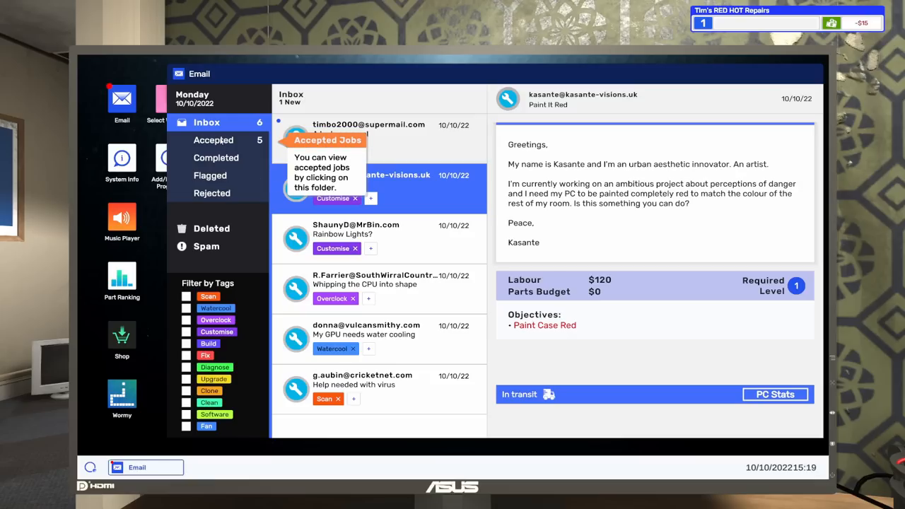
# Step: From Accepted jobs, go to the Help needed with virus PC and place it on the workbench
pyautogui.click(214, 140)
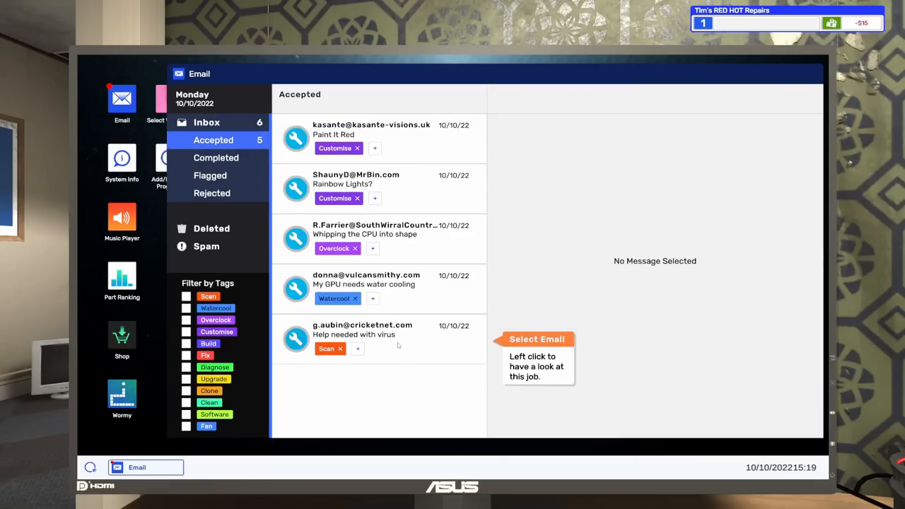
pyautogui.click(362, 337)
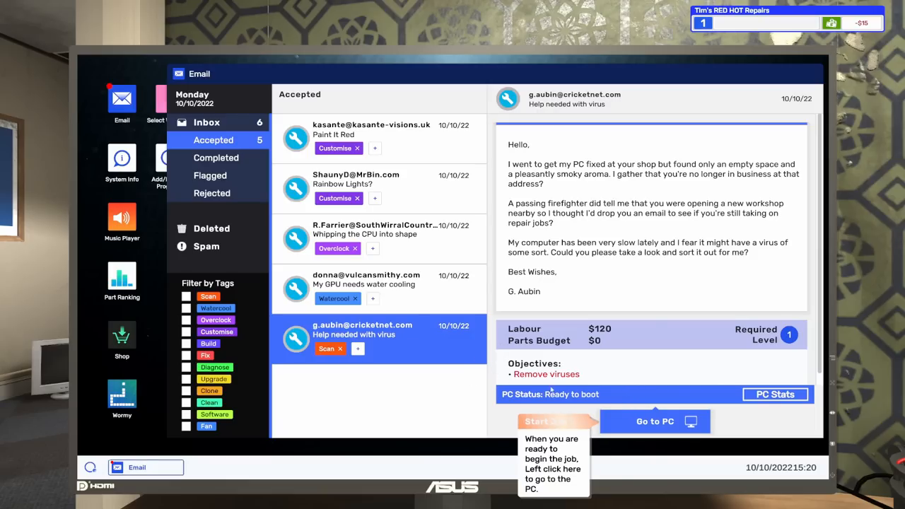
pyautogui.click(654, 421)
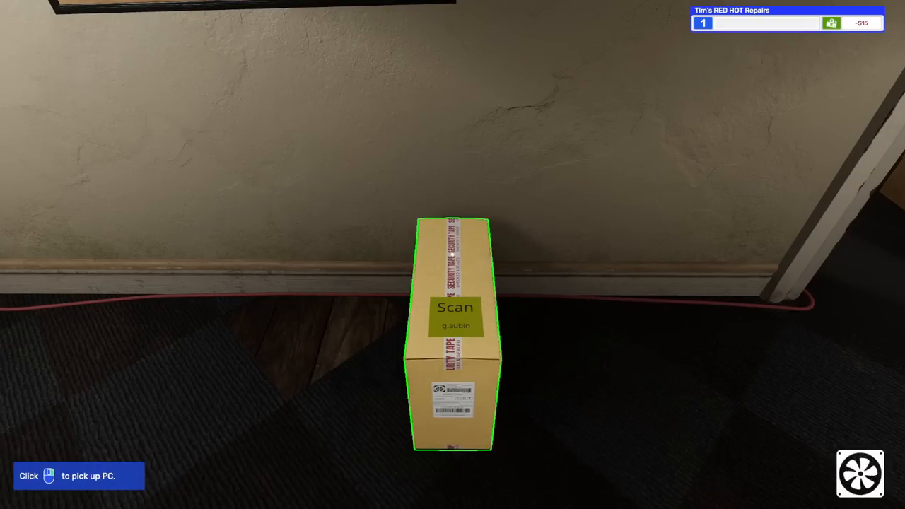
pyautogui.click(456, 311)
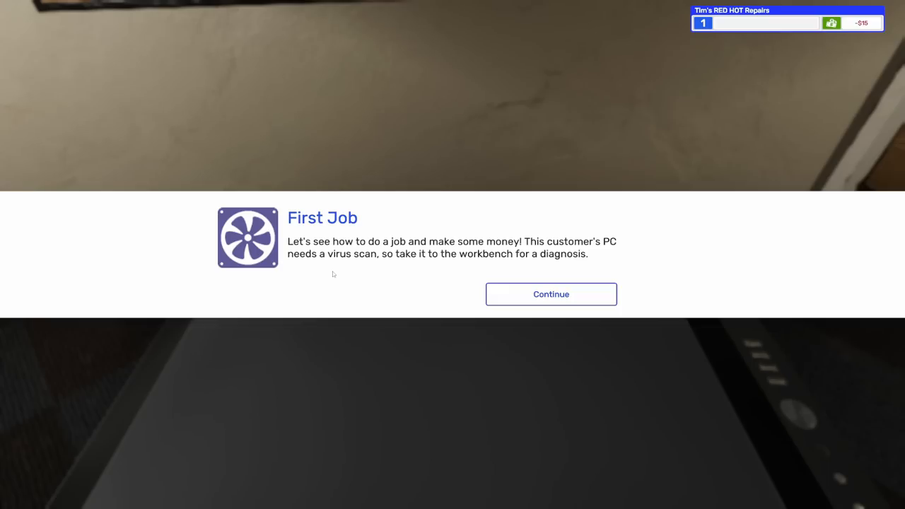
pyautogui.click(552, 294)
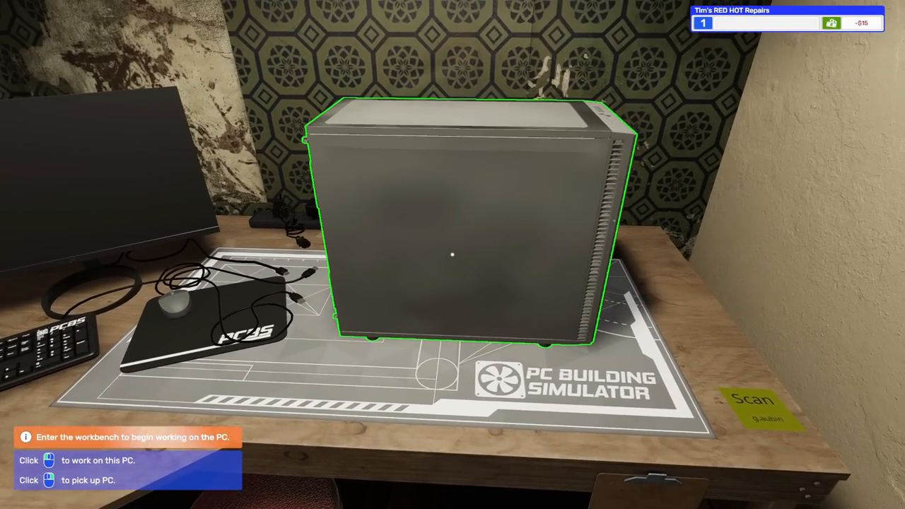
pyautogui.click(453, 255)
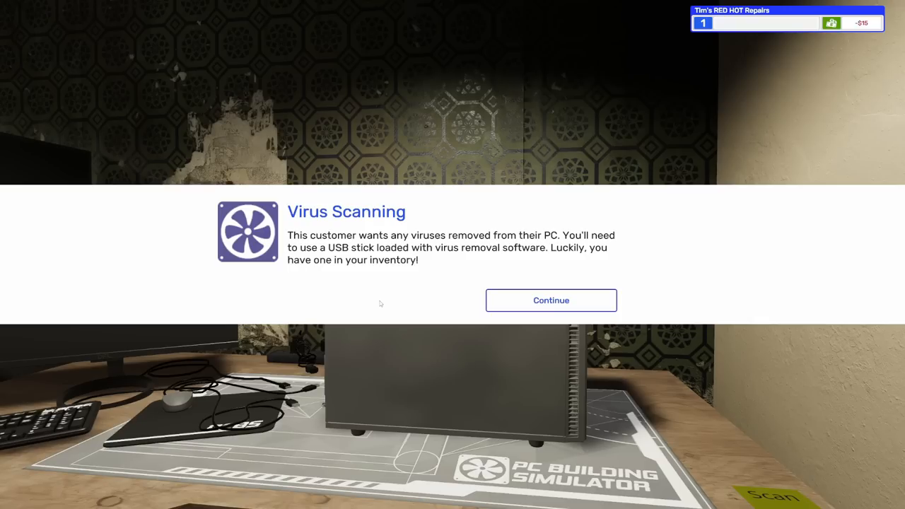
# Step: Install the USB Drive from the inventory's Tools into the customer's PC
pyautogui.click(552, 300)
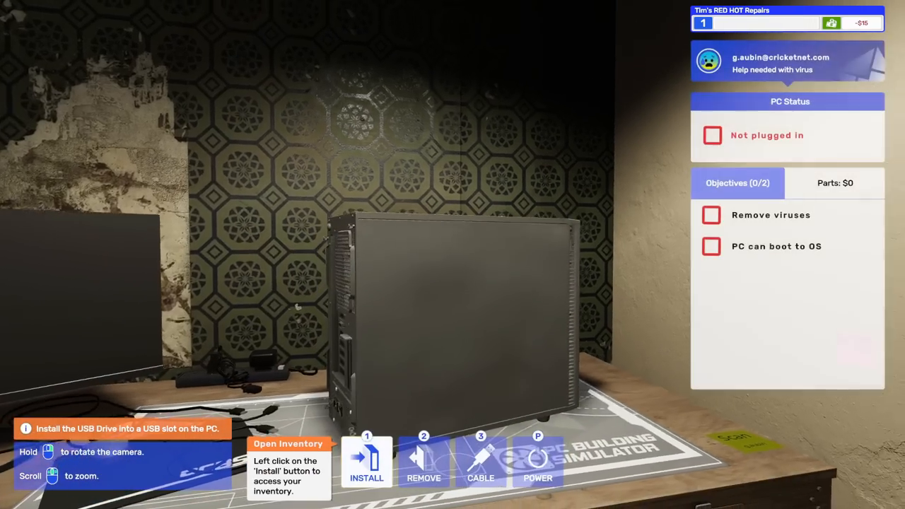
pyautogui.click(366, 460)
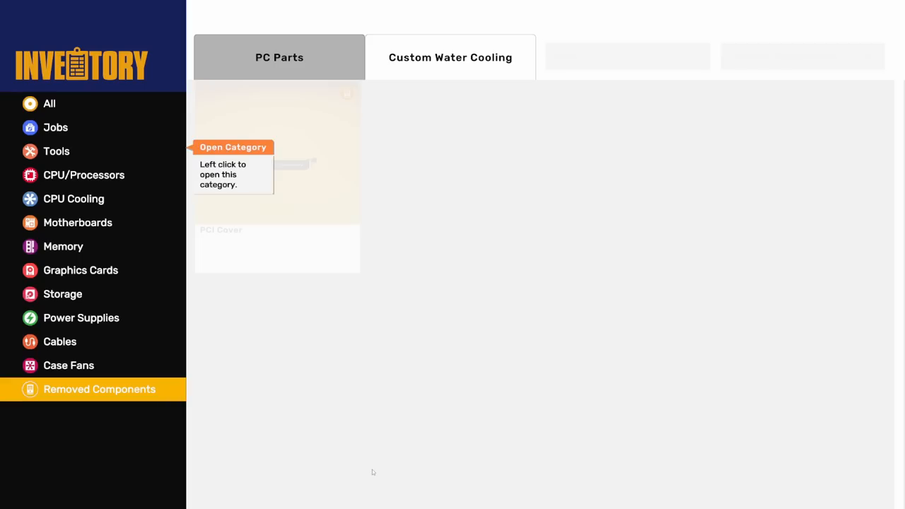
pyautogui.click(57, 150)
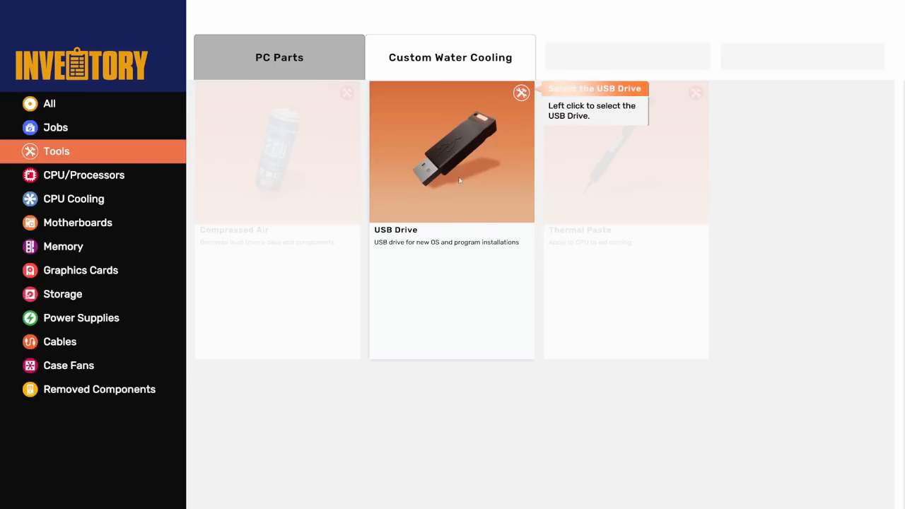
pyautogui.click(451, 153)
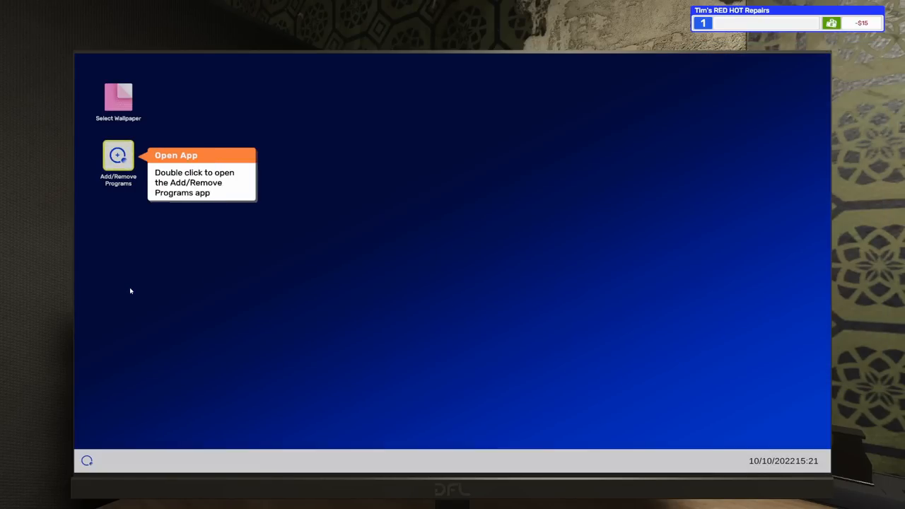
# Step: Install Virus Scanner via Add/Remove Programs and launch it
pyautogui.doubleClick(119, 156)
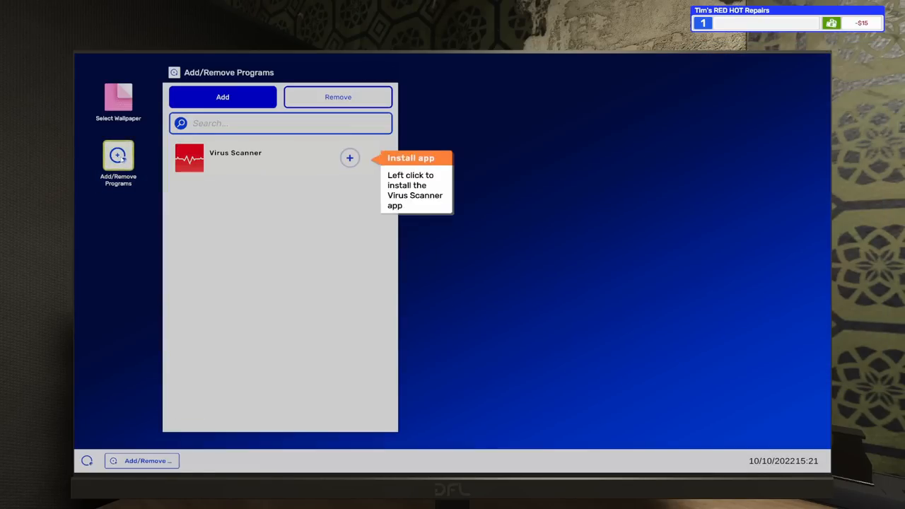
pyautogui.click(349, 158)
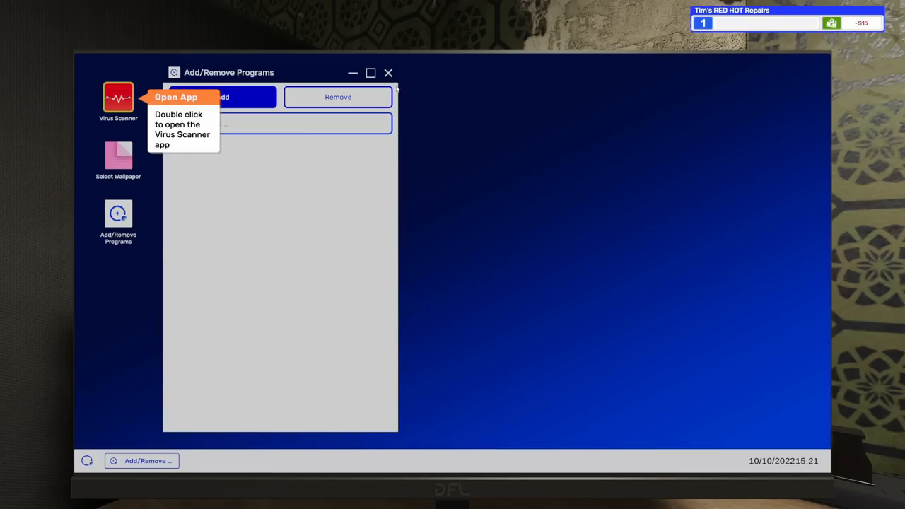
pyautogui.click(388, 73)
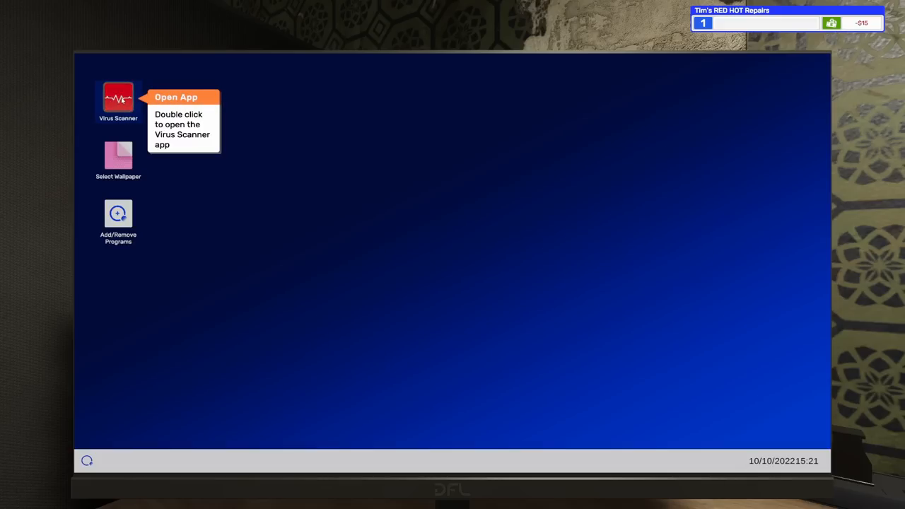
pyautogui.doubleClick(117, 98)
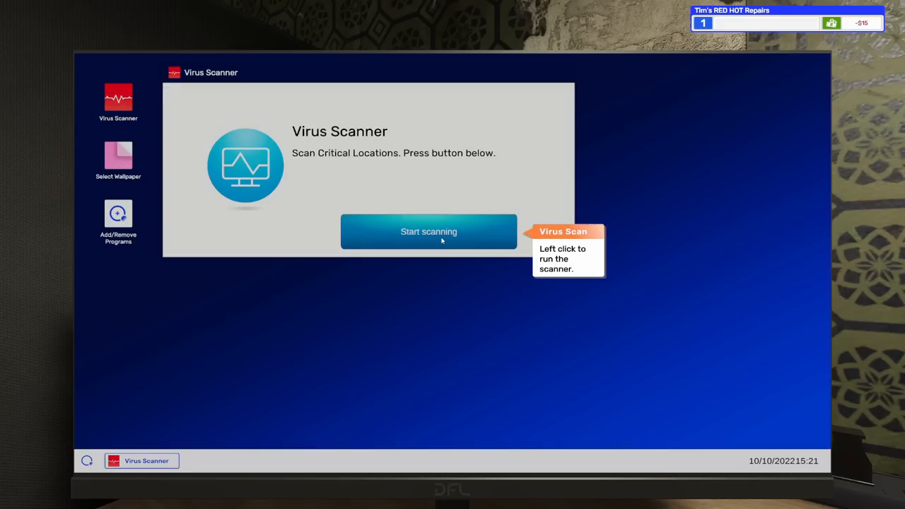
# Step: Run the virus scan and clean the 558 infected files, completing the job
pyautogui.click(428, 232)
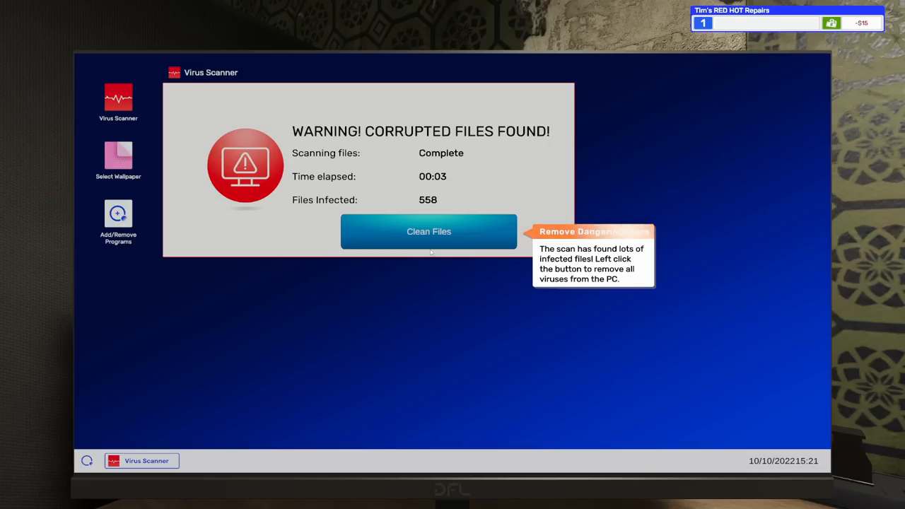
pyautogui.click(428, 232)
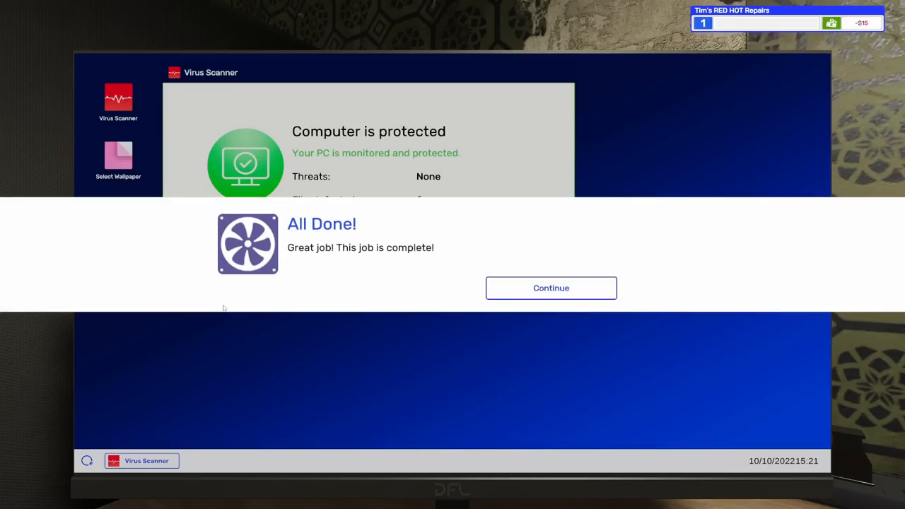
pyautogui.click(552, 289)
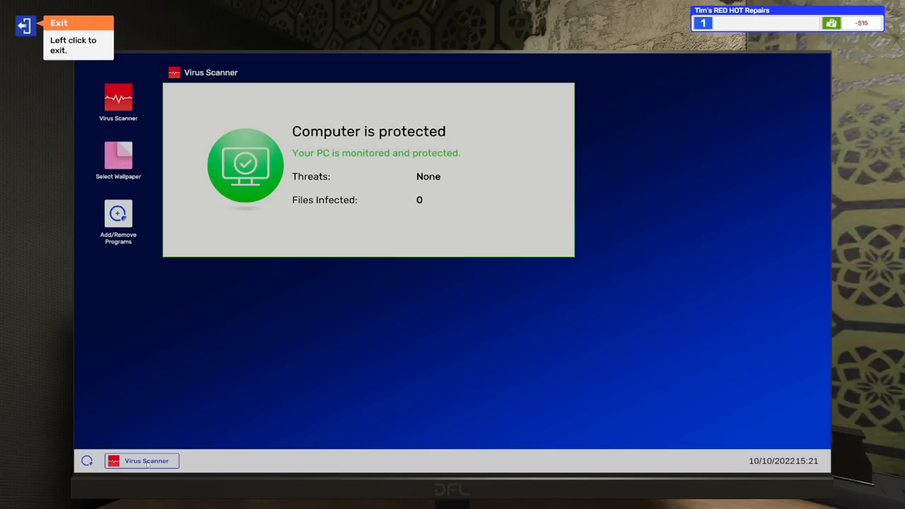
# Step: Leave the PC desktop and workbench and acknowledge the scan completed notice
pyautogui.click(141, 461)
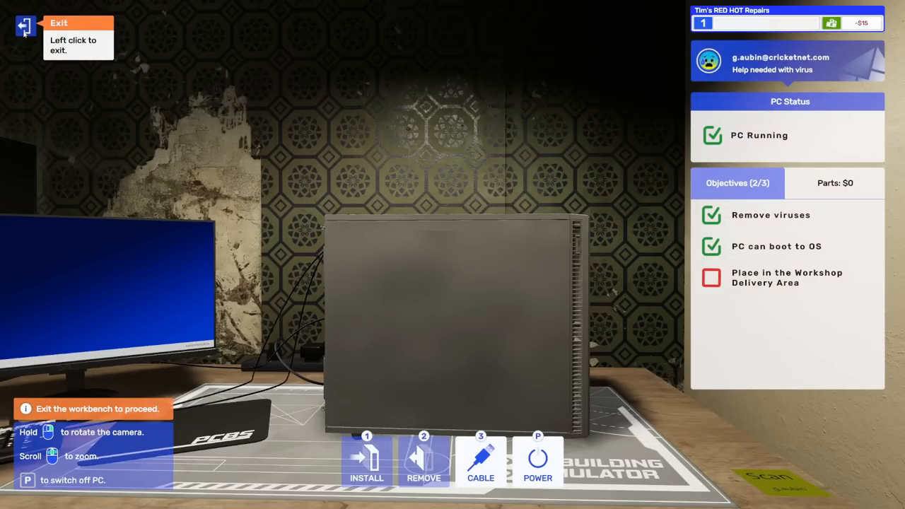
pyautogui.moveTo(30, 42)
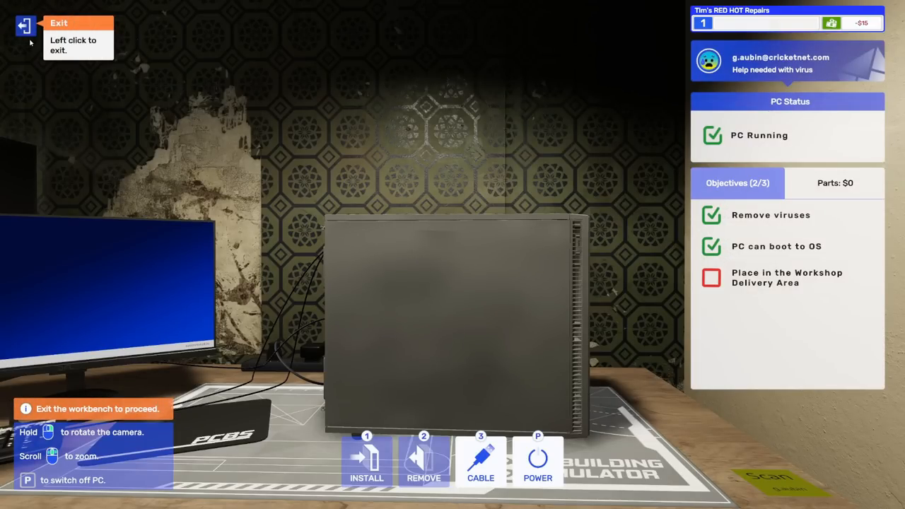
pyautogui.click(24, 25)
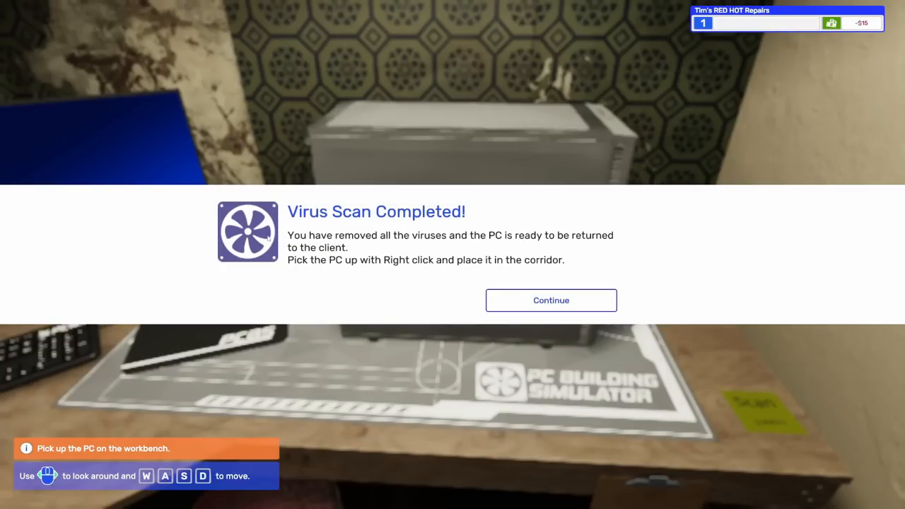
pyautogui.moveTo(342, 293)
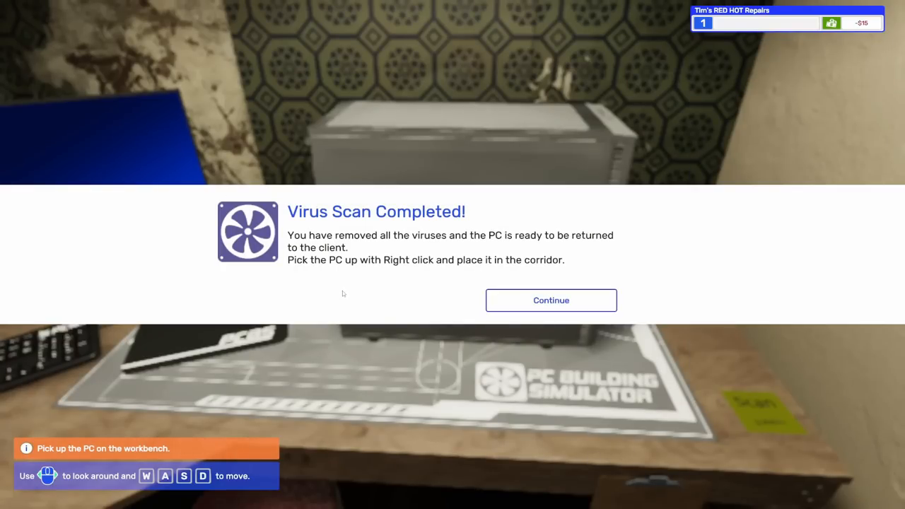
pyautogui.click(552, 300)
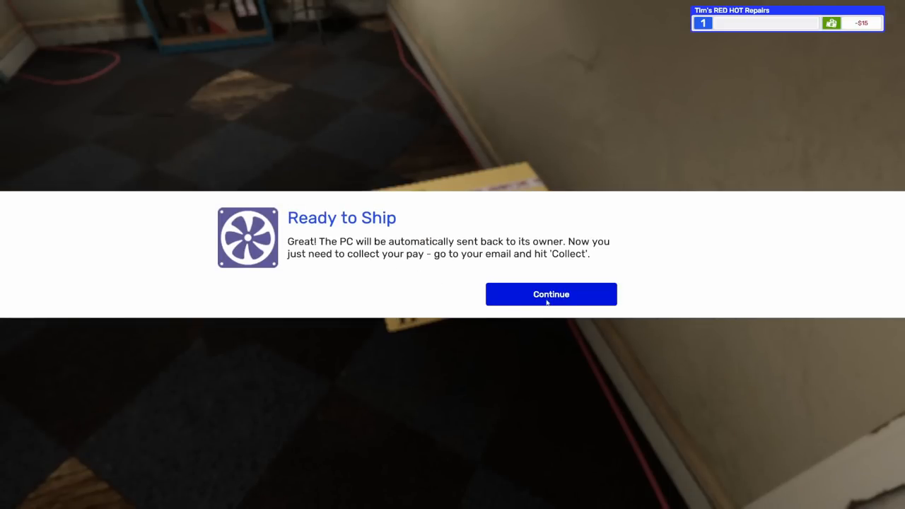
# Step: Collect the $120 payment for the 'Help needed with virus' job and dismiss the first-job-complete notice
pyautogui.click(552, 294)
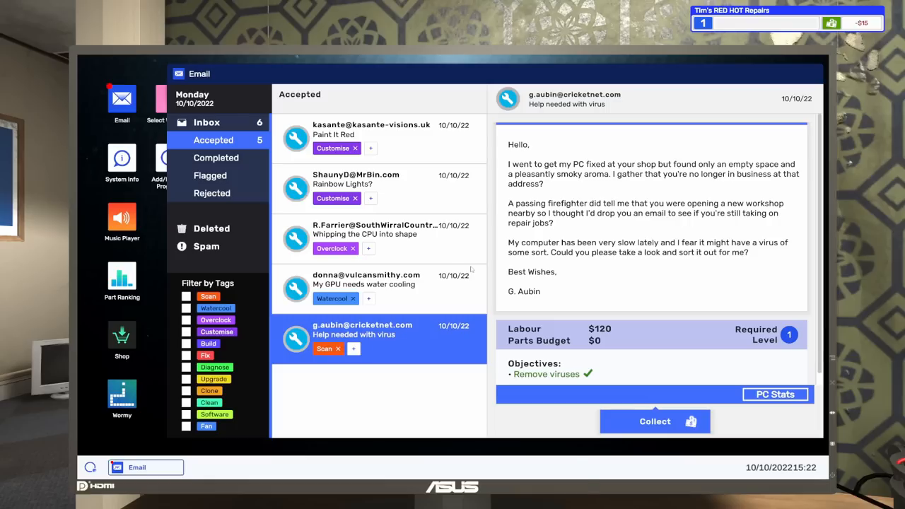
pyautogui.click(655, 422)
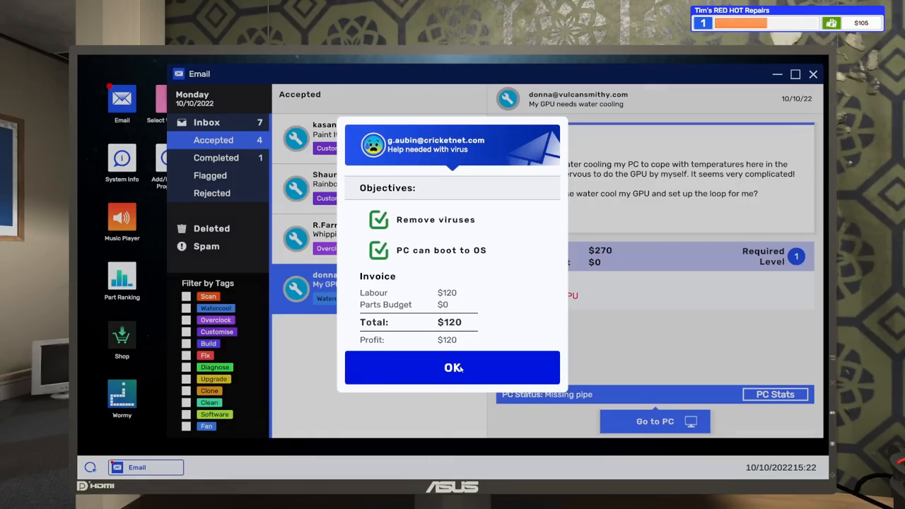
pyautogui.click(453, 368)
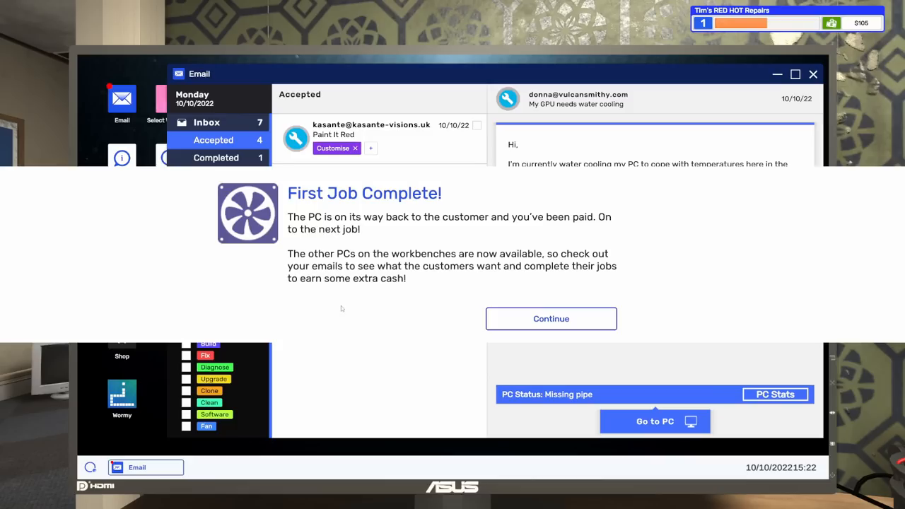
pyautogui.click(552, 319)
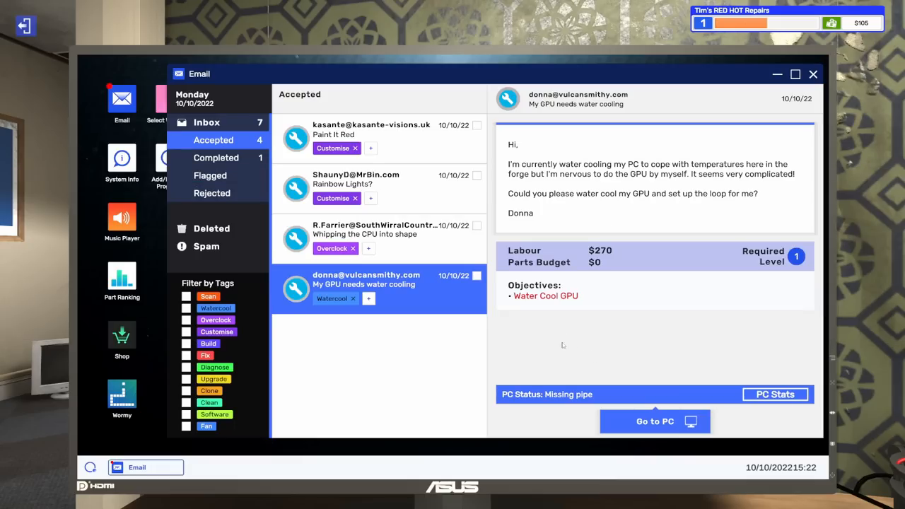
pyautogui.moveTo(447, 291)
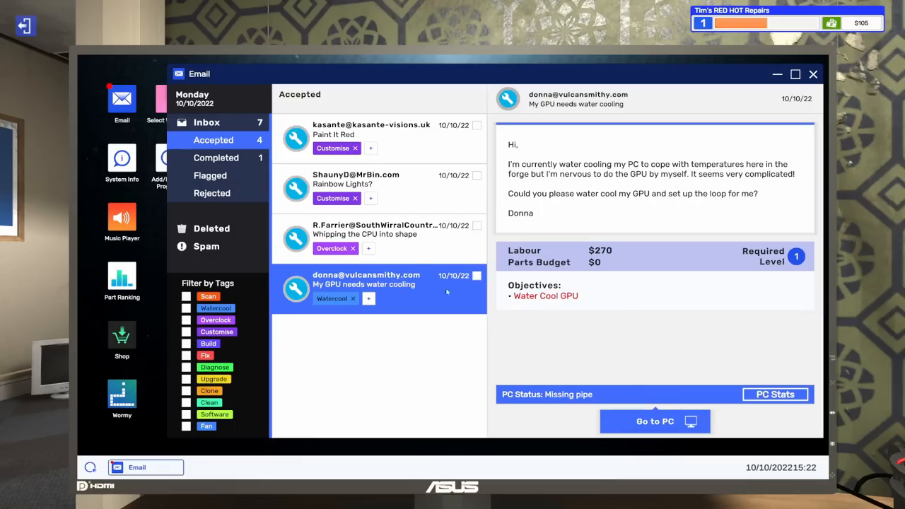
# Step: Find Donna's 'My GPU needs water cooling' email in the Accepted list and bring her PC to the workbench
pyautogui.click(375, 233)
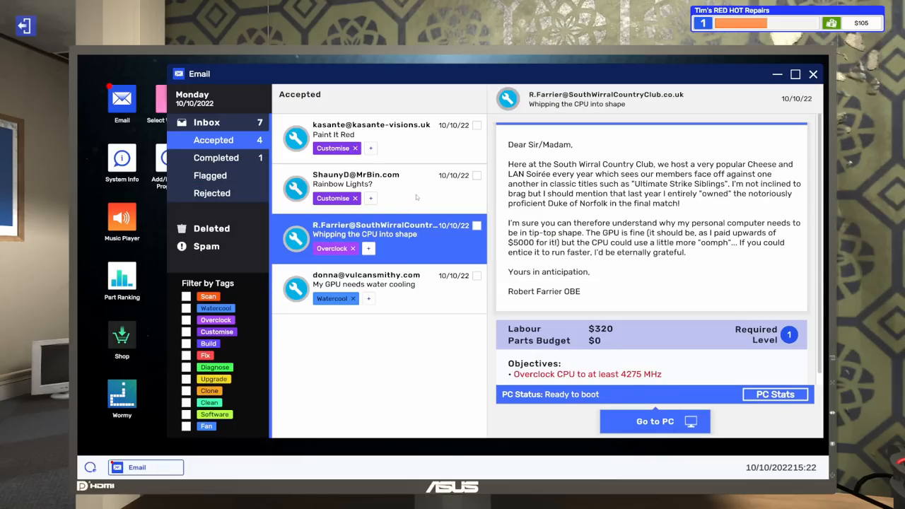
pyautogui.click(371, 130)
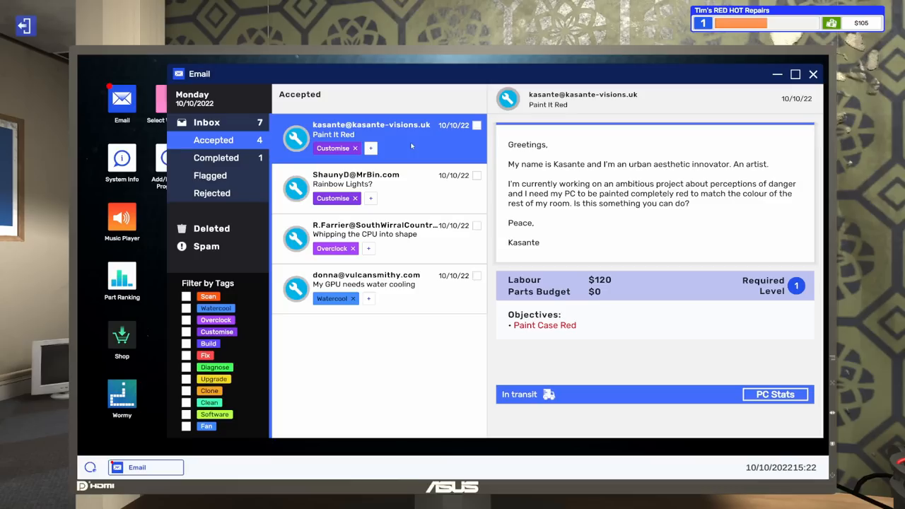
pyautogui.moveTo(430, 311)
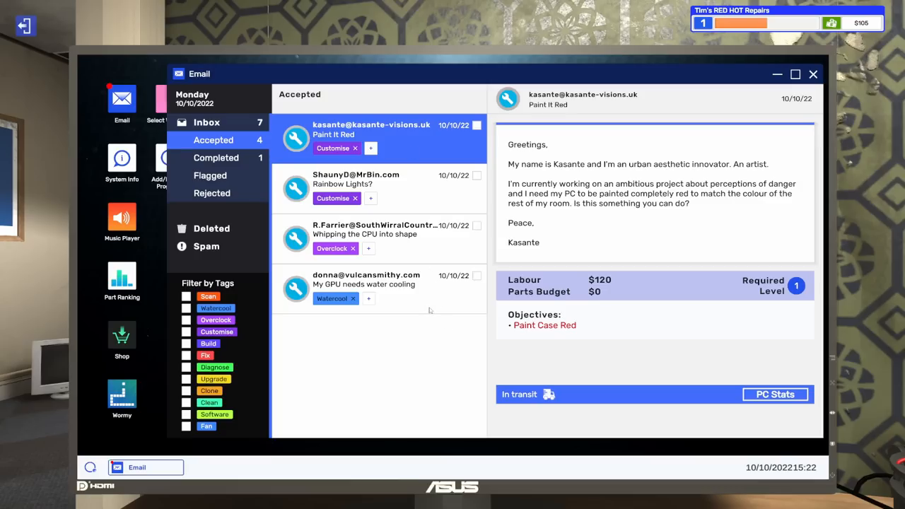
pyautogui.click(375, 285)
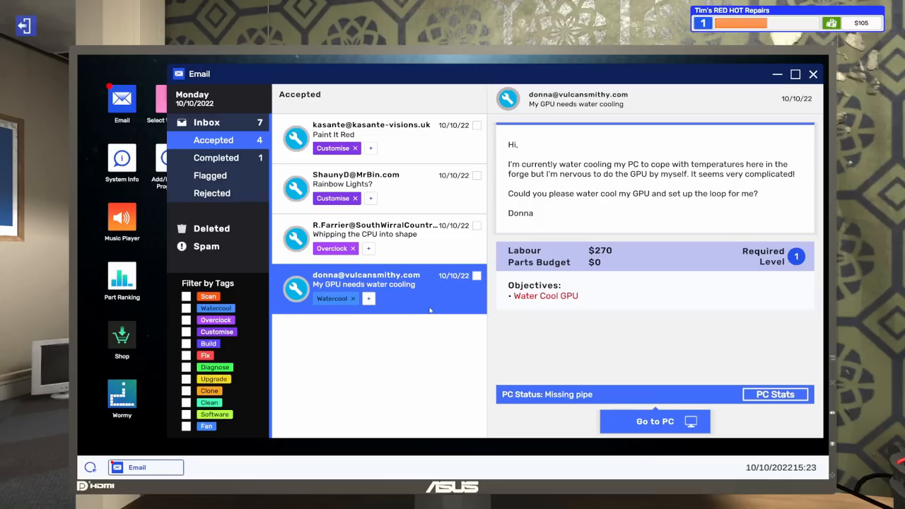
pyautogui.moveTo(634, 450)
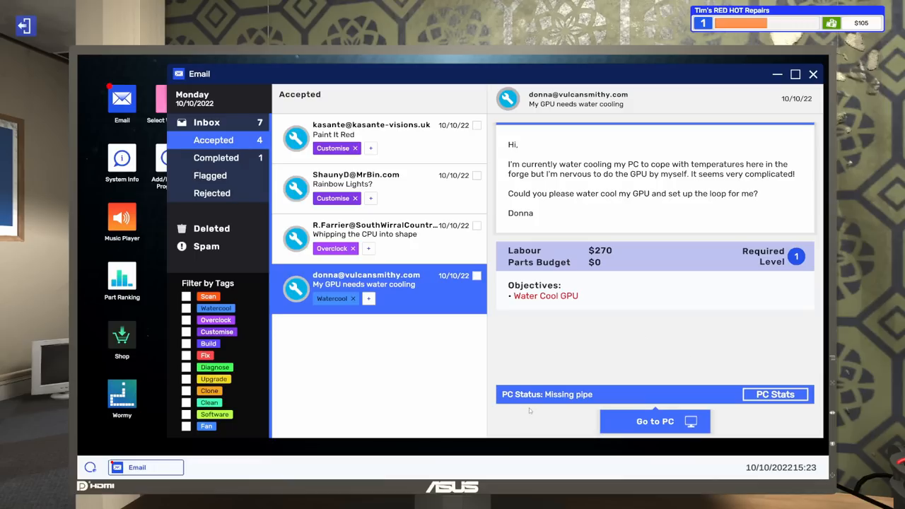
pyautogui.moveTo(588, 401)
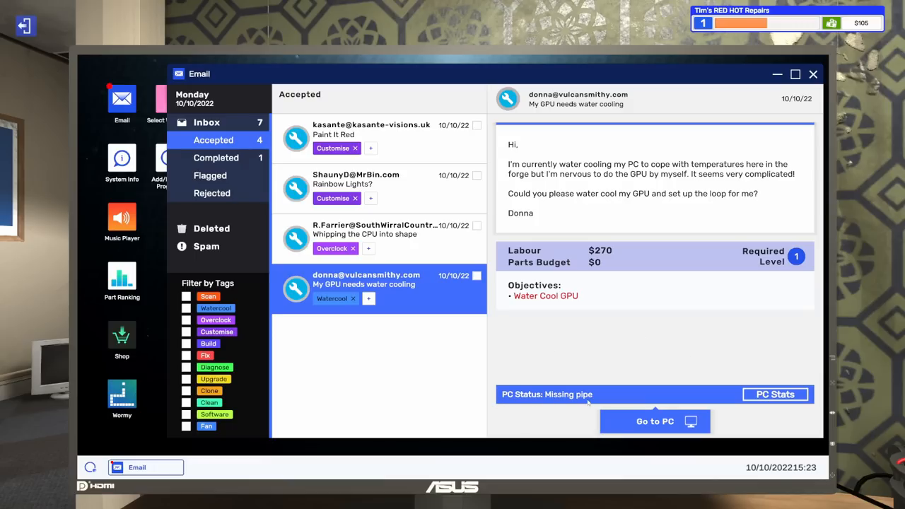
pyautogui.moveTo(630, 323)
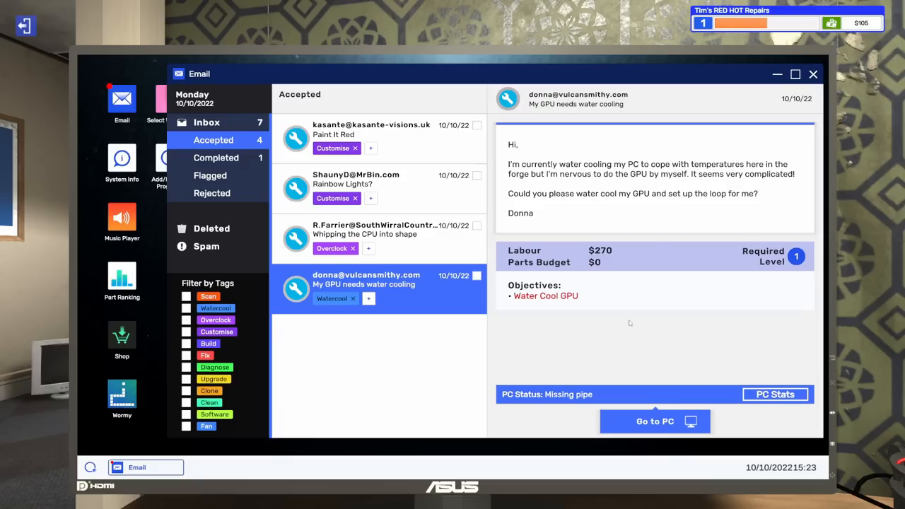
pyautogui.moveTo(775, 394)
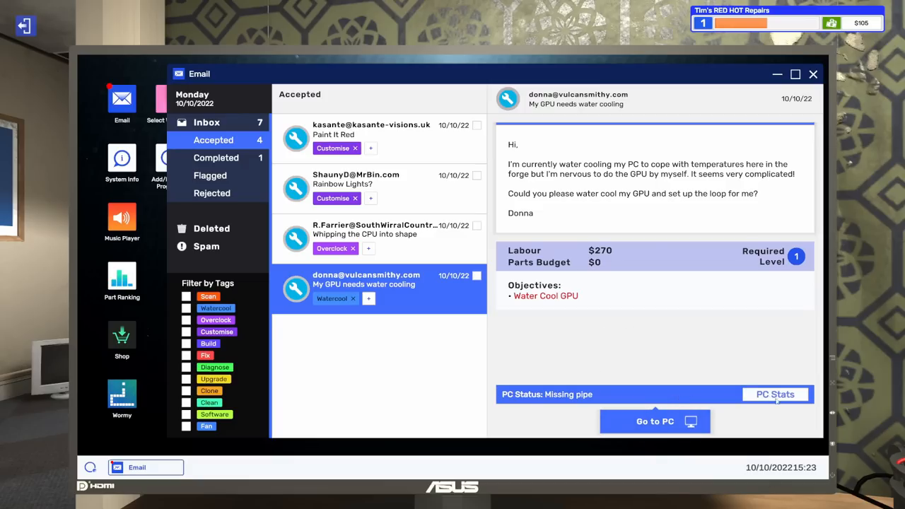
pyautogui.click(655, 421)
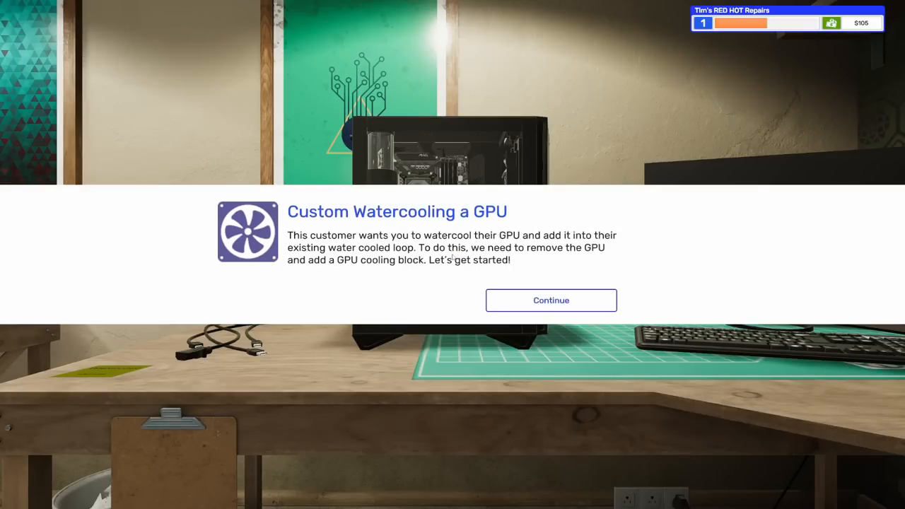
pyautogui.moveTo(385, 302)
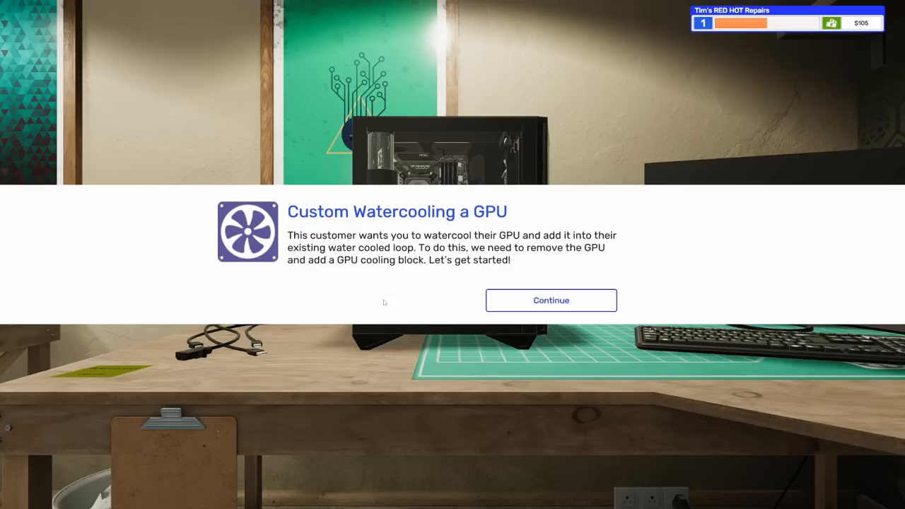
pyautogui.click(552, 300)
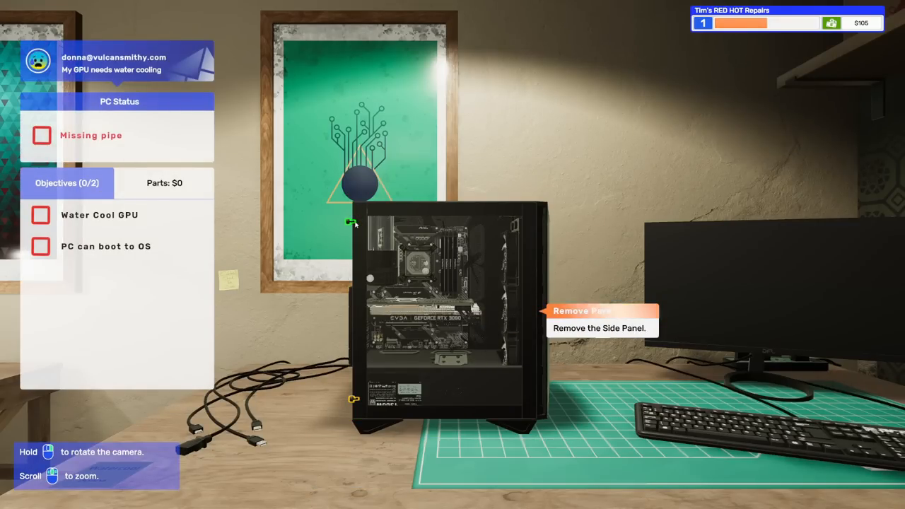
pyautogui.moveTo(351, 399)
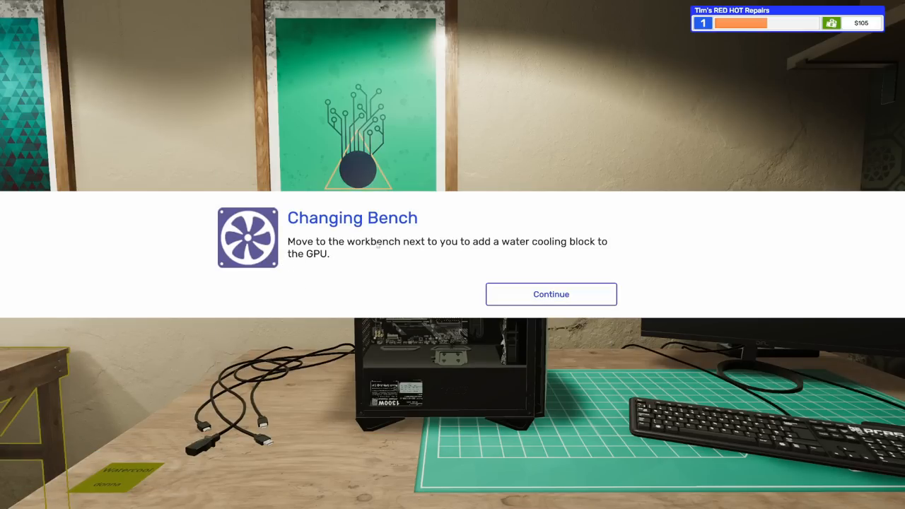
# Step: Move the GPU to the watercooling bench, remove its heatsink screws and old thermal pads, and pick up new pads
pyautogui.click(552, 294)
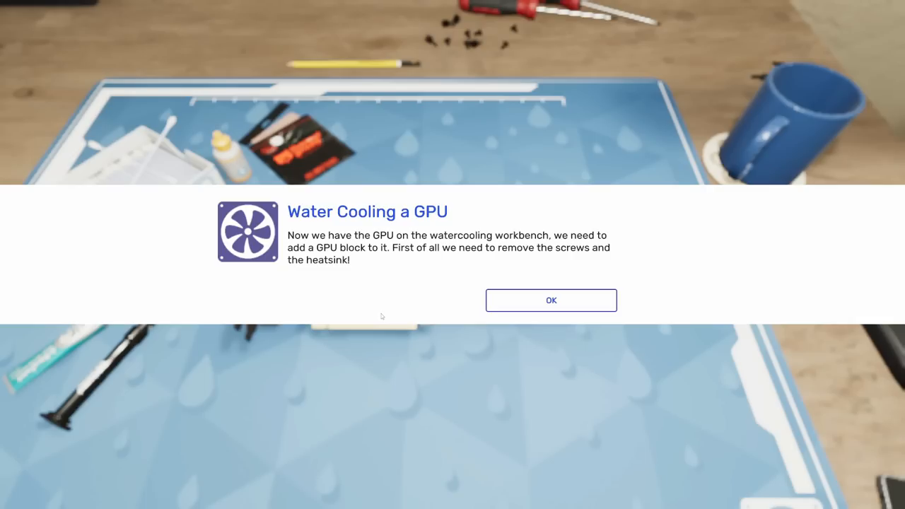
pyautogui.moveTo(492, 306)
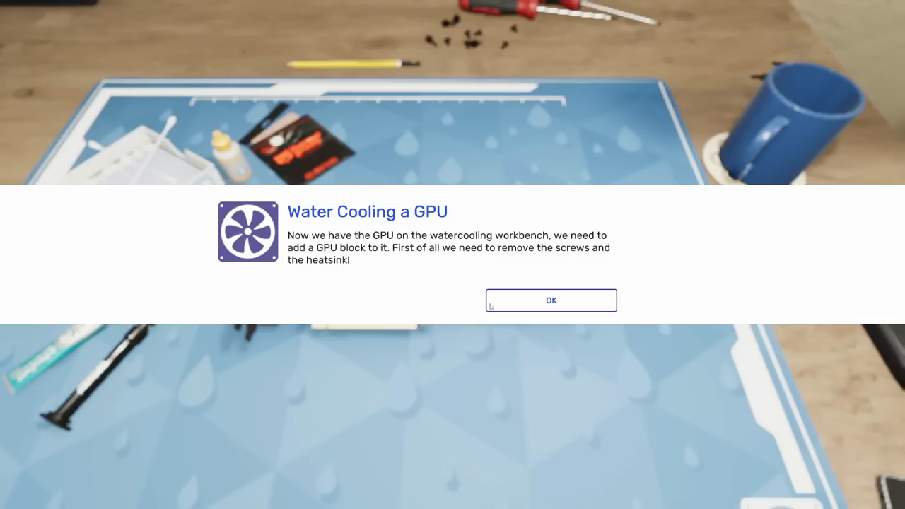
pyautogui.click(552, 300)
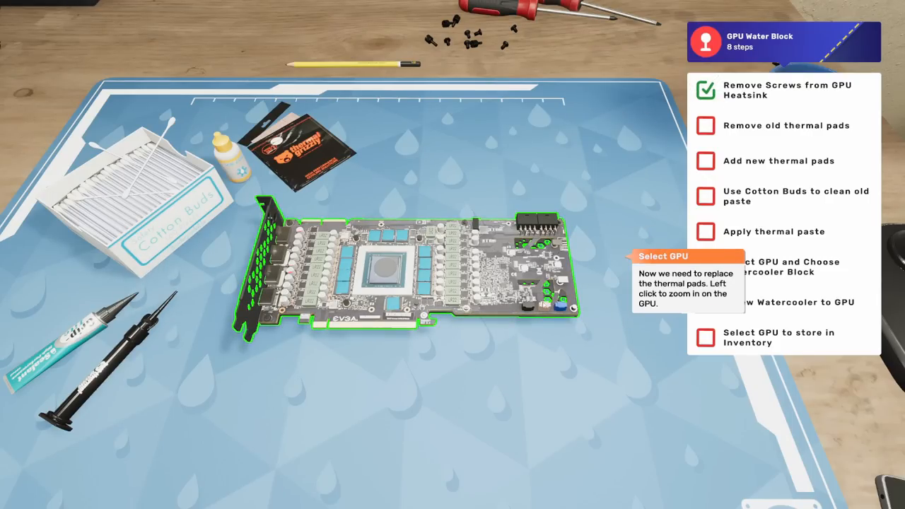
pyautogui.click(389, 269)
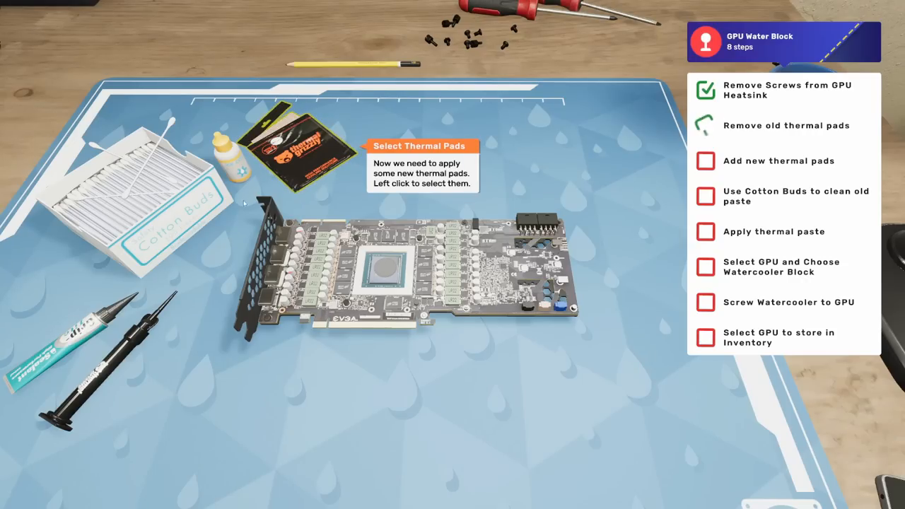
pyautogui.click(290, 152)
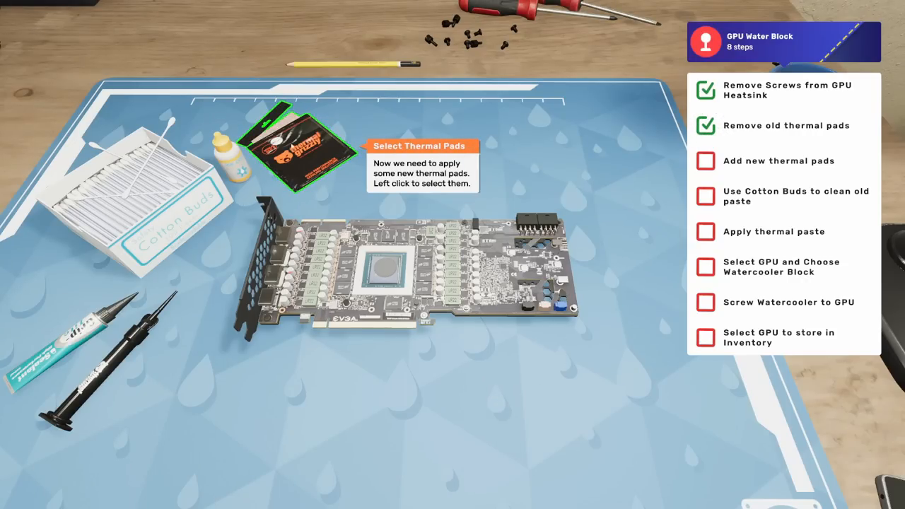
pyautogui.click(303, 144)
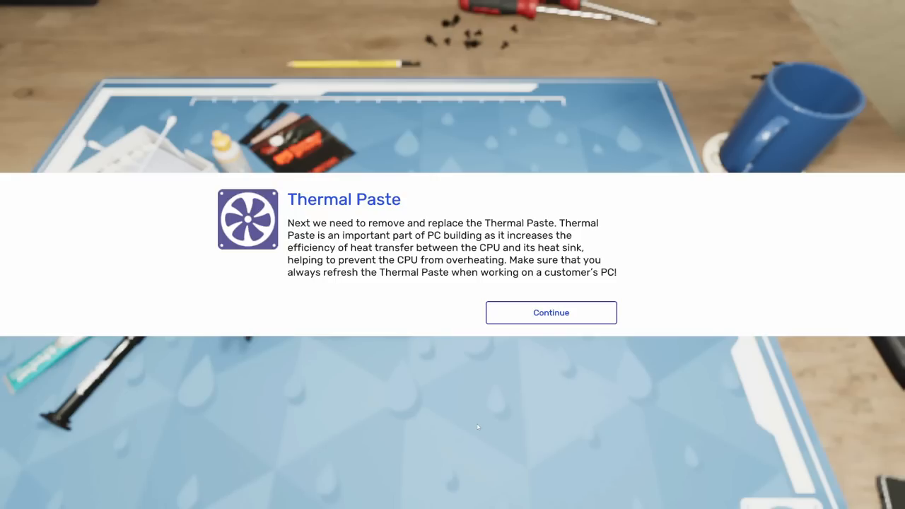
# Step: Clean the old paste off the GPU die with cotton buds and apply fresh thermal paste
pyautogui.click(552, 313)
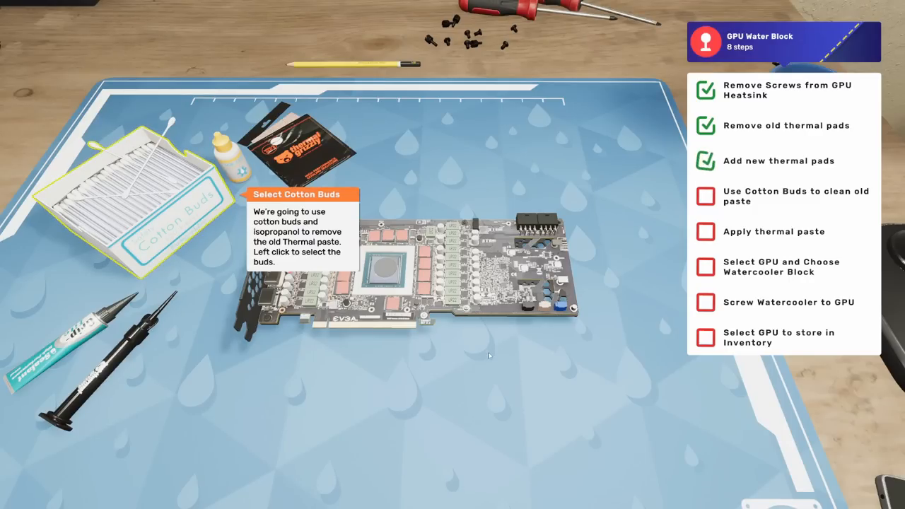
pyautogui.moveTo(152, 191)
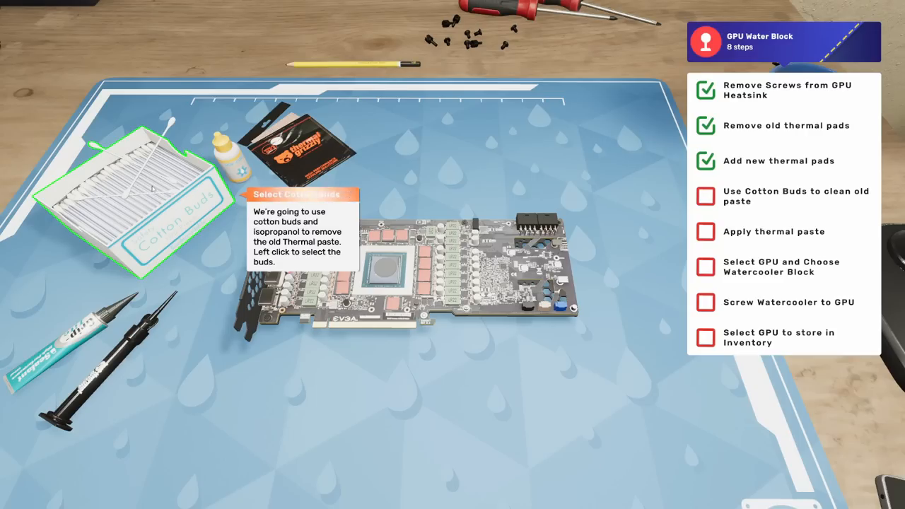
pyautogui.click(153, 198)
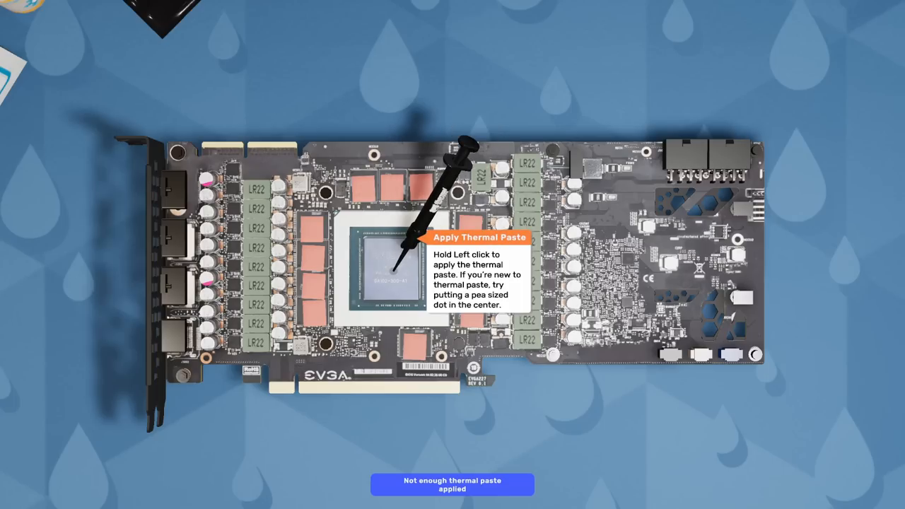
pyautogui.click(394, 272)
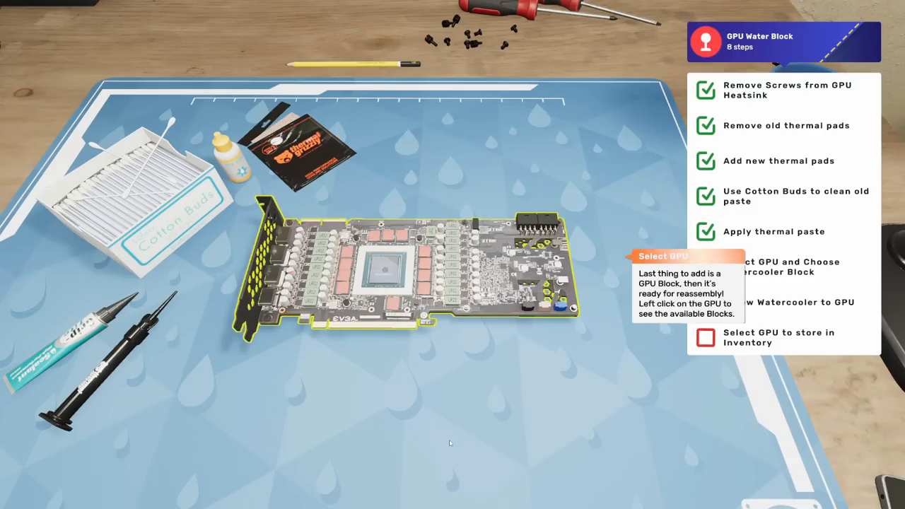
pyautogui.moveTo(630, 413)
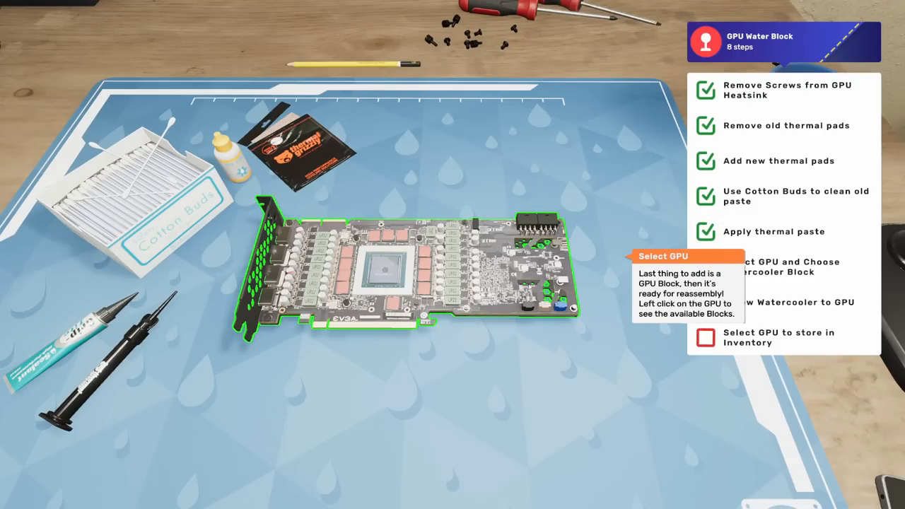
# Step: Fit a water cooler block to the GPU and fasten its screws until water-cooling is confirmed
pyautogui.click(382, 266)
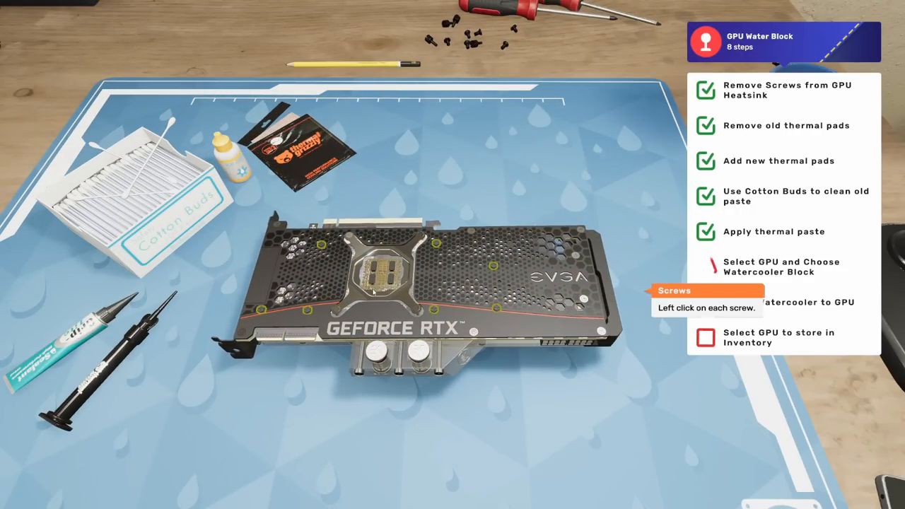
pyautogui.click(435, 310)
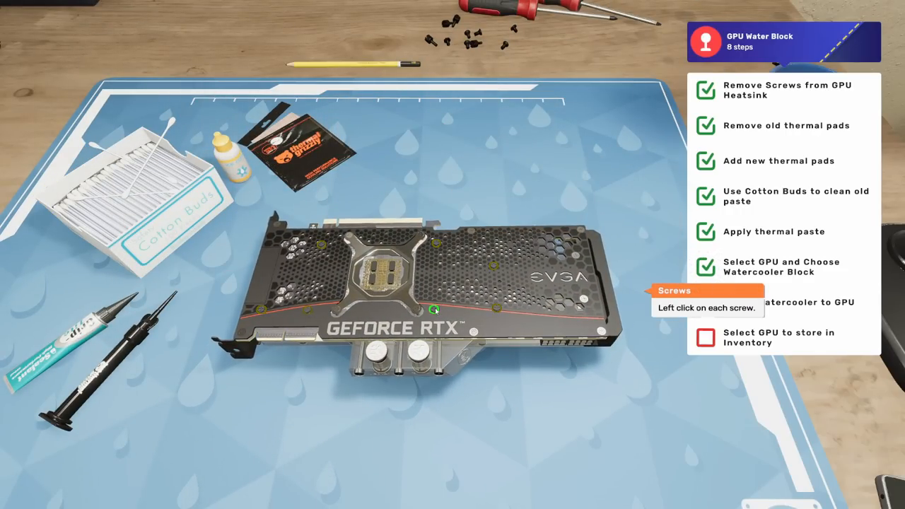
pyautogui.click(436, 309)
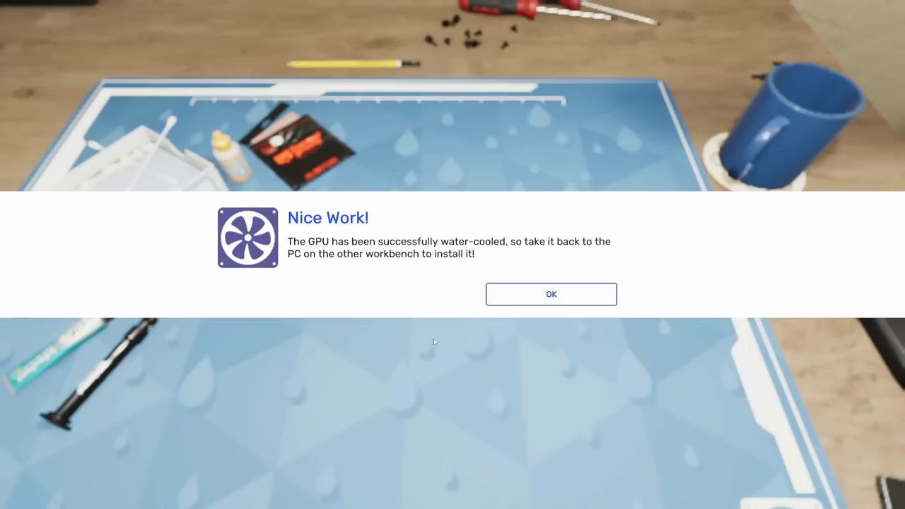
pyautogui.moveTo(516, 305)
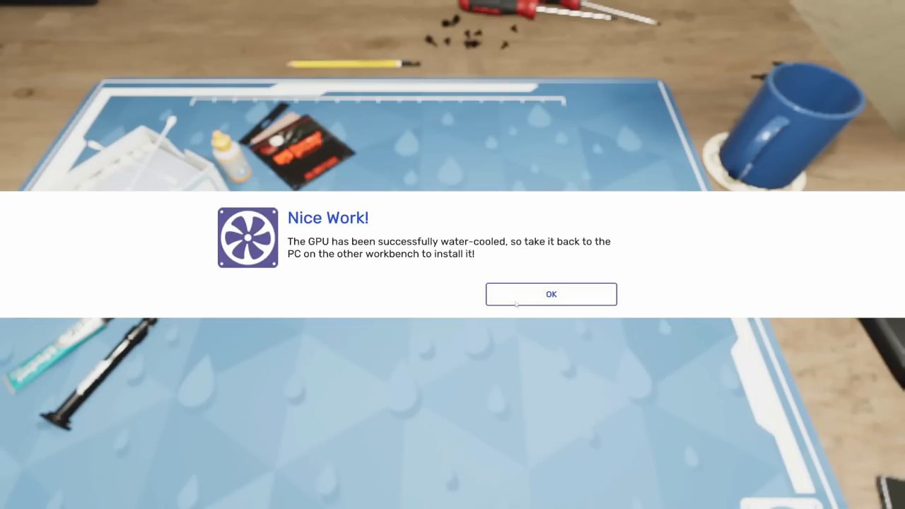
pyautogui.click(551, 295)
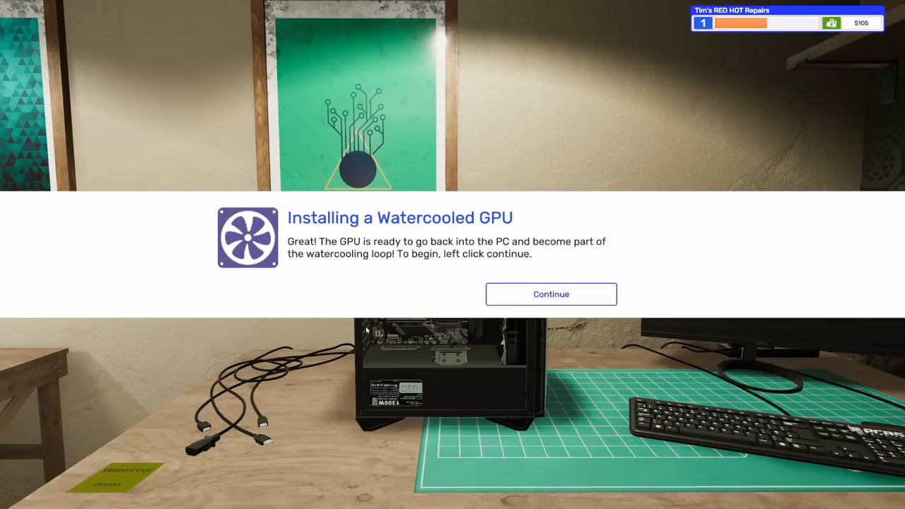
pyautogui.click(552, 294)
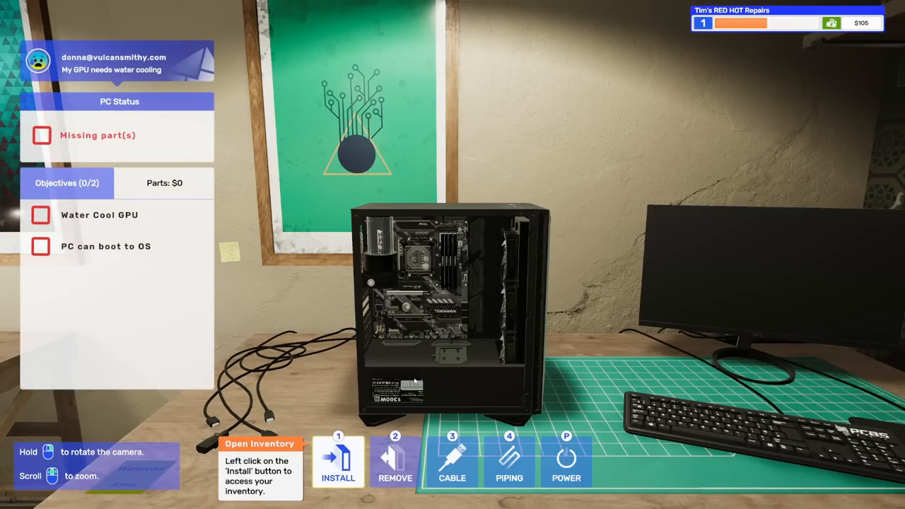
pyautogui.click(339, 461)
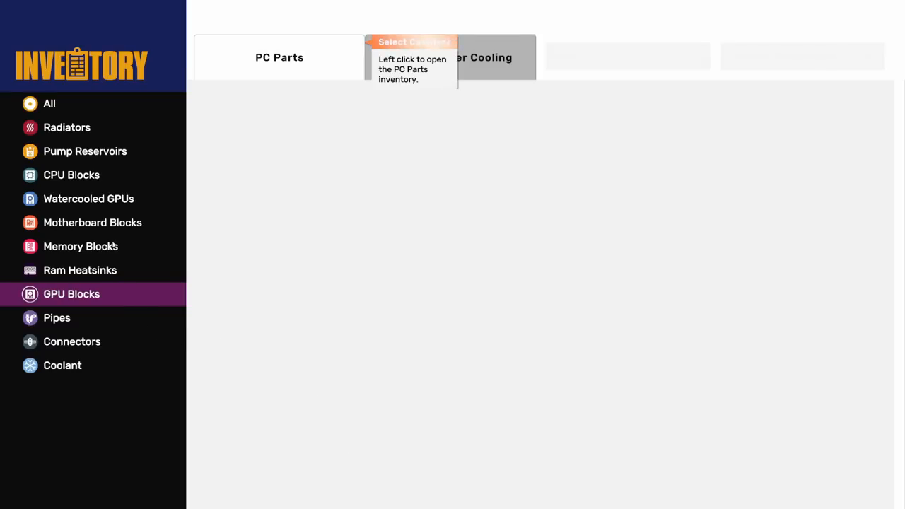
pyautogui.moveTo(88, 198)
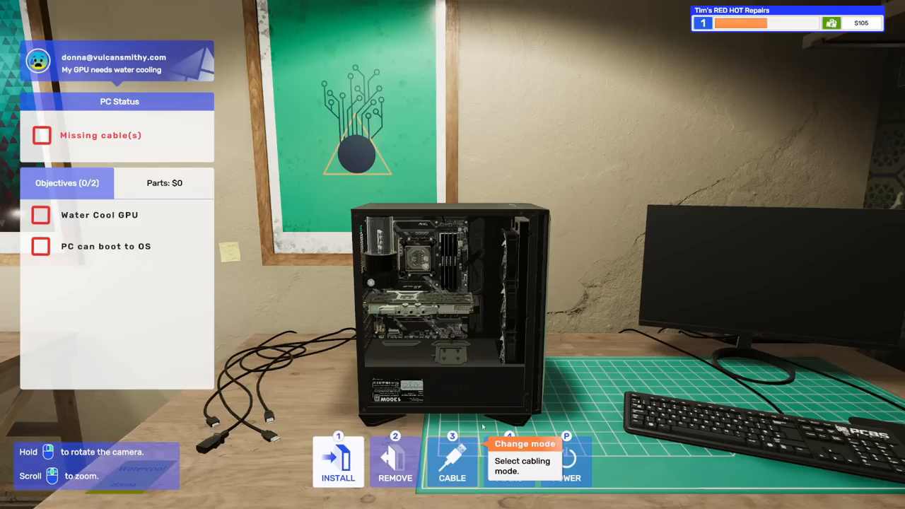
# Step: Connect the missing cables, then pipe the remaining water pipe to the last loop connector
pyautogui.click(453, 460)
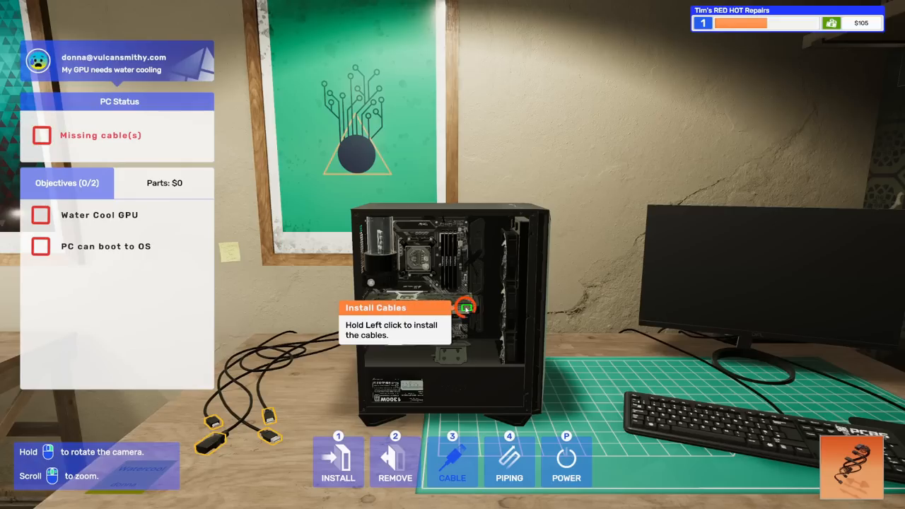
pyautogui.click(453, 460)
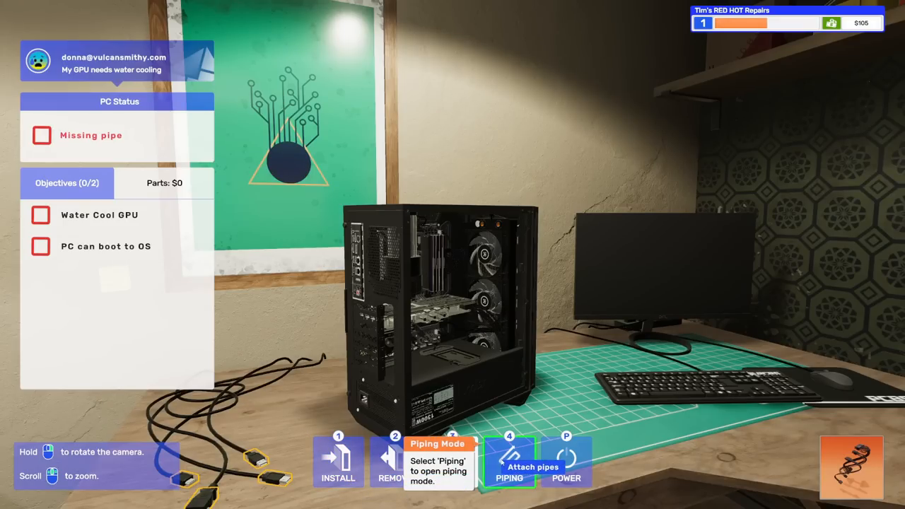
pyautogui.click(510, 464)
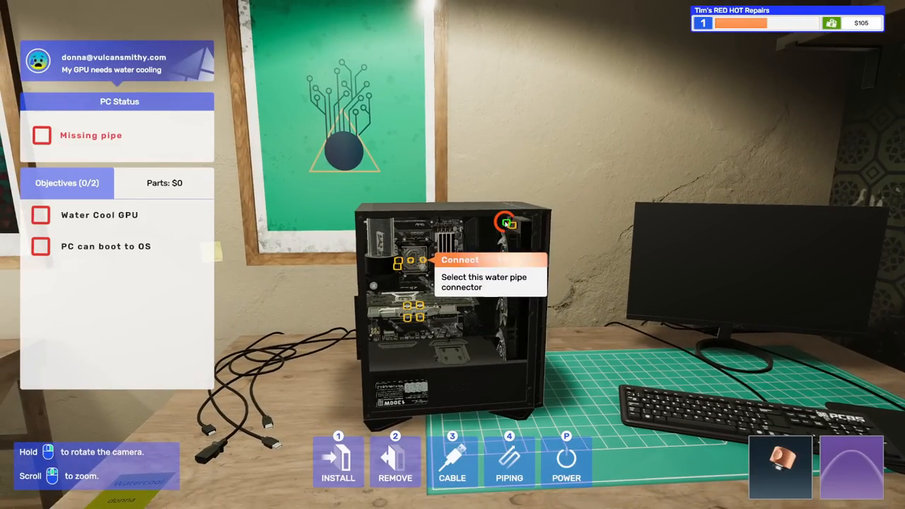
pyautogui.click(507, 224)
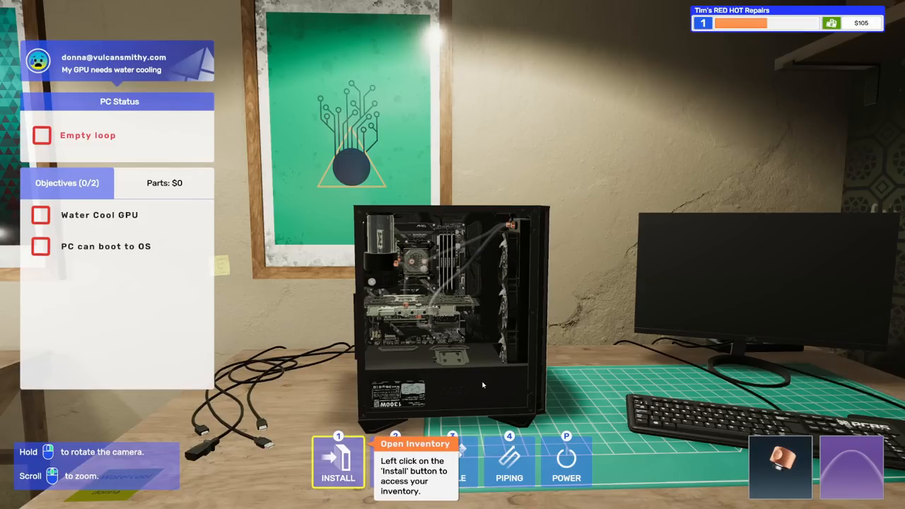
pyautogui.moveTo(338, 460)
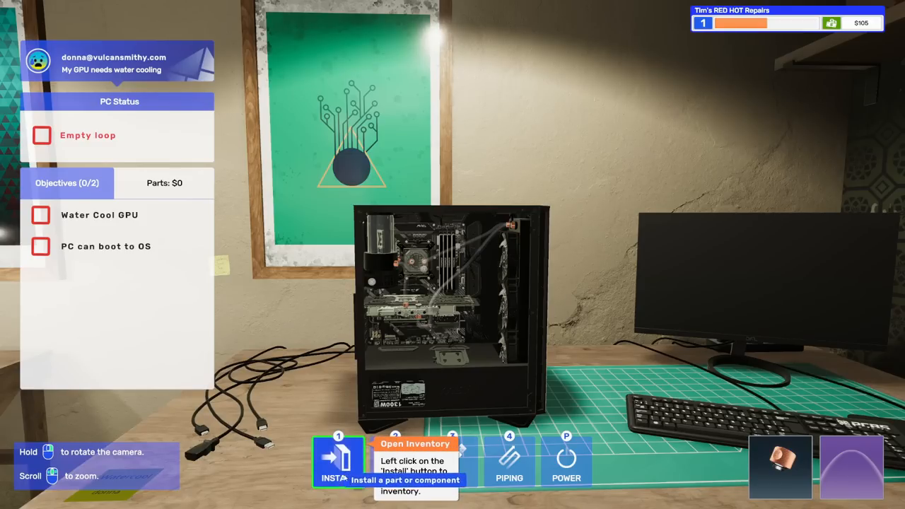
# Step: Fill the loop with Clear Coolant from the inventory, completing the GPU watercooling
pyautogui.click(338, 460)
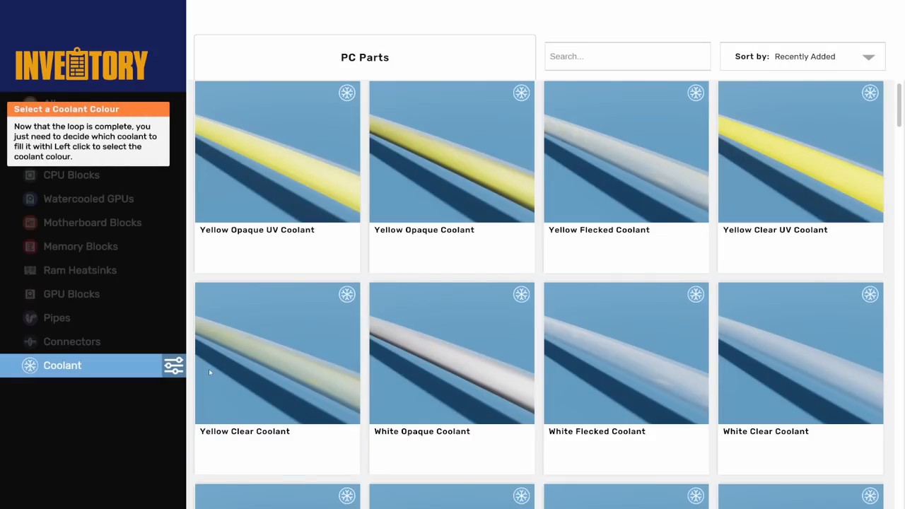
pyautogui.moveTo(226, 376)
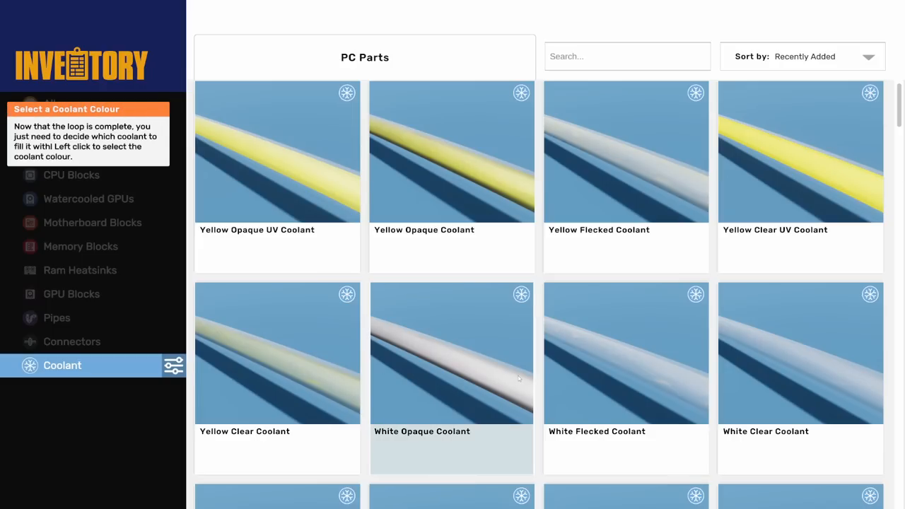
pyautogui.scroll(-3)
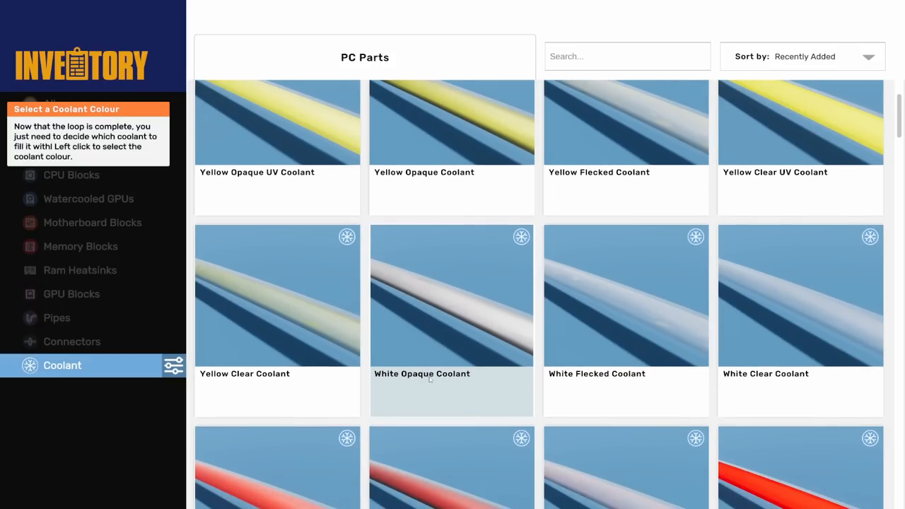
pyautogui.scroll(-3)
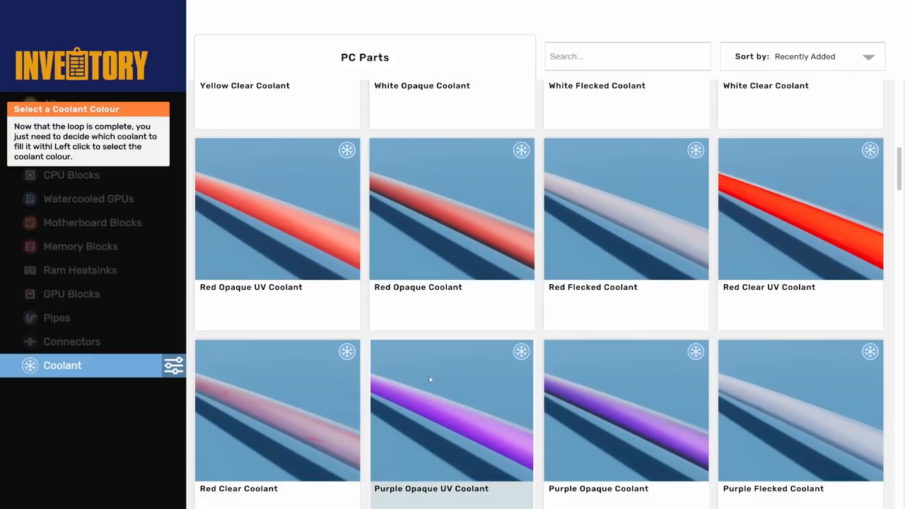
pyautogui.scroll(-3)
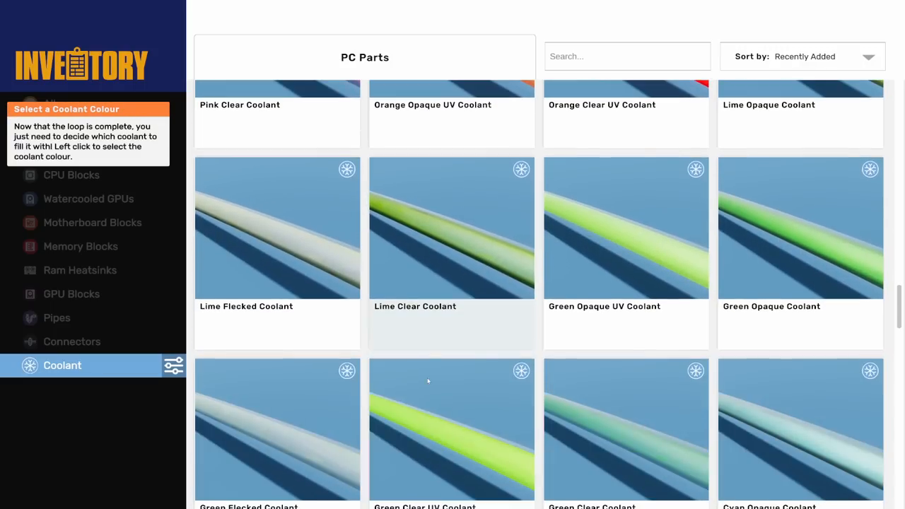
pyautogui.scroll(-3)
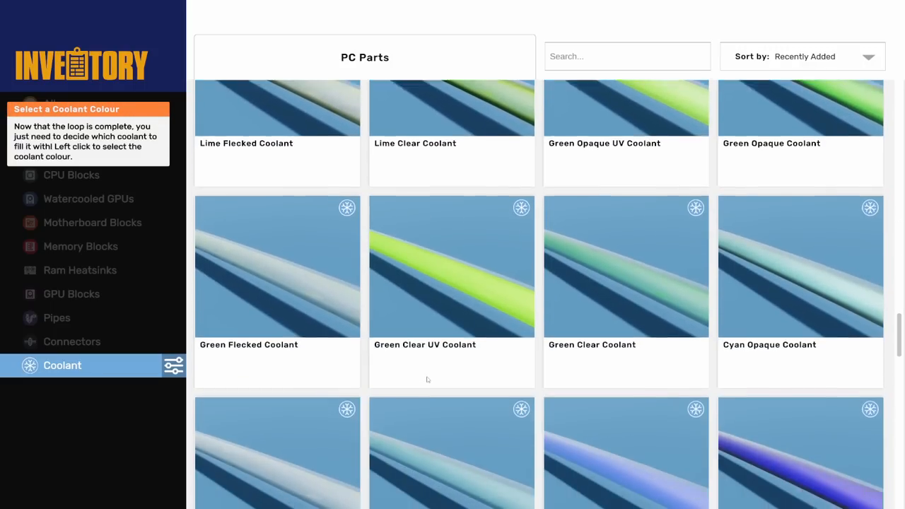
pyautogui.scroll(-3)
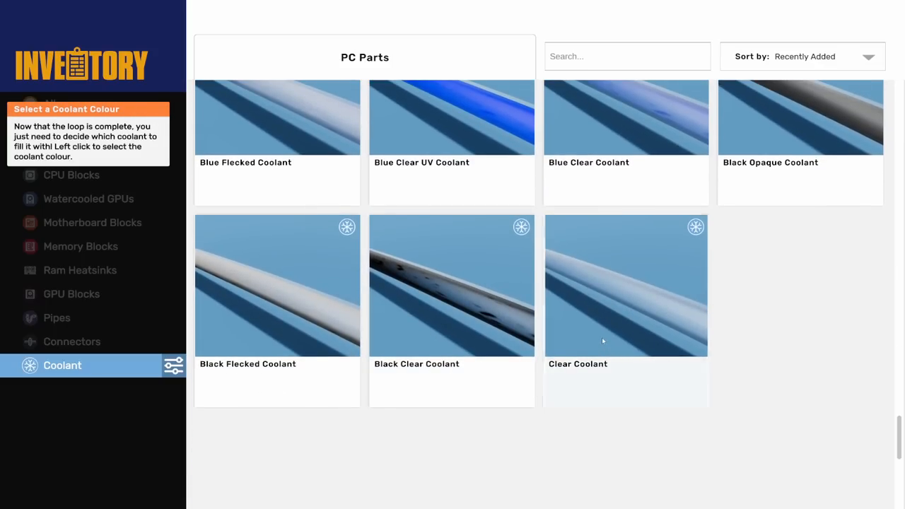
pyautogui.click(625, 286)
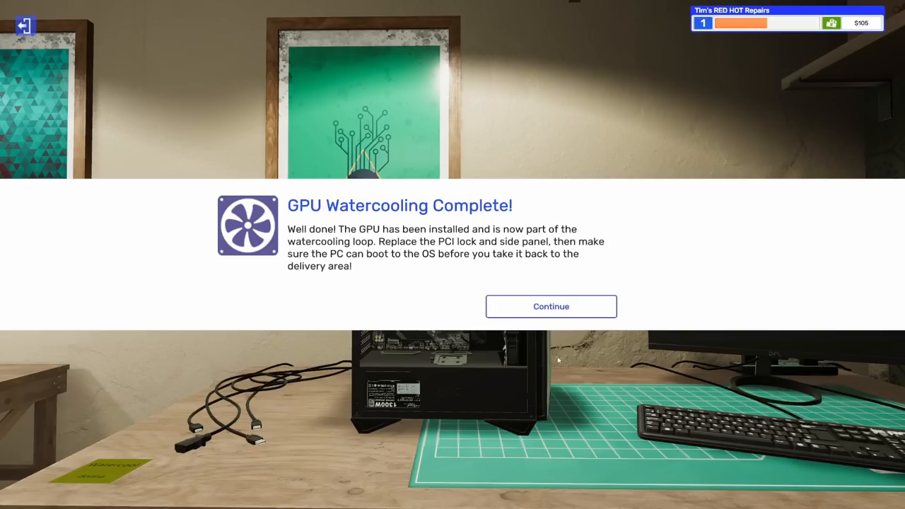
pyautogui.moveTo(481, 378)
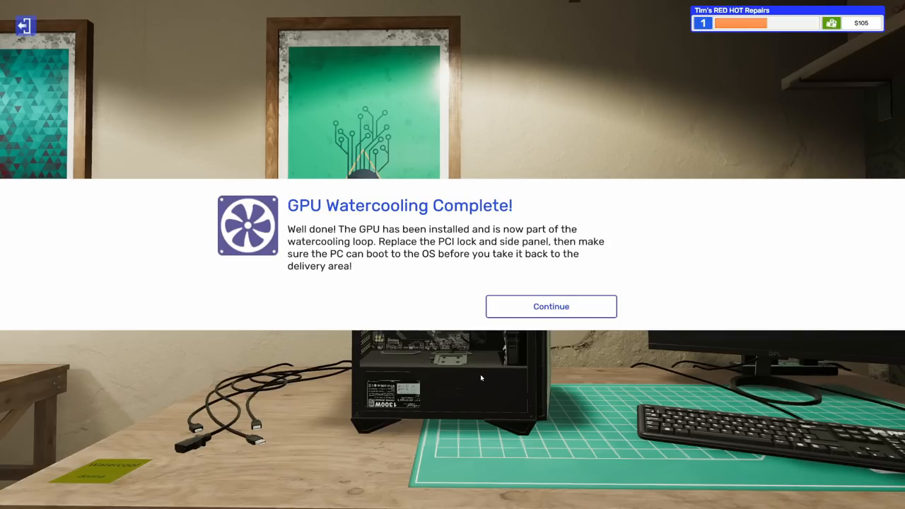
pyautogui.click(551, 305)
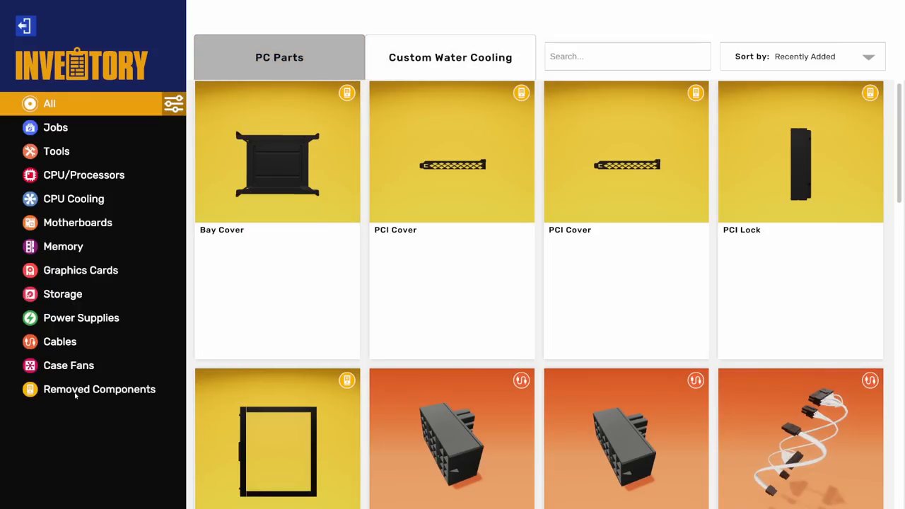
pyautogui.click(99, 389)
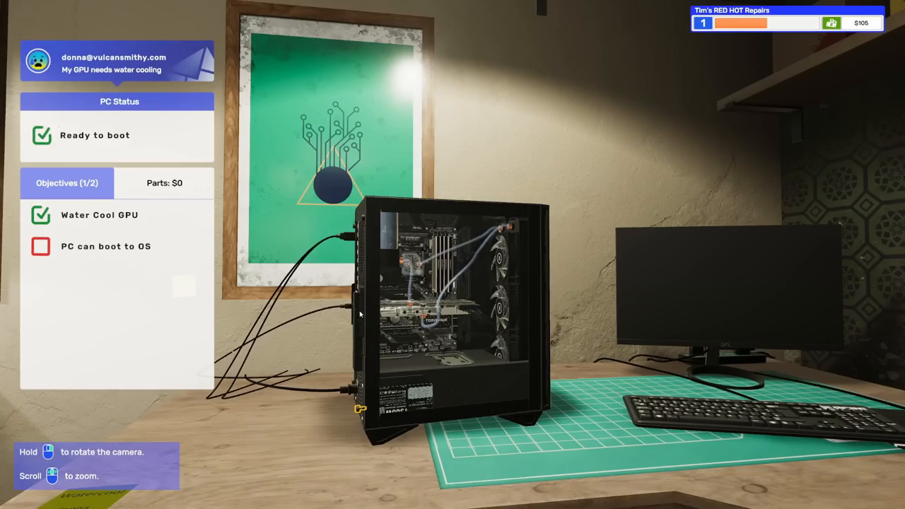
# Step: Power on the finished PC and reach the RAM overclocking page of its BIOS
pyautogui.click(453, 304)
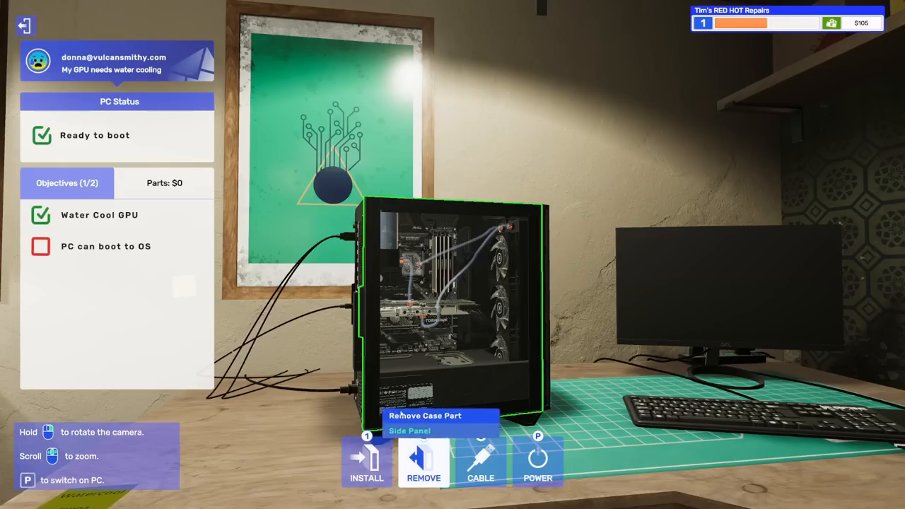
pyautogui.click(538, 459)
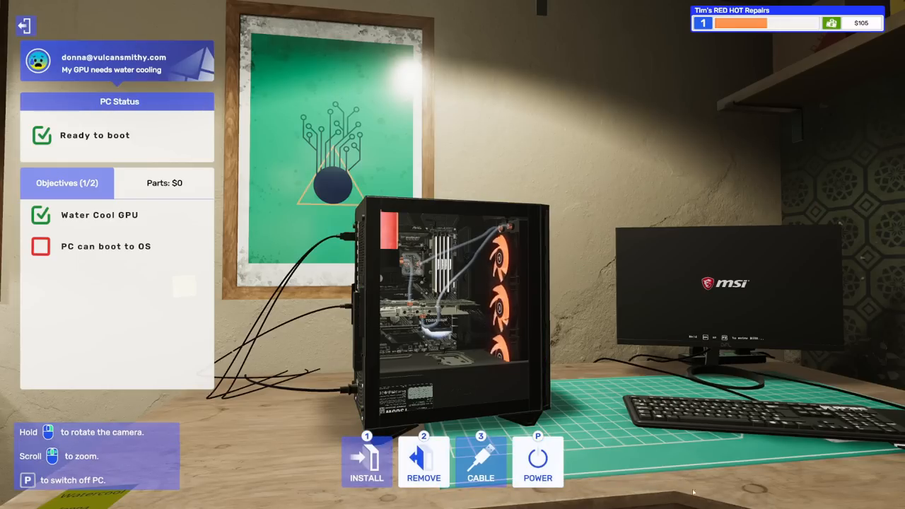
pyautogui.click(537, 461)
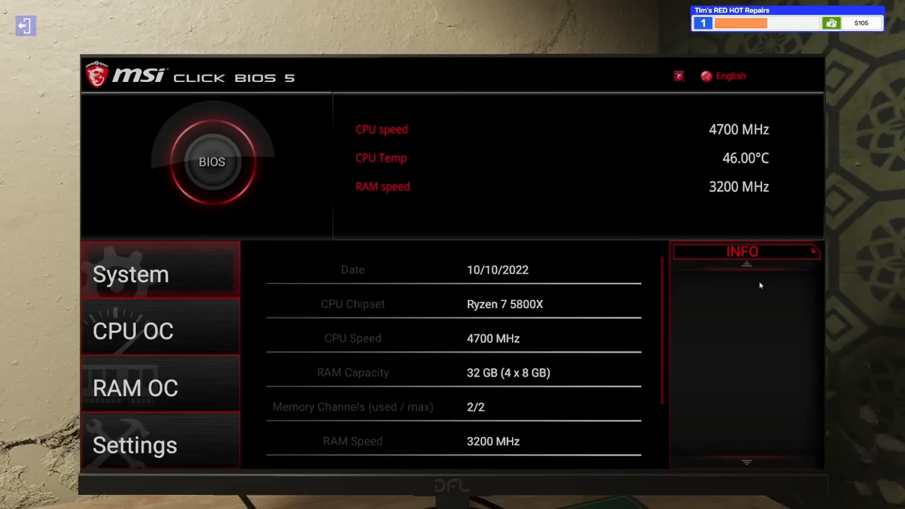
pyautogui.click(135, 444)
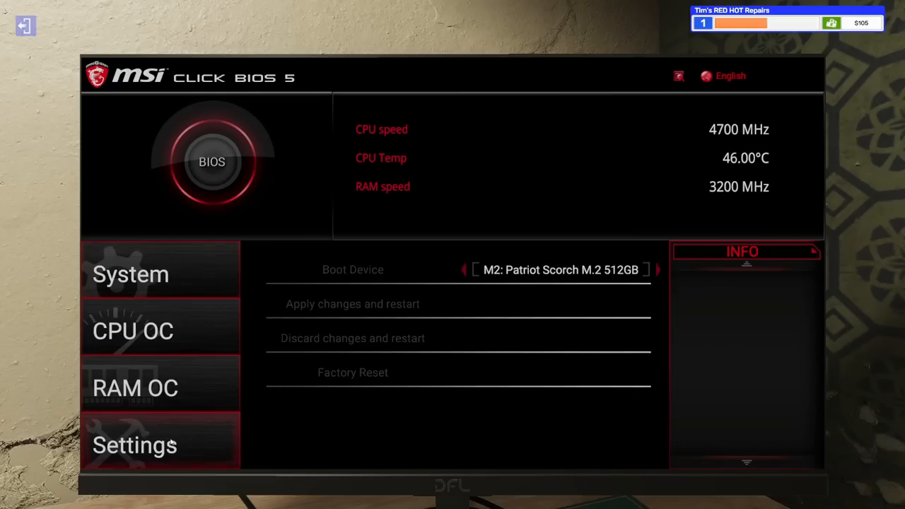
pyautogui.click(136, 388)
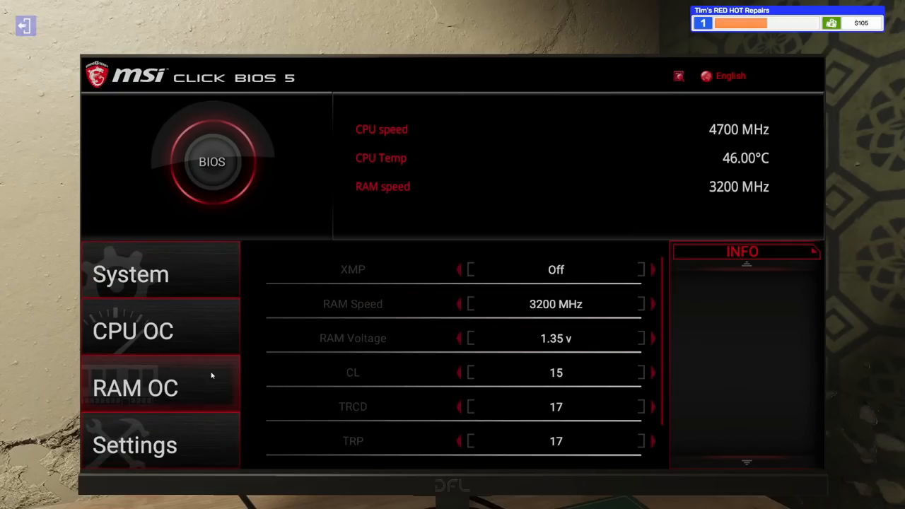
# Step: Toggle XMP on then back off, leaving 3200 MHz, and apply changes with a restart
pyautogui.click(640, 269)
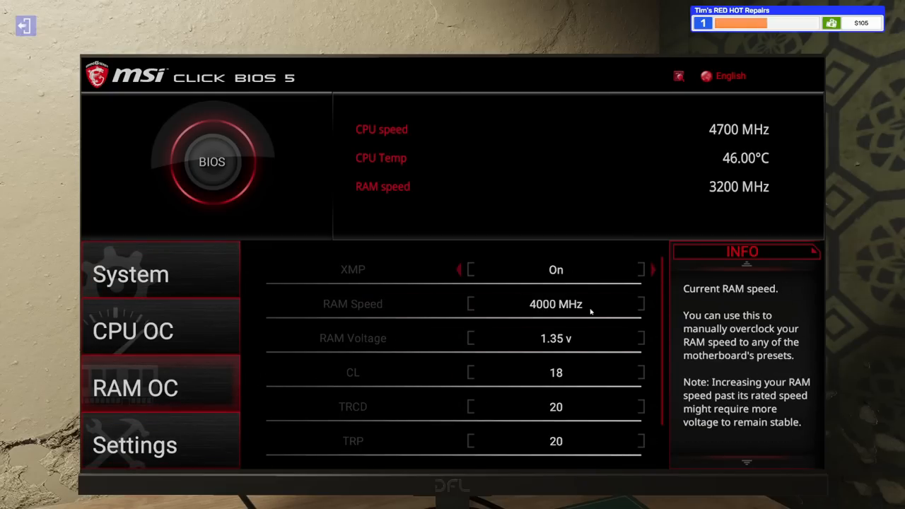
pyautogui.click(458, 269)
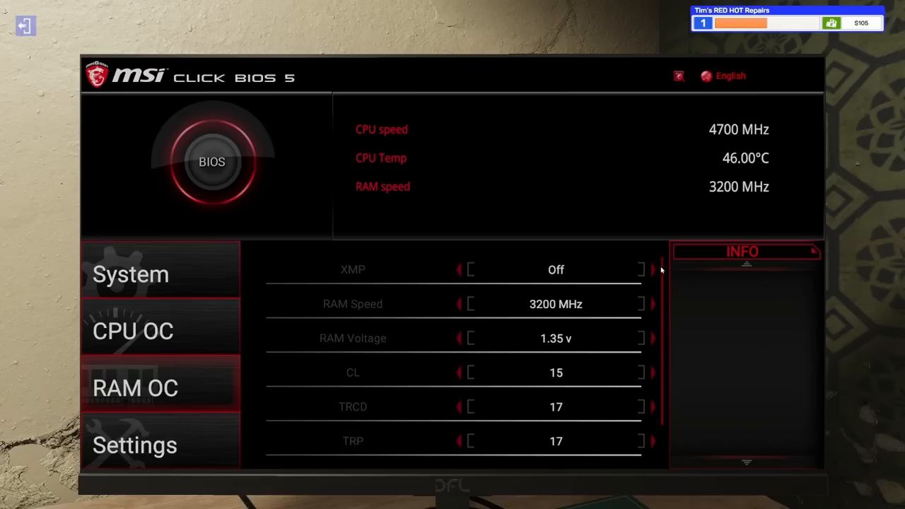
pyautogui.click(639, 269)
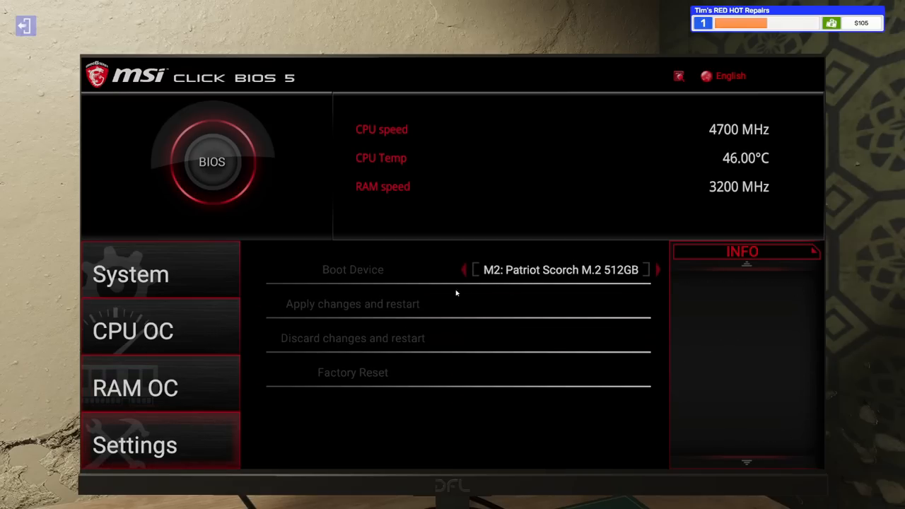
pyautogui.moveTo(367, 304)
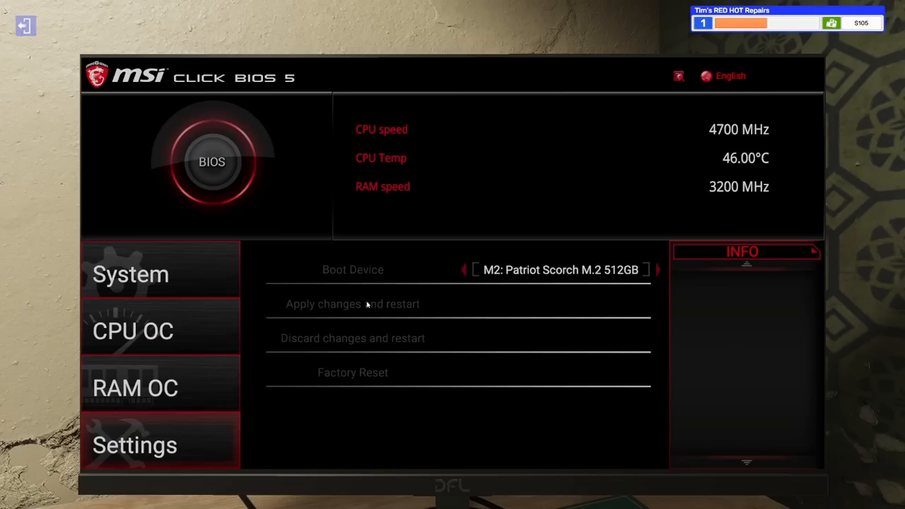
pyautogui.moveTo(522, 305)
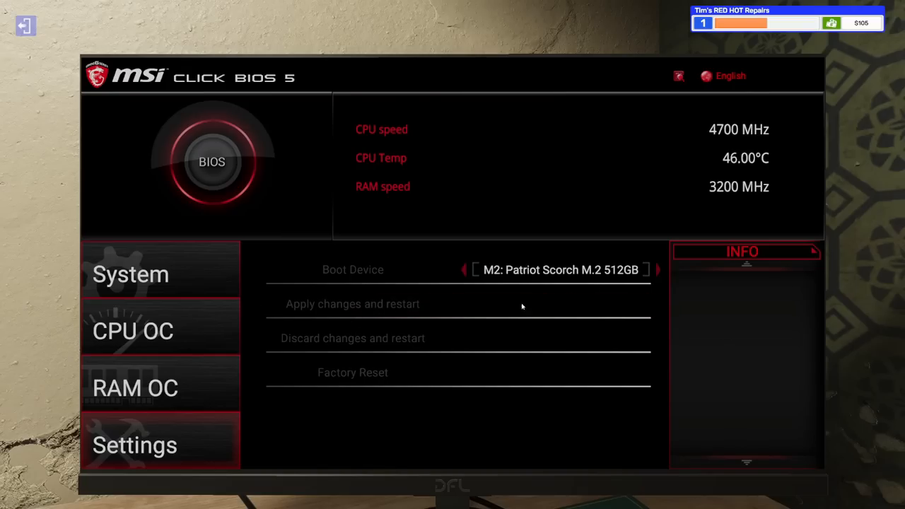
pyautogui.moveTo(356, 310)
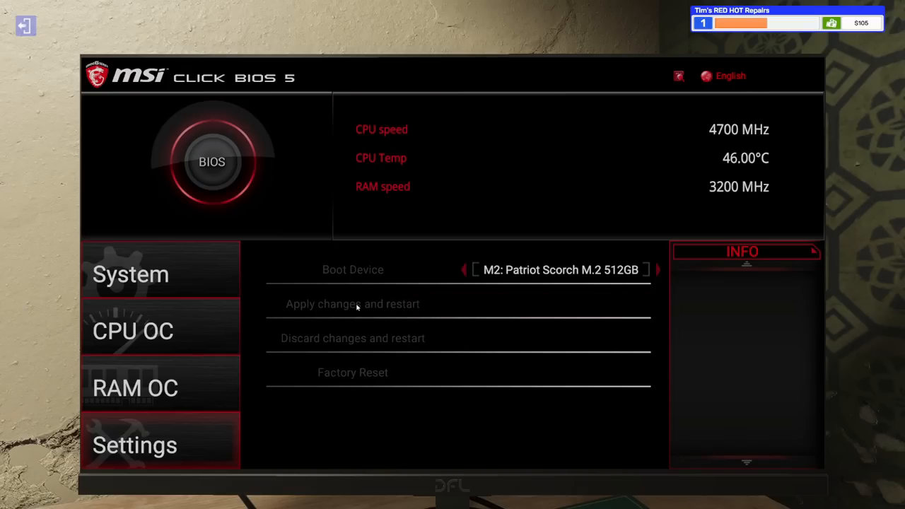
pyautogui.moveTo(367, 339)
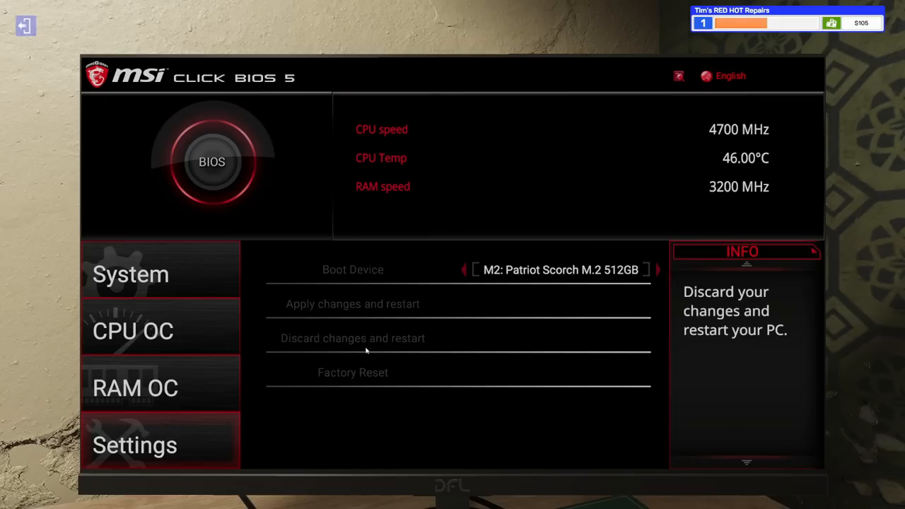
pyautogui.moveTo(493, 273)
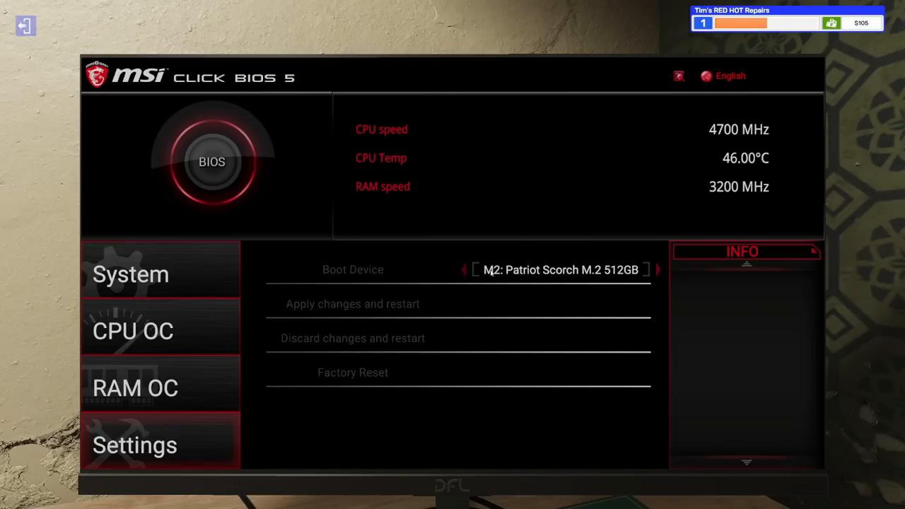
pyautogui.moveTo(539, 312)
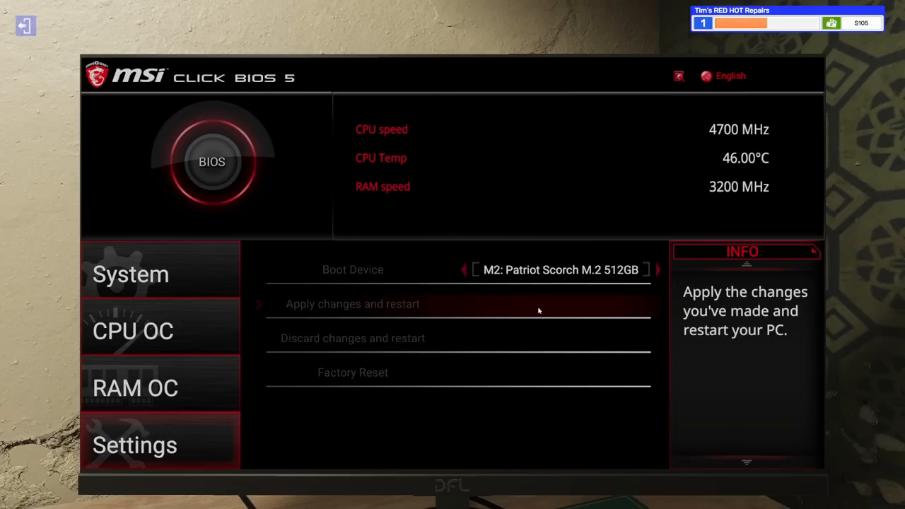
pyautogui.click(135, 387)
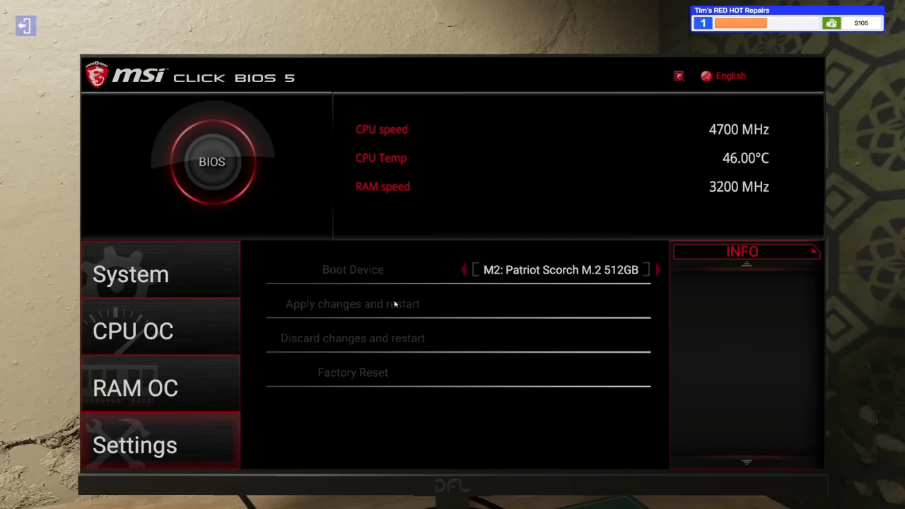
pyautogui.moveTo(354, 373)
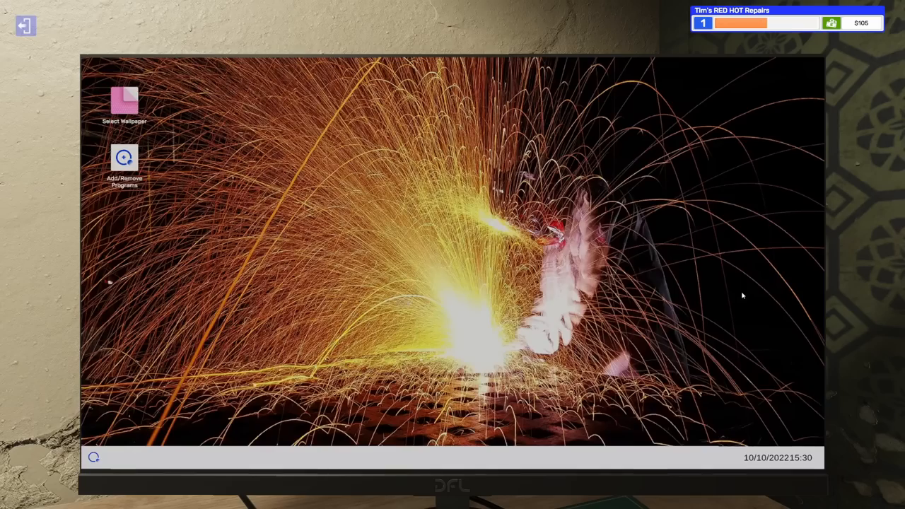
pyautogui.moveTo(713, 296)
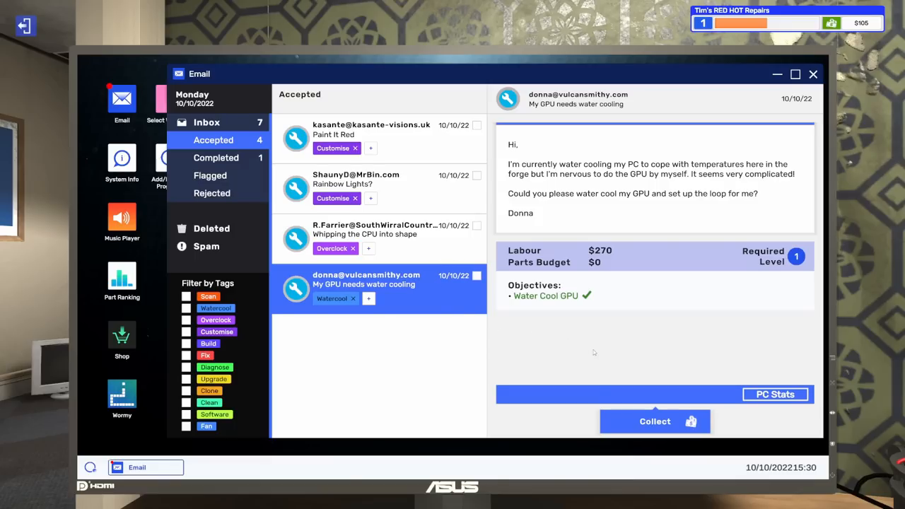
# Step: Collect the GPU water cooling job payment, then browse the Paint It Red, Rainbow Lights and CPU overclocking job emails
pyautogui.click(655, 421)
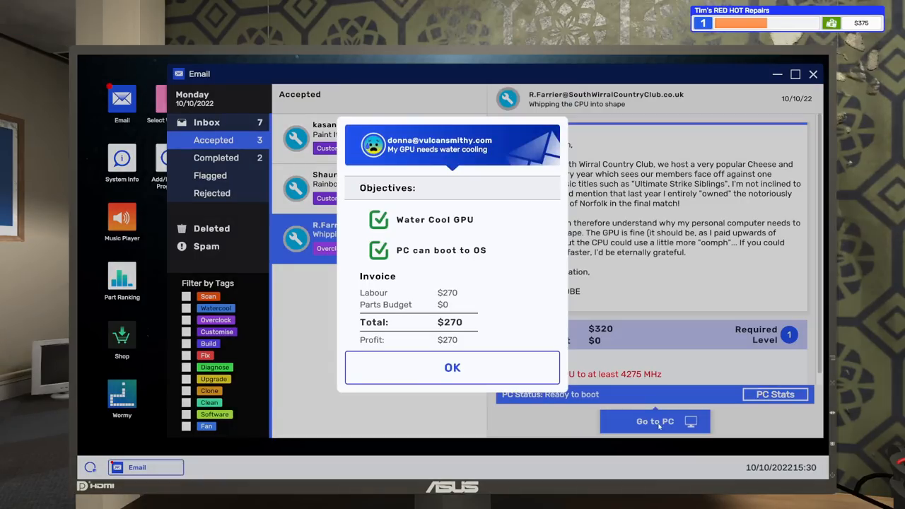
pyautogui.click(453, 368)
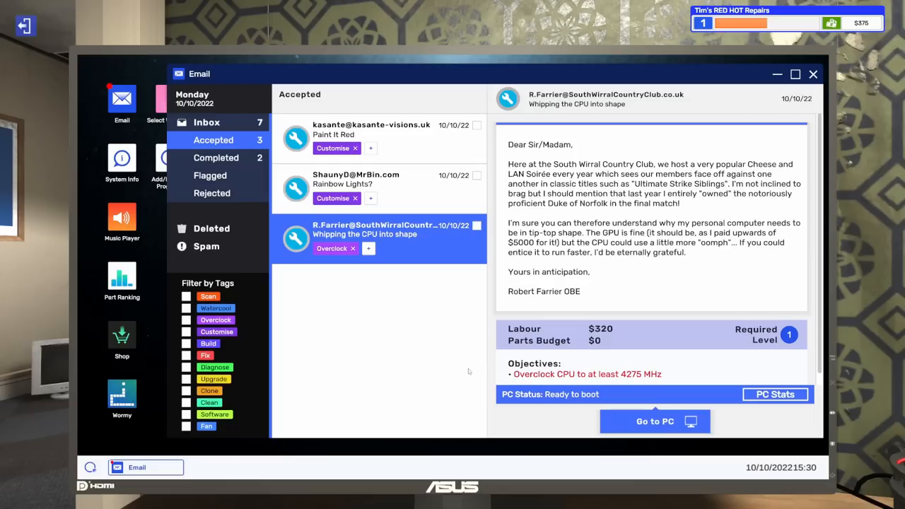
pyautogui.moveTo(421, 371)
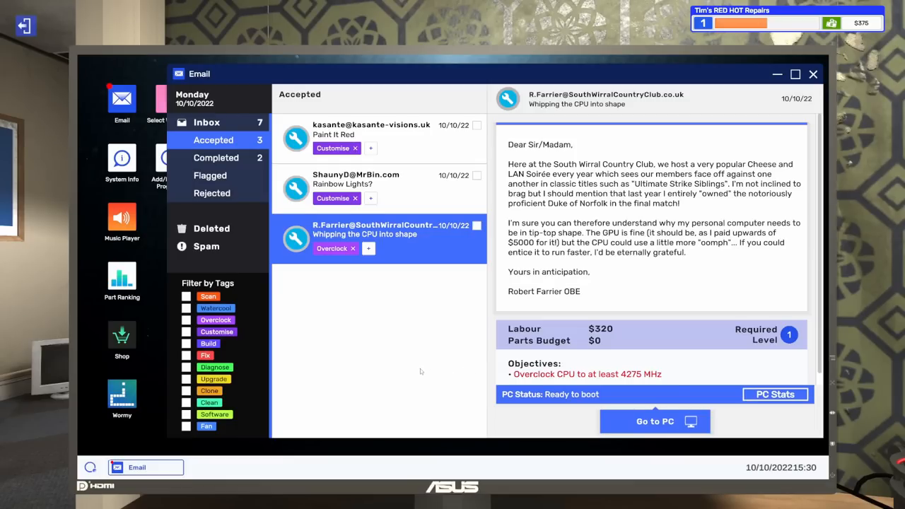
pyautogui.moveTo(414, 331)
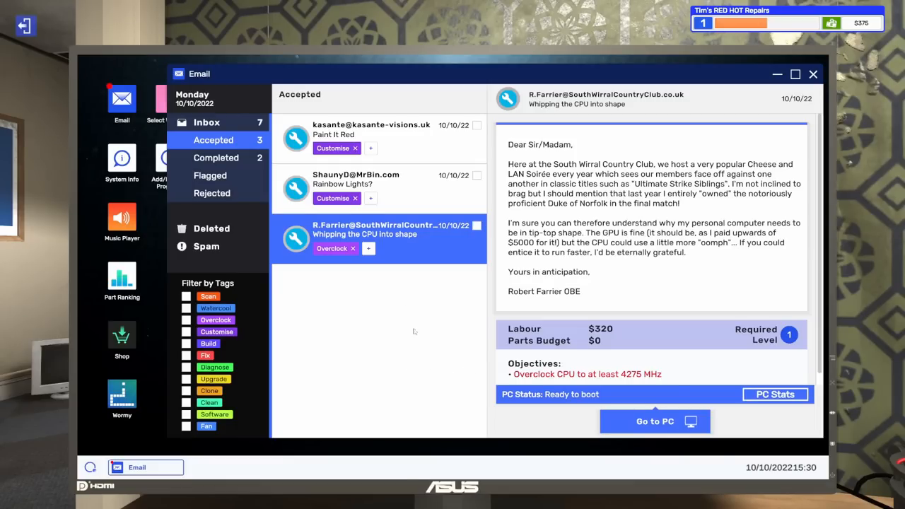
pyautogui.click(371, 135)
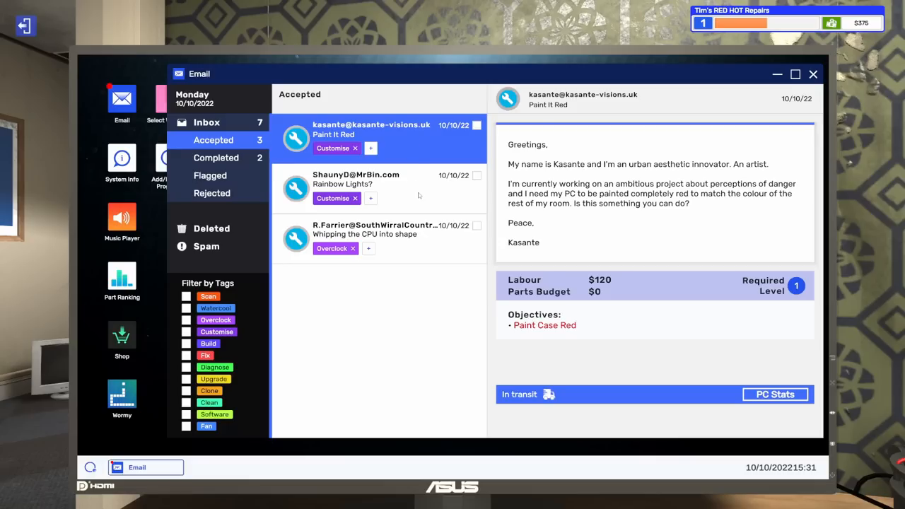
pyautogui.click(375, 184)
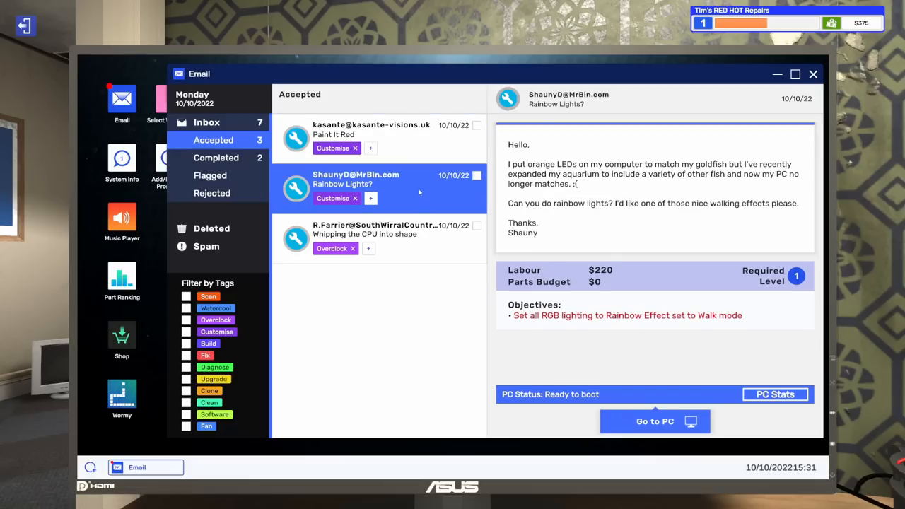
pyautogui.click(375, 233)
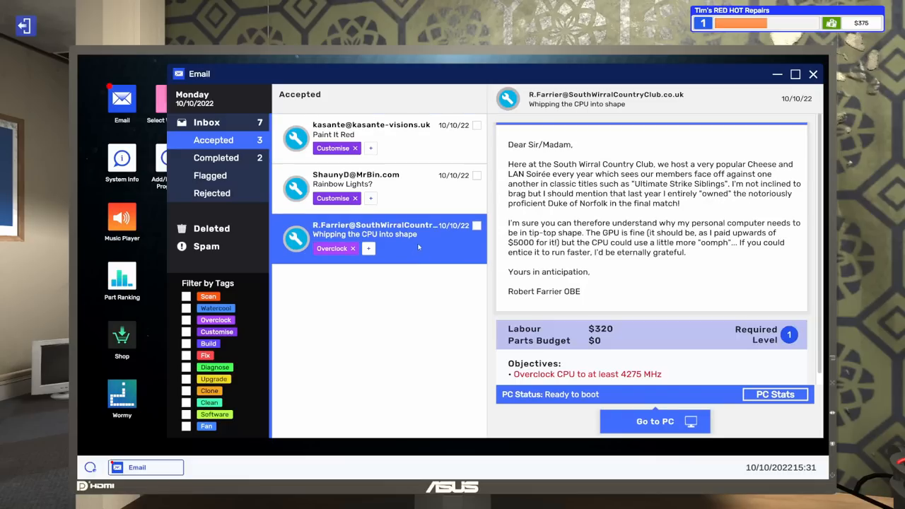
pyautogui.click(356, 178)
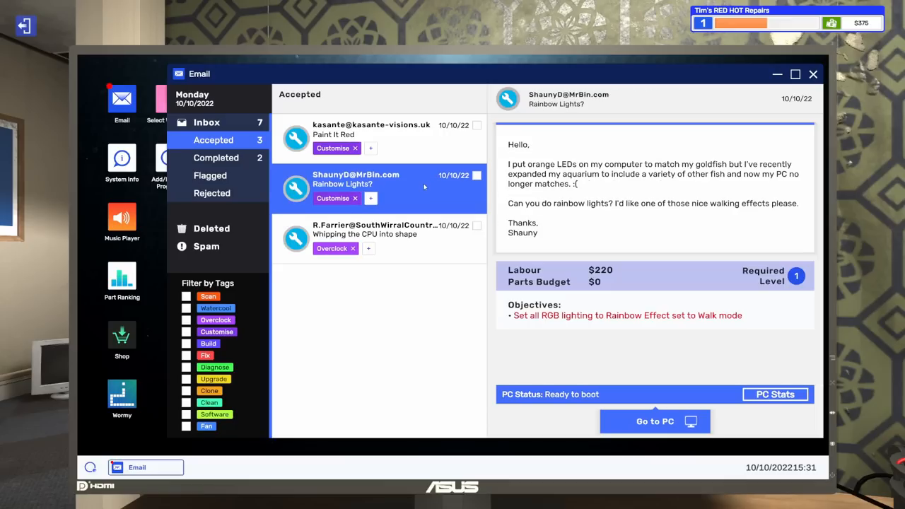
pyautogui.click(371, 131)
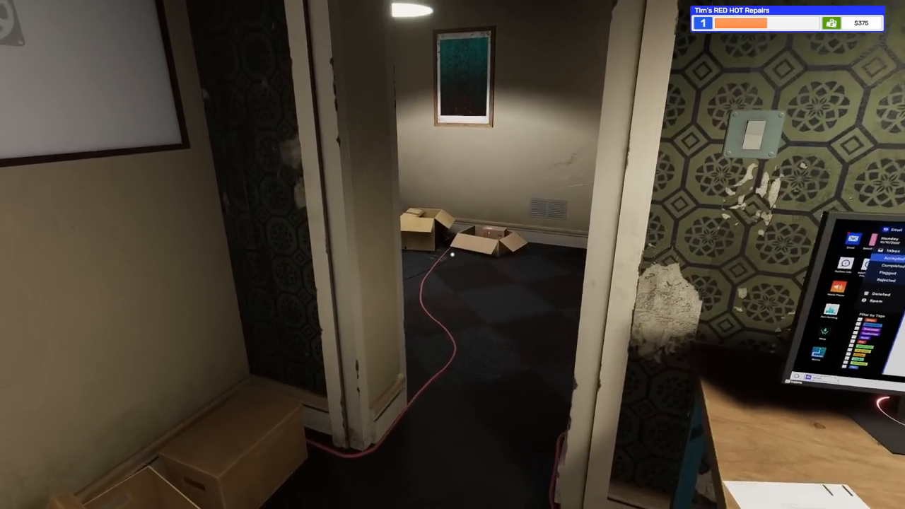
pyautogui.moveTo(453, 254)
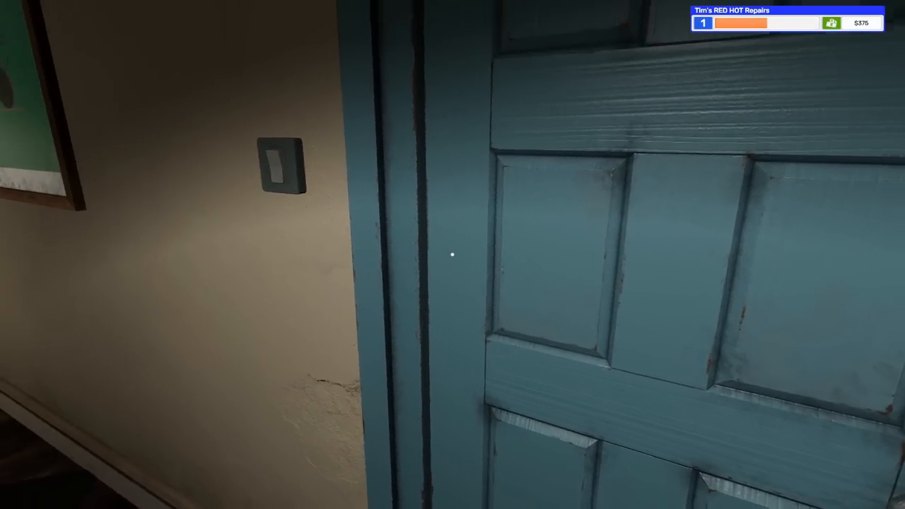
pyautogui.click(453, 254)
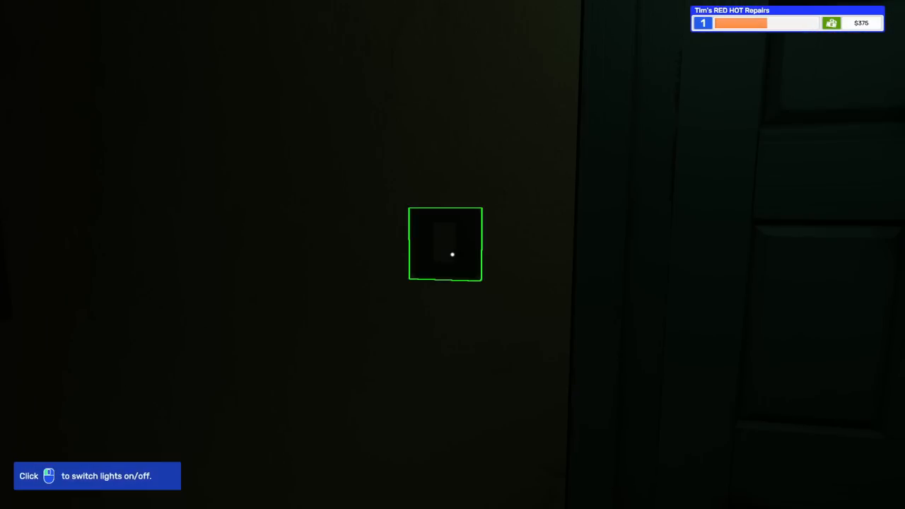
pyautogui.click(444, 243)
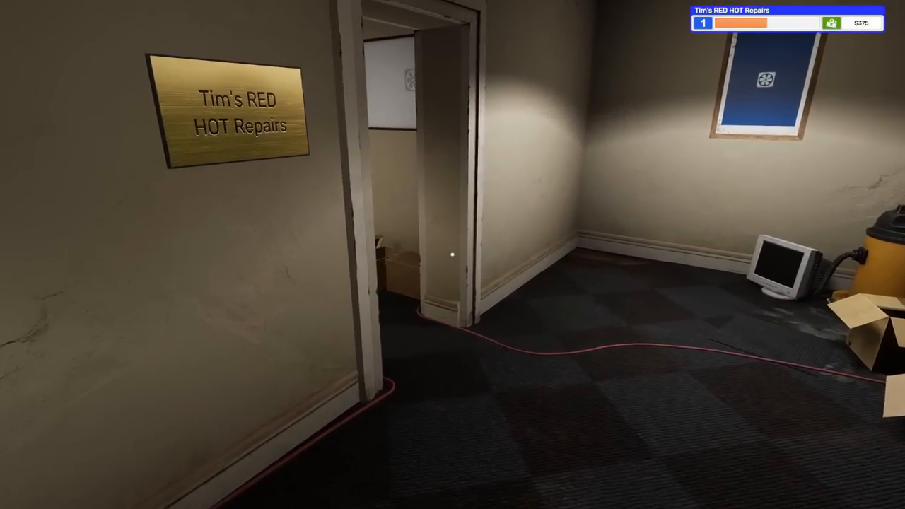
pyautogui.moveTo(453, 254)
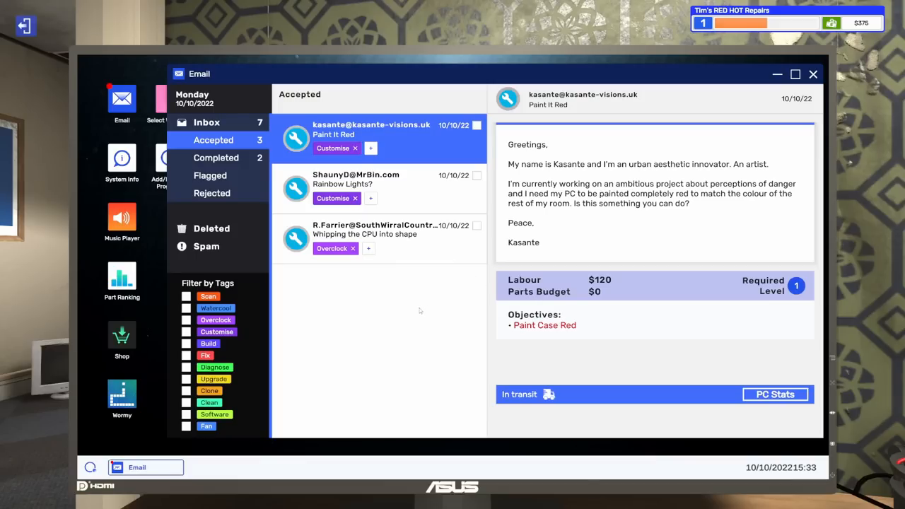
# Step: Bring the Rainbow Lights customer's PC from its email to the workbench
pyautogui.click(379, 178)
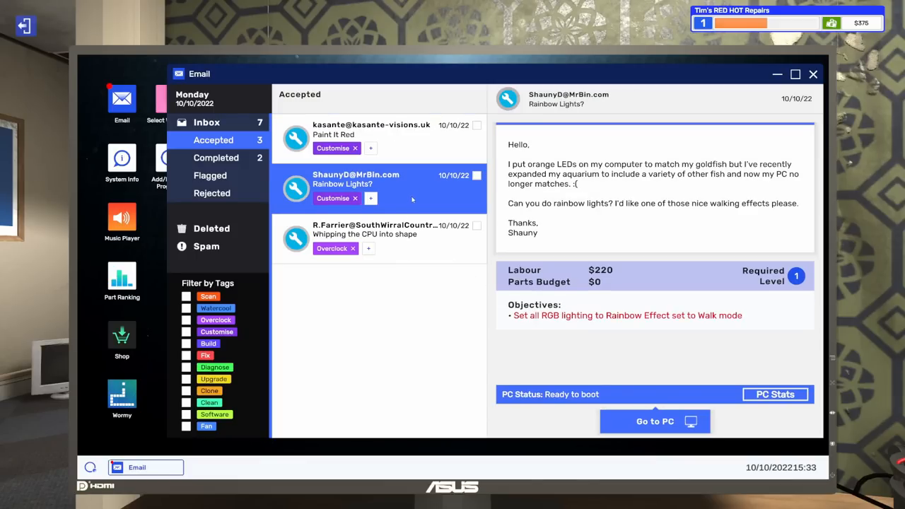
pyautogui.moveTo(406, 243)
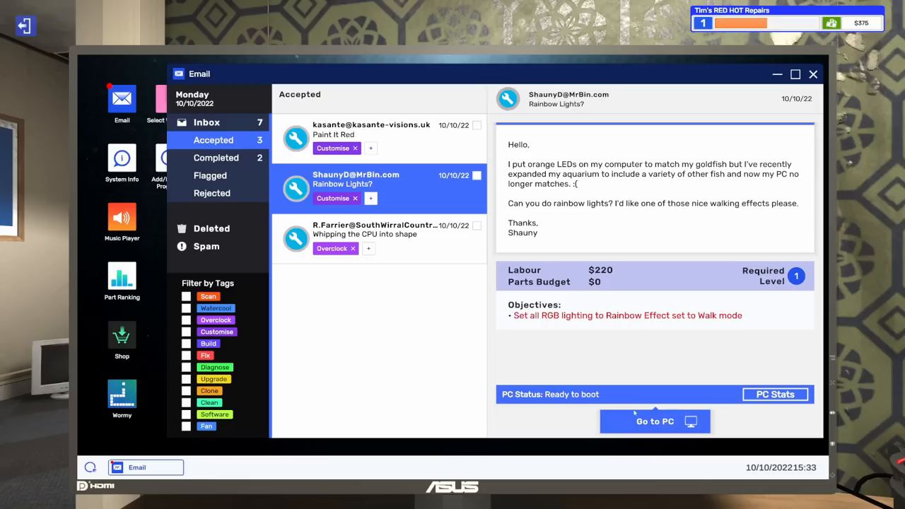
pyautogui.moveTo(583, 368)
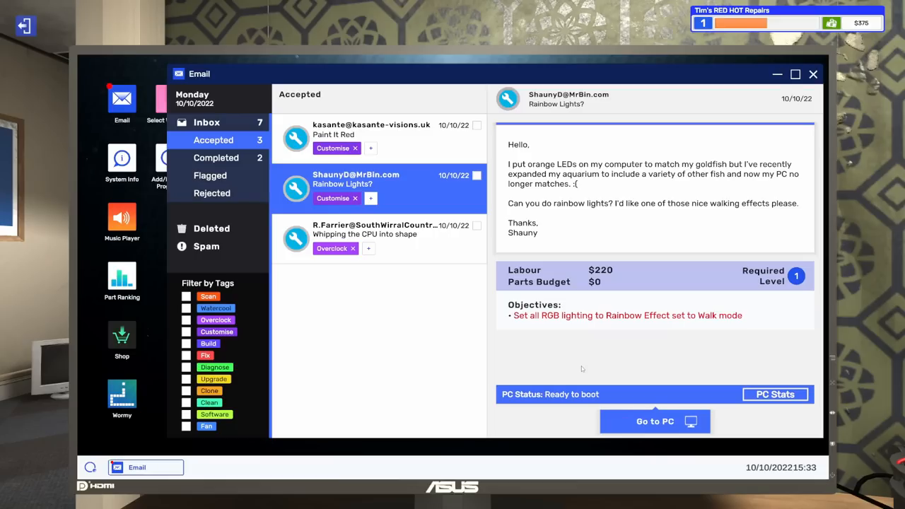
pyautogui.click(654, 422)
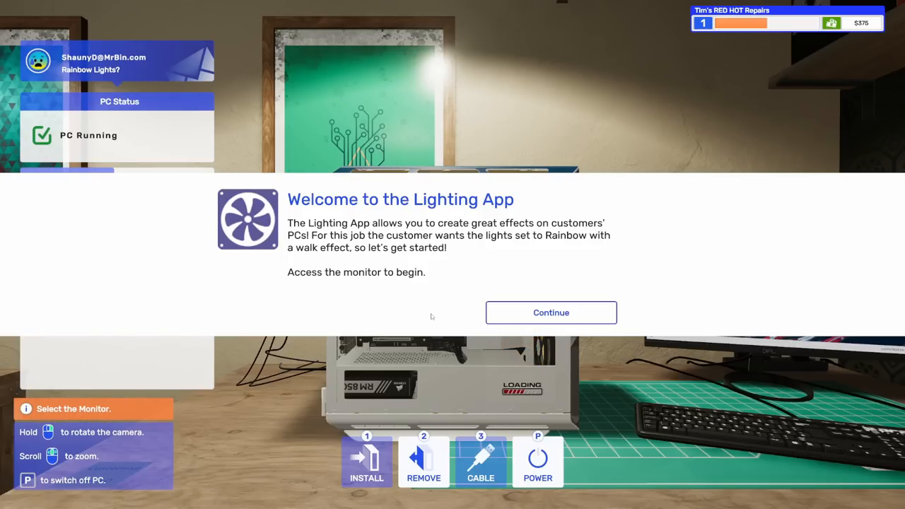
pyautogui.click(552, 312)
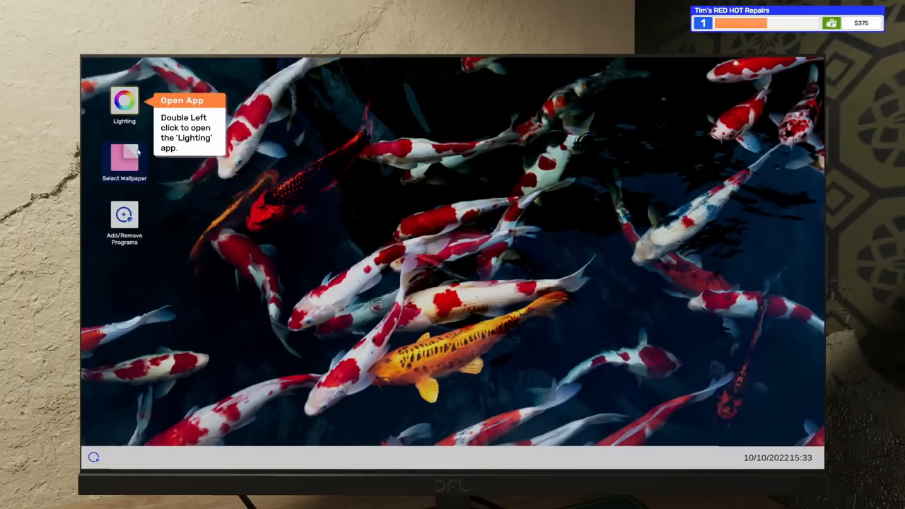
pyautogui.doubleClick(125, 99)
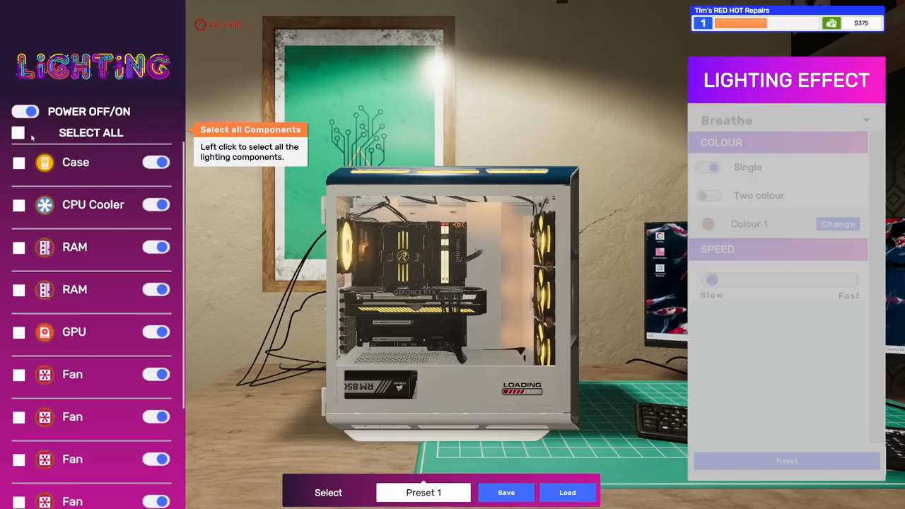
# Step: Set all lighting components to Rainbow in Walk mode and dismiss the job completion message
pyautogui.click(18, 133)
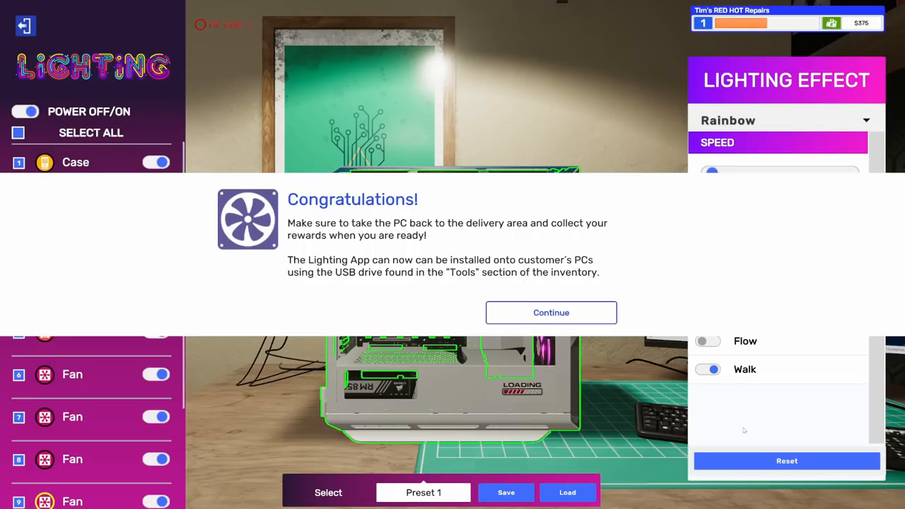
pyautogui.click(551, 312)
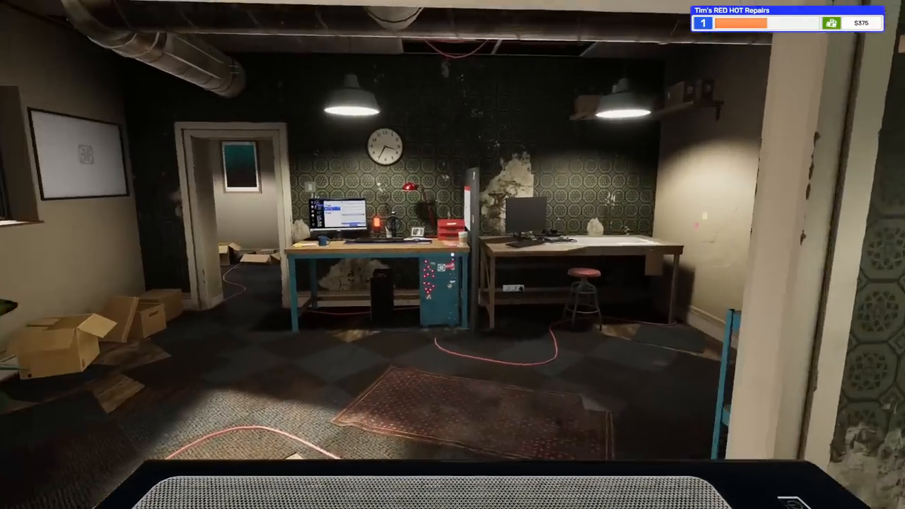
pyautogui.moveTo(453, 254)
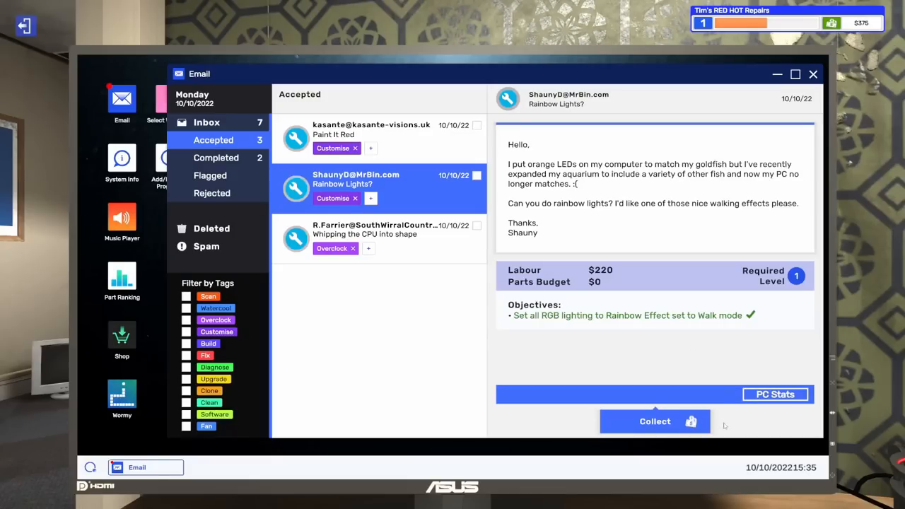
# Step: Collect the $220 Rainbow Lights payment and confirm the invoice, raising the balance to $595
pyautogui.click(655, 421)
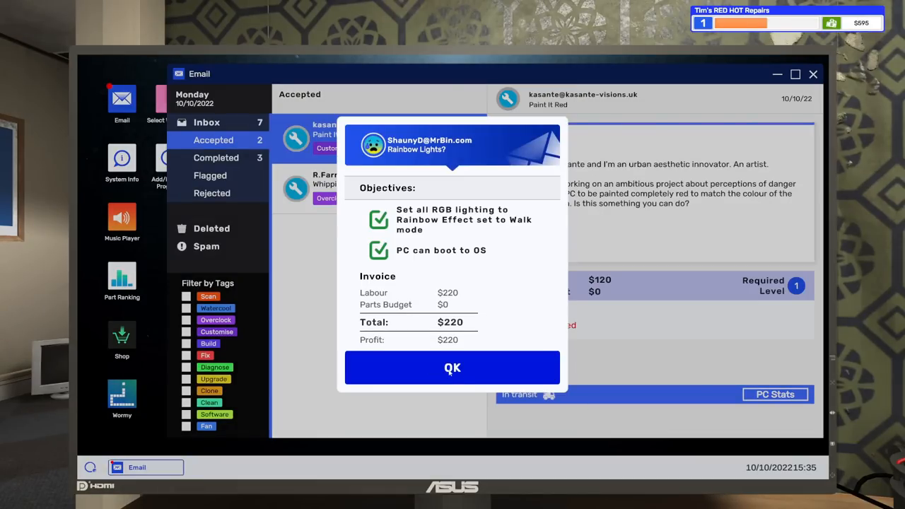
pyautogui.click(453, 368)
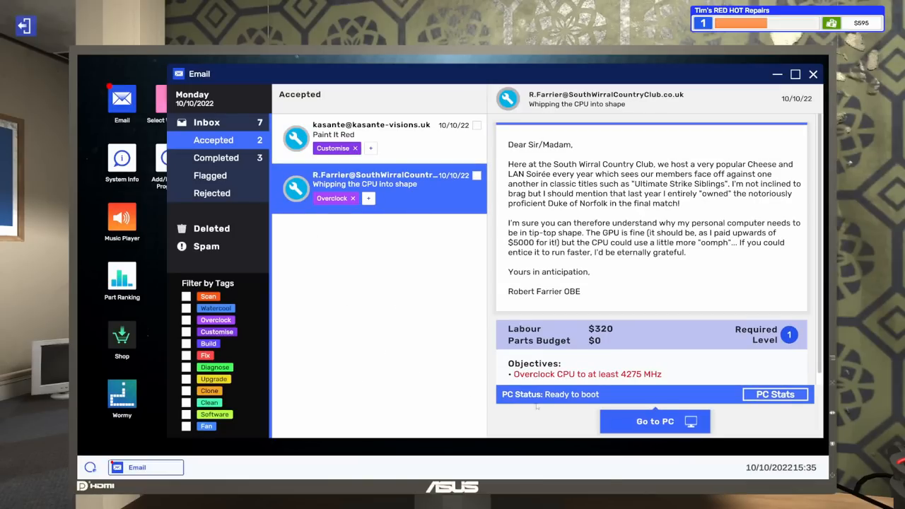
pyautogui.moveTo(424, 385)
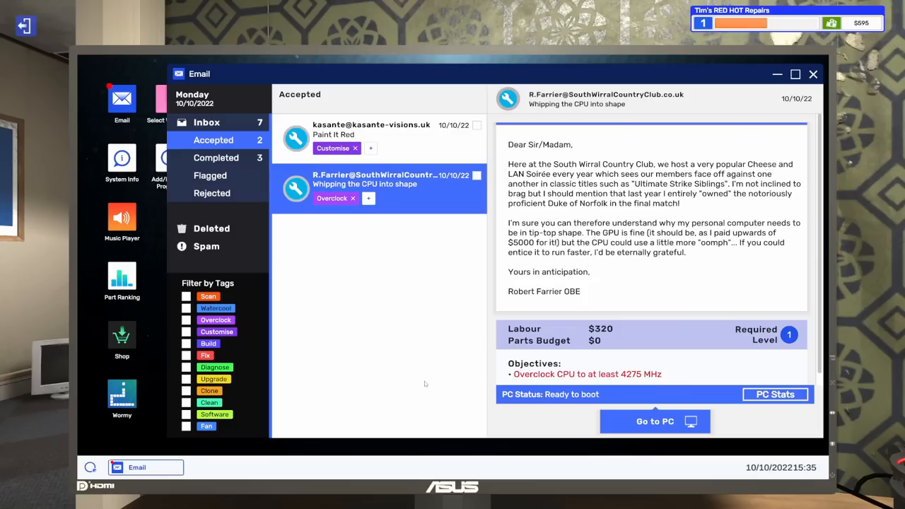
pyautogui.moveTo(430, 324)
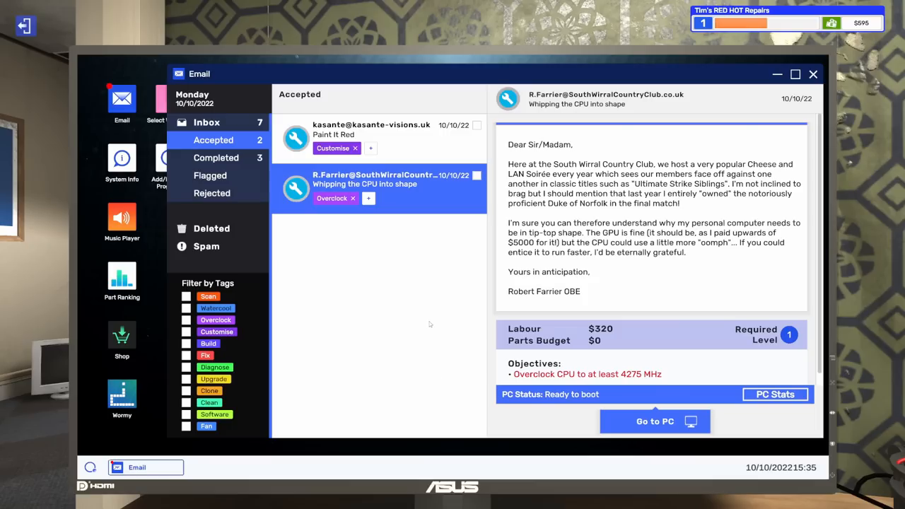
pyautogui.moveTo(377, 313)
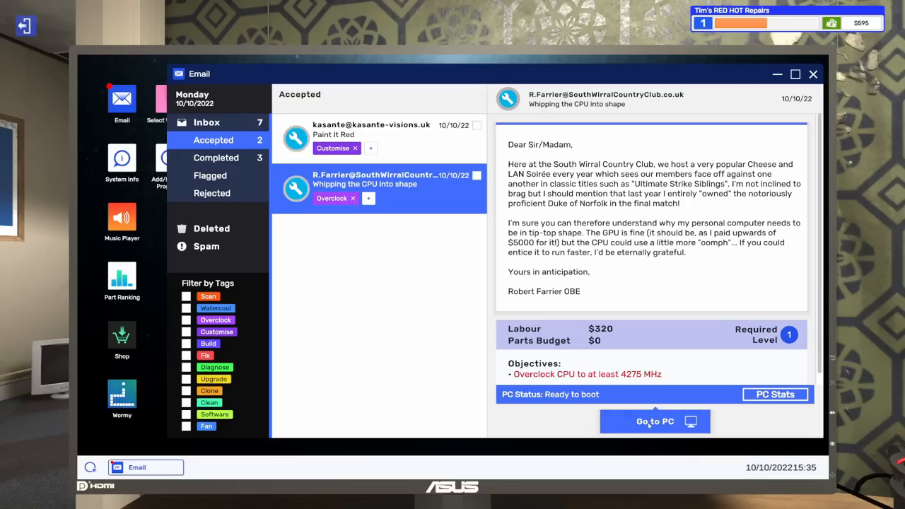
# Step: Send the Whipping the CPU into shape job's PC to the workbench
pyautogui.click(655, 421)
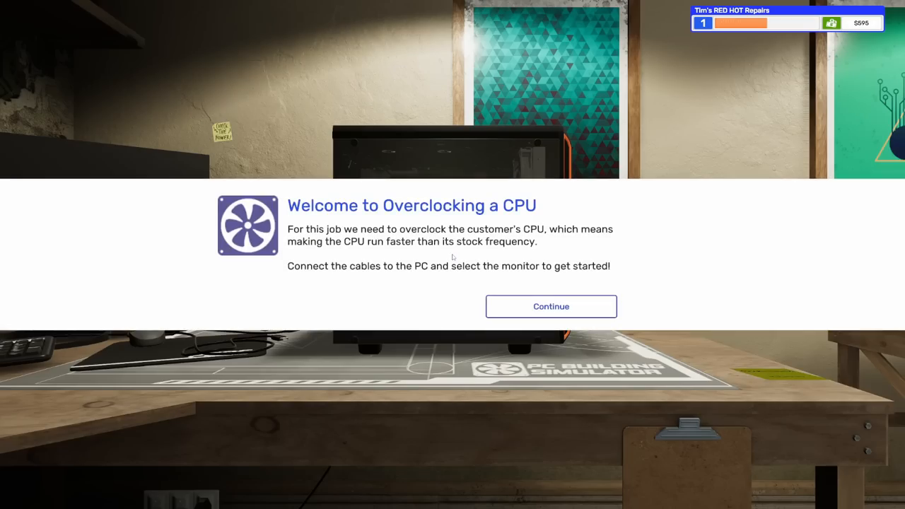
pyautogui.moveTo(359, 293)
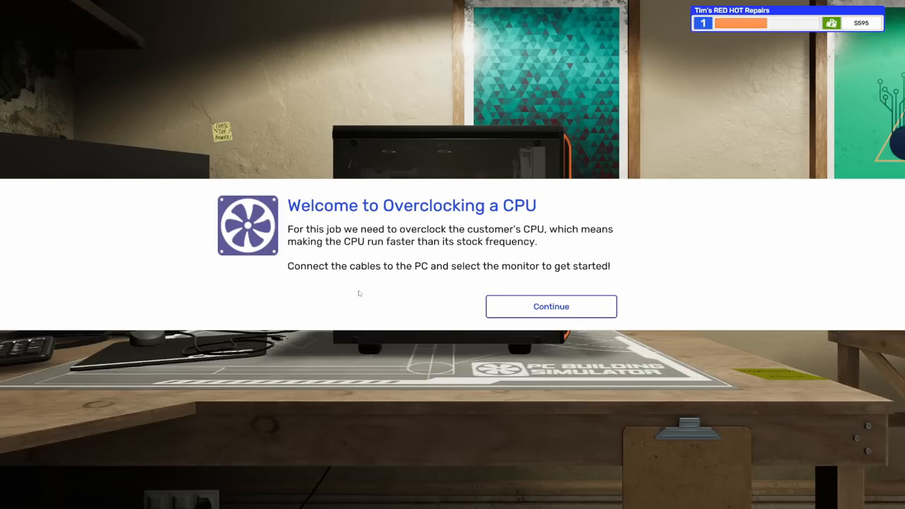
# Step: Dismiss the overclocking briefing and focus on the customer PC's monitor showing the BIOS tip
pyautogui.click(551, 306)
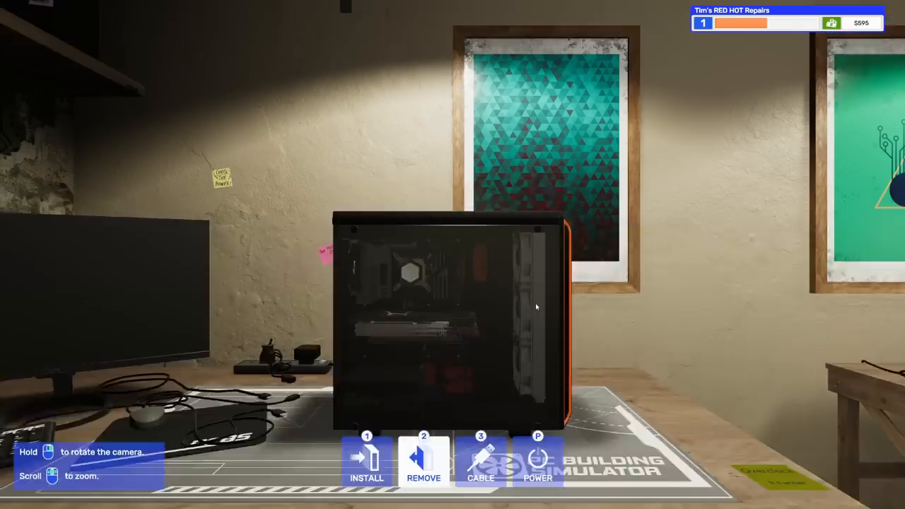
pyautogui.click(481, 460)
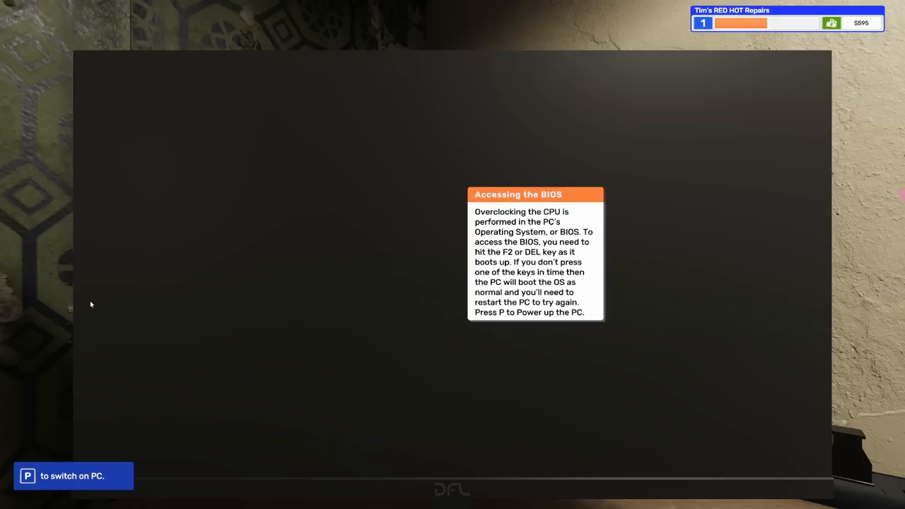
# Step: Power on the PC and set the CPU OC ratio to x44 and voltage to 1.35 V for 4400 MHz
pyautogui.press('p')
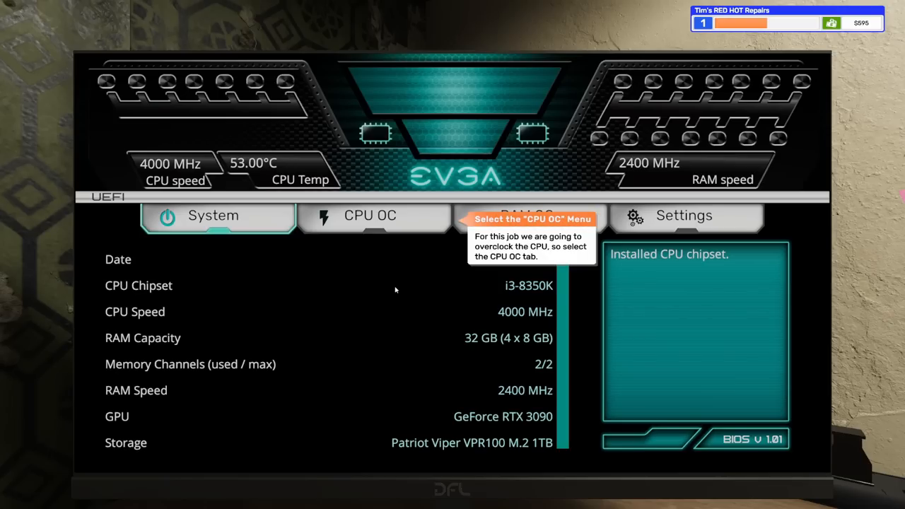
pyautogui.click(371, 215)
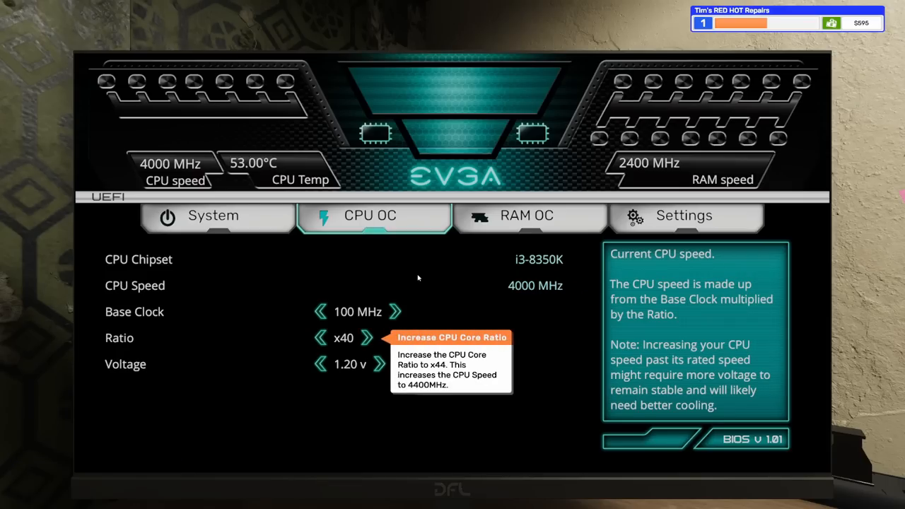
pyautogui.moveTo(387, 311)
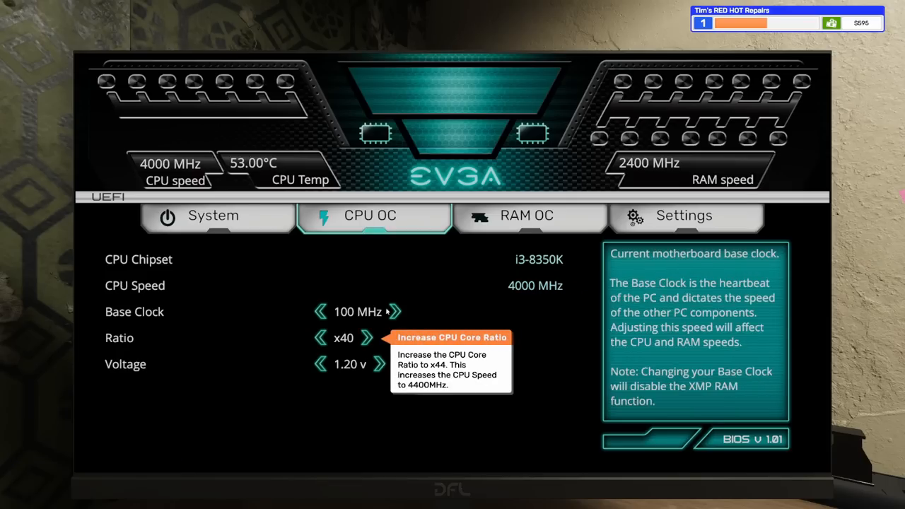
pyautogui.click(366, 337)
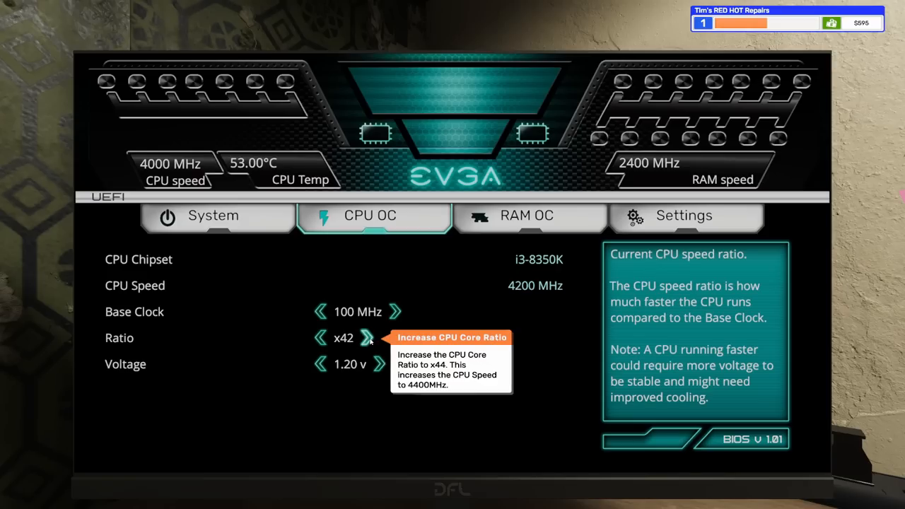
pyautogui.click(379, 336)
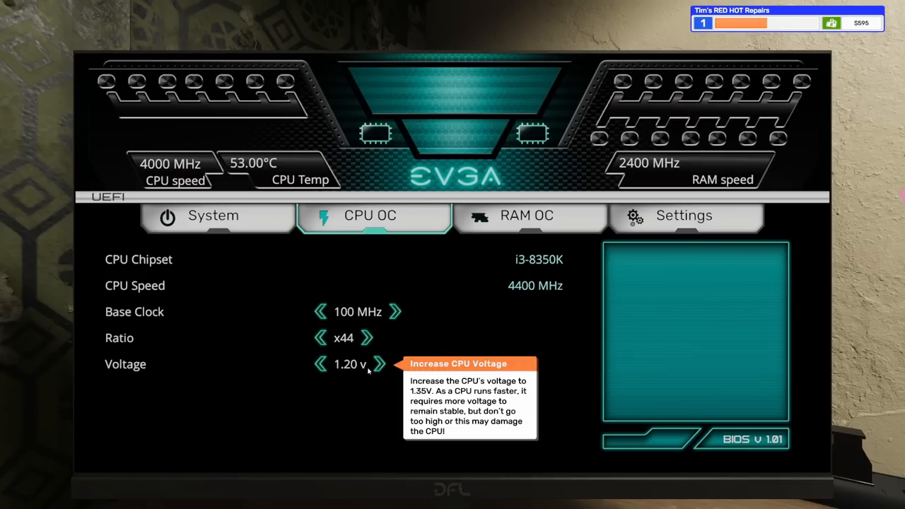
pyautogui.click(381, 365)
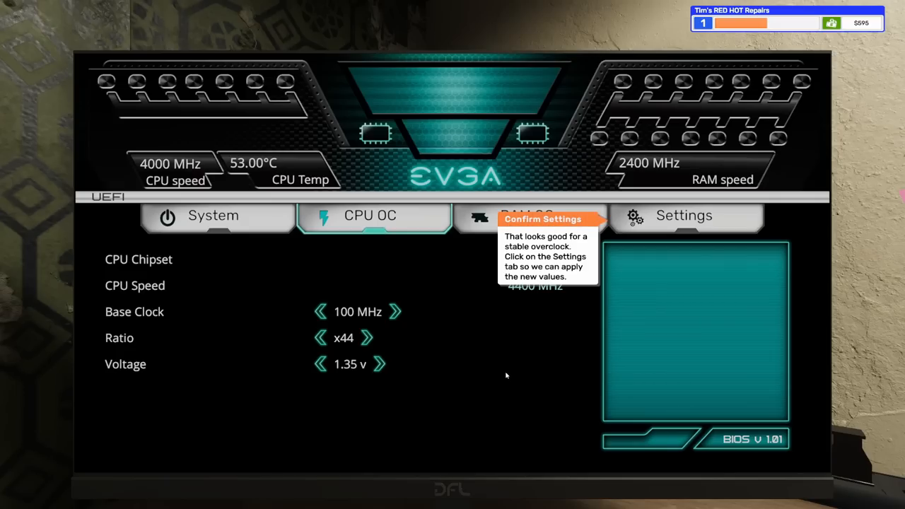
# Step: Apply the overclock from the BIOS Settings page and confirm the restart to the desktop
pyautogui.click(684, 215)
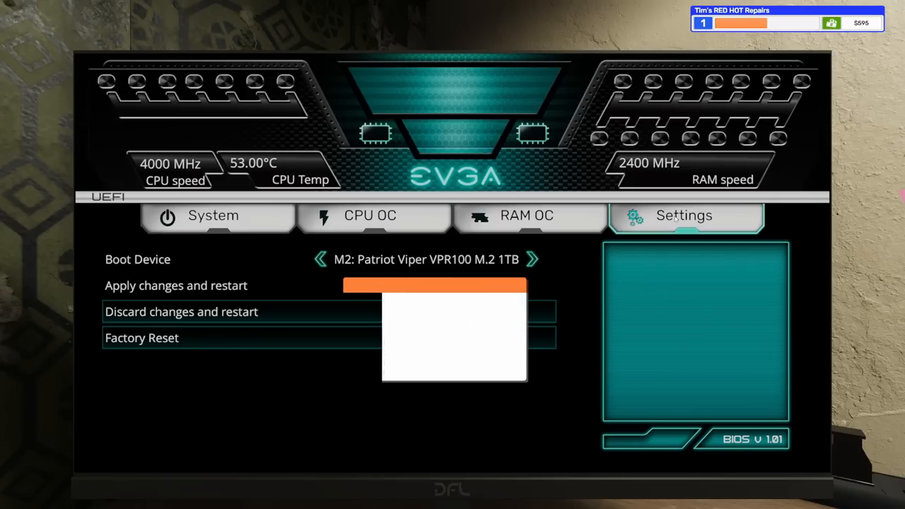
pyautogui.moveTo(175, 286)
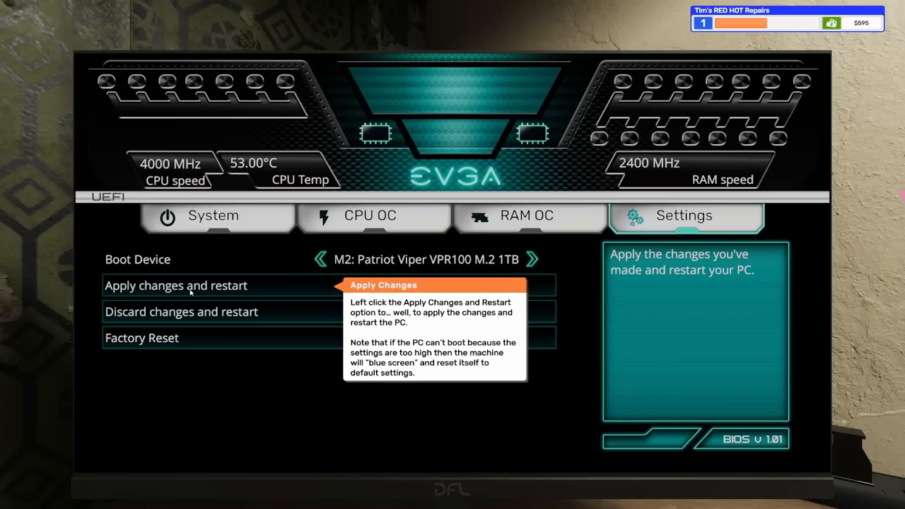
pyautogui.click(175, 286)
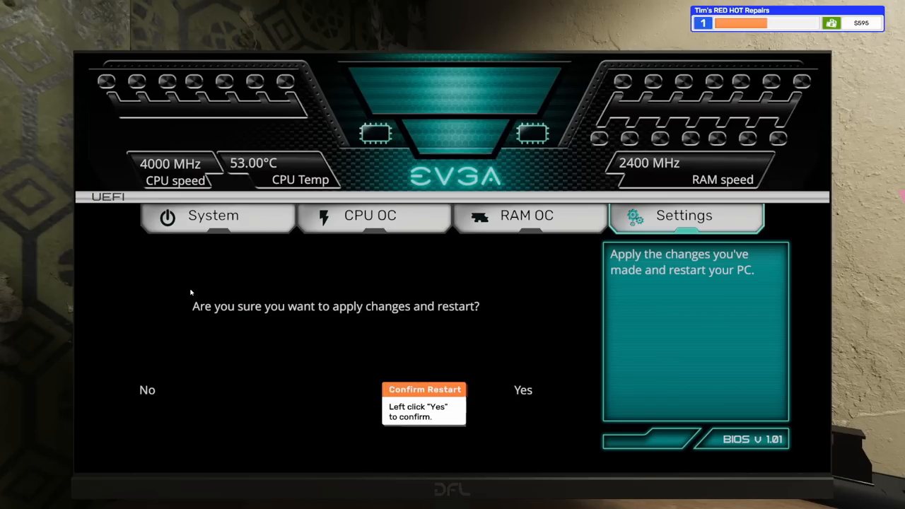
pyautogui.click(524, 390)
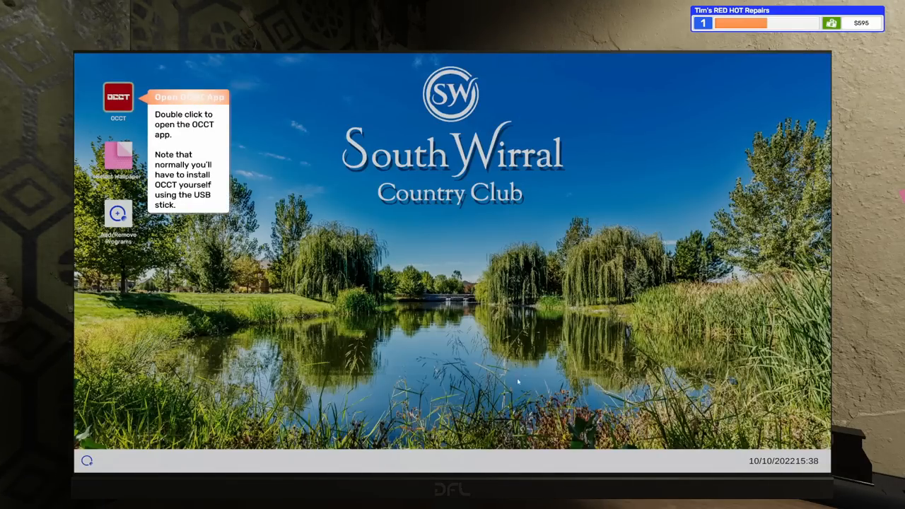
pyautogui.moveTo(119, 99)
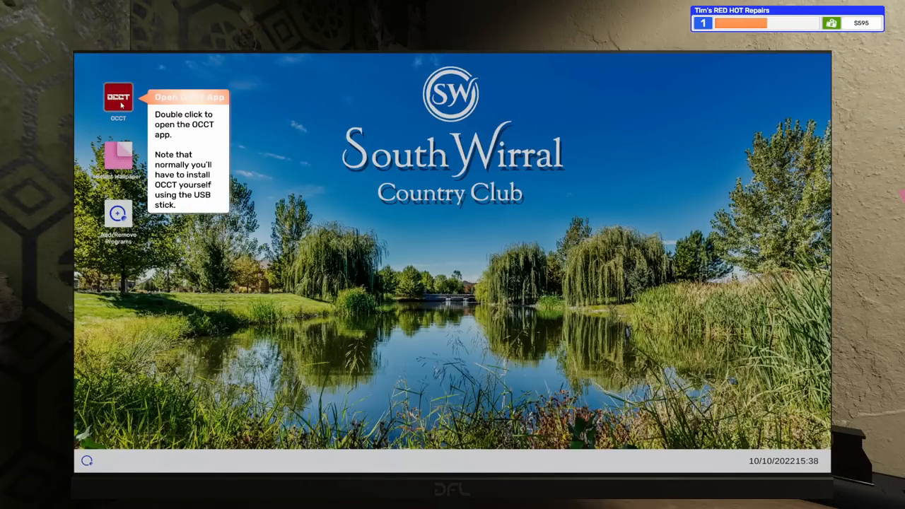
# Step: Launch OCCT from the desktop and run the CPU stress test to completion
pyautogui.doubleClick(119, 97)
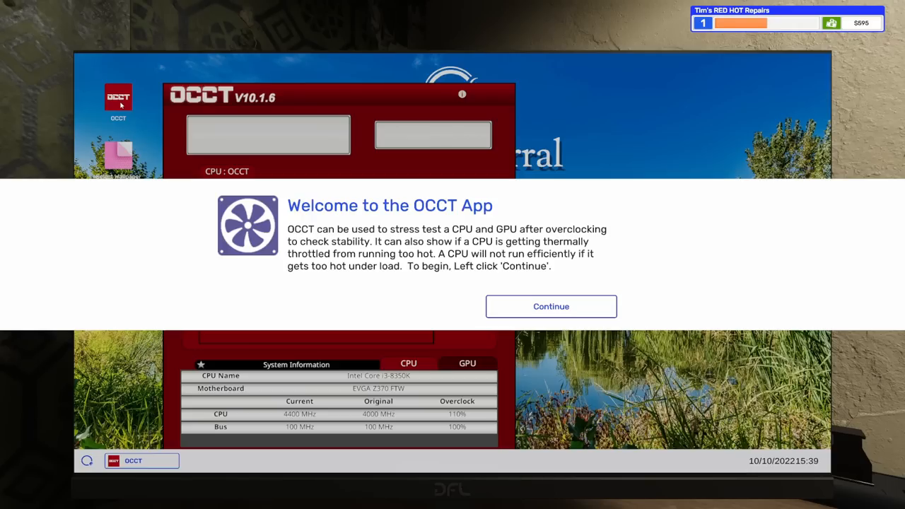
pyautogui.click(552, 305)
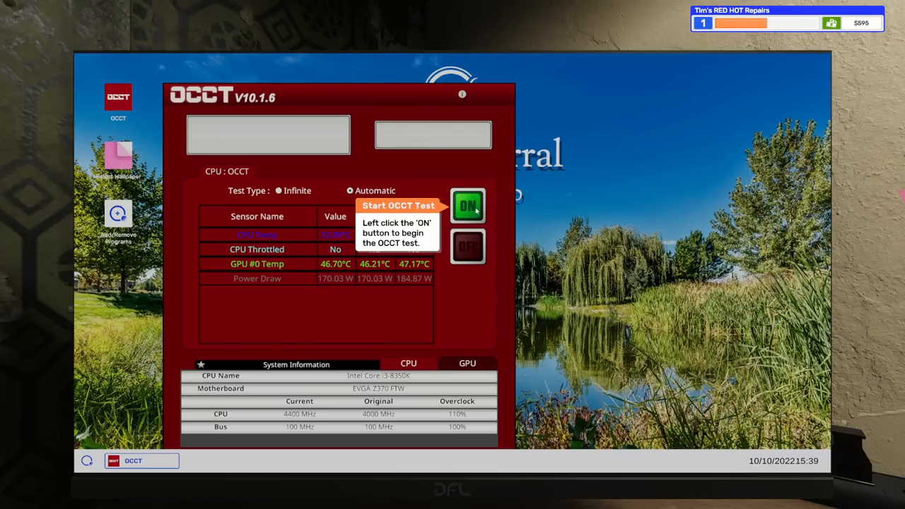
pyautogui.click(469, 206)
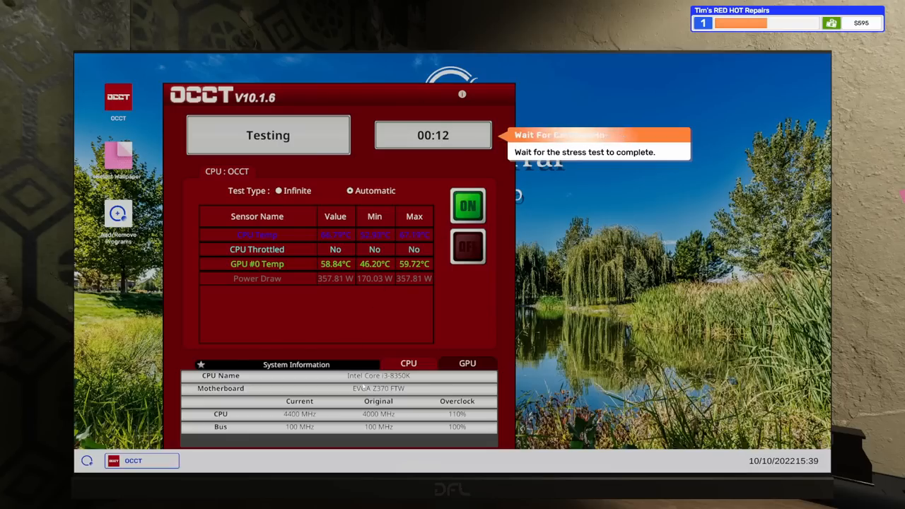
pyautogui.click(467, 362)
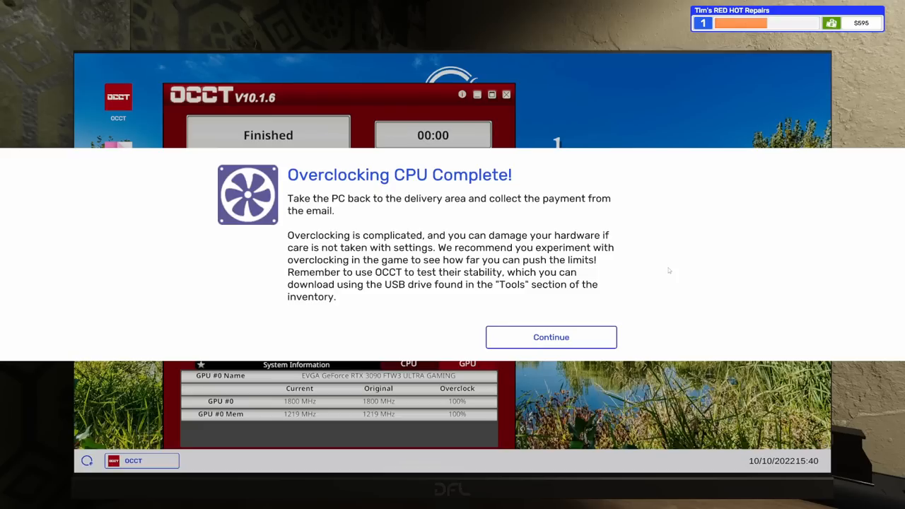
pyautogui.moveTo(552, 337)
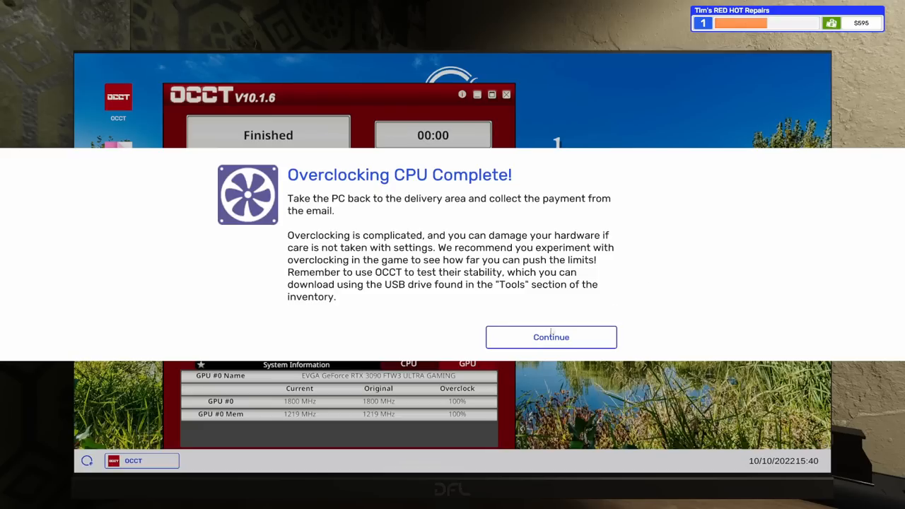
# Step: Deliver the overclocked PC and collect the $320 payment, raising the balance to $915
pyautogui.click(552, 337)
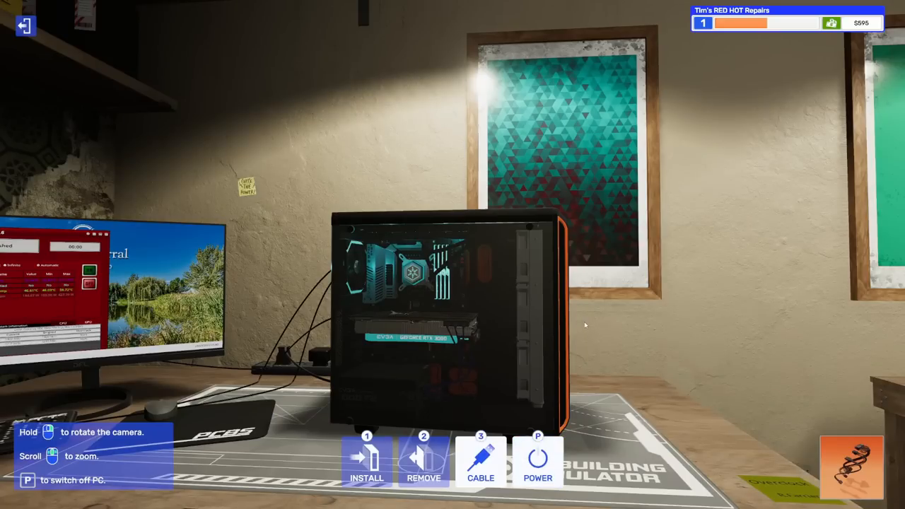
pyautogui.click(538, 460)
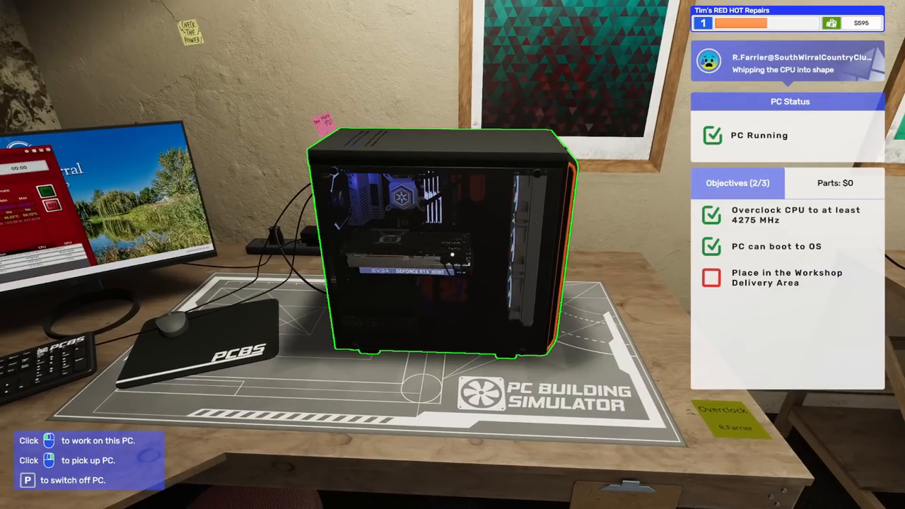
pyautogui.click(452, 255)
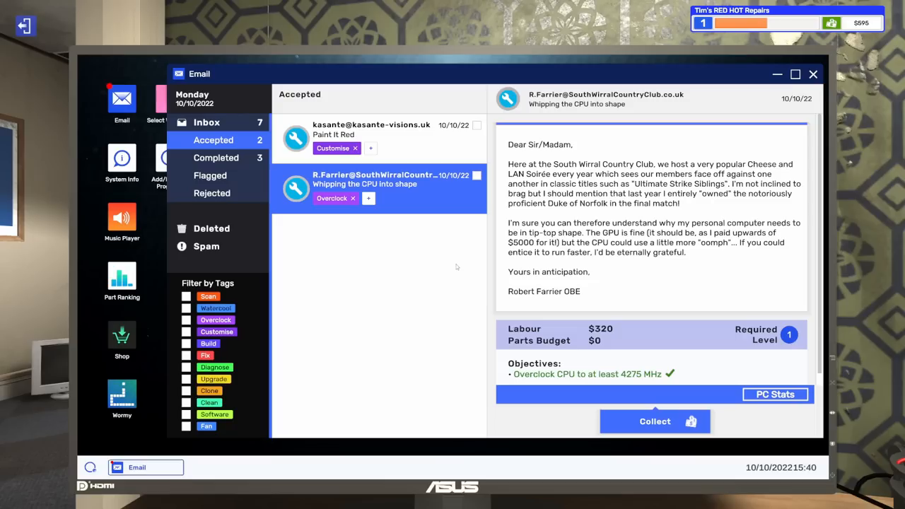
pyautogui.click(654, 421)
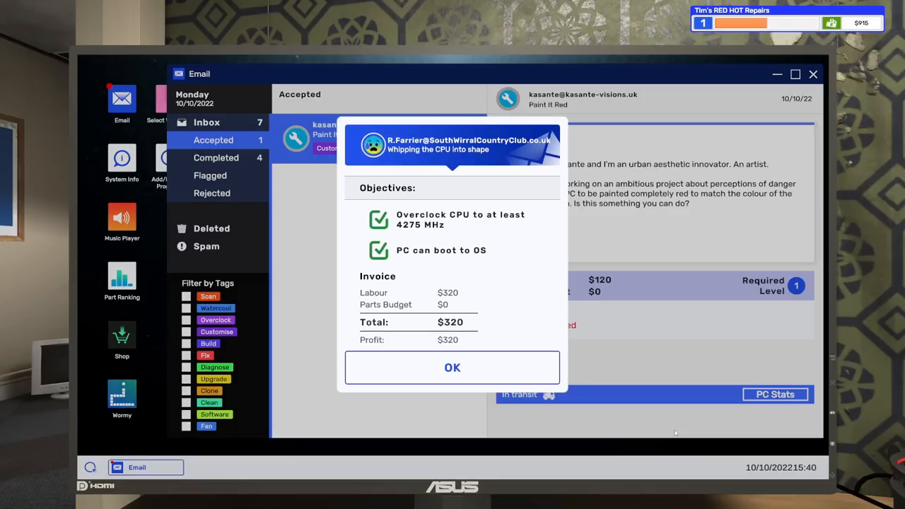
pyautogui.click(453, 368)
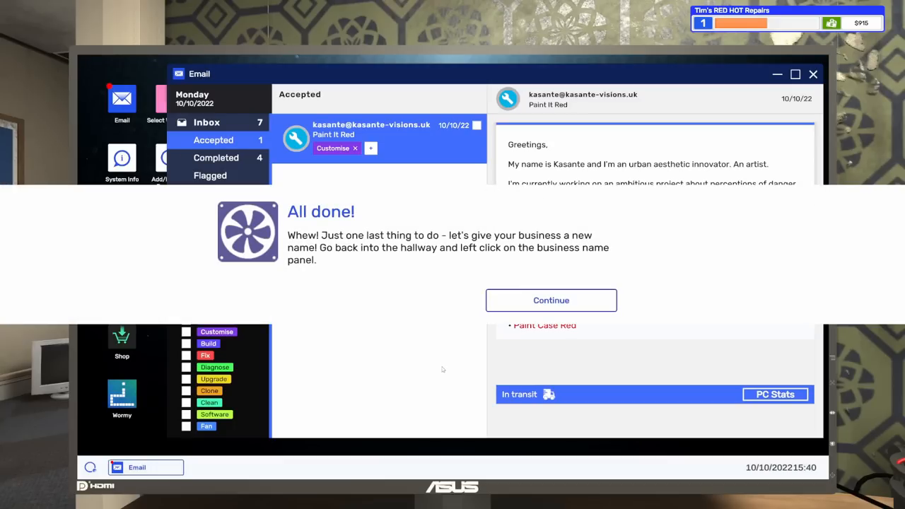
pyautogui.moveTo(447, 365)
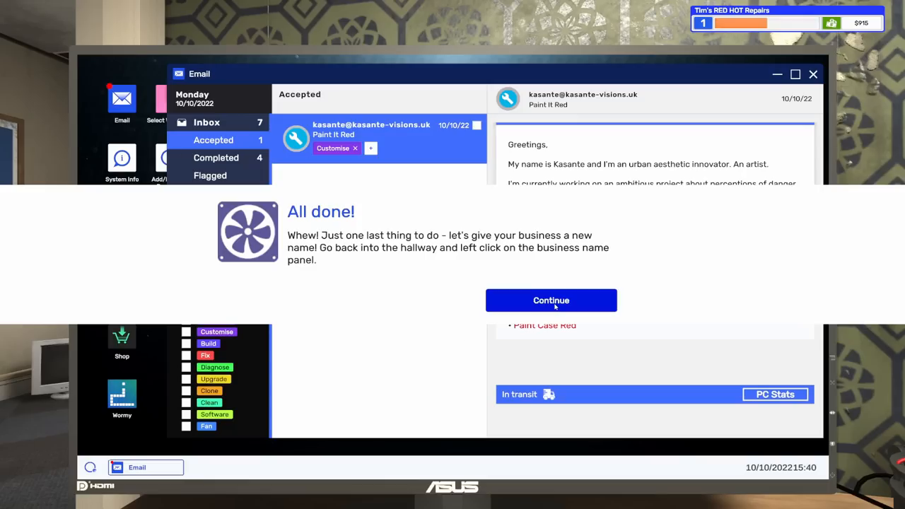
# Step: Rename the company to BigJake's RED HOT Repairs via the hallway name panel
pyautogui.click(551, 300)
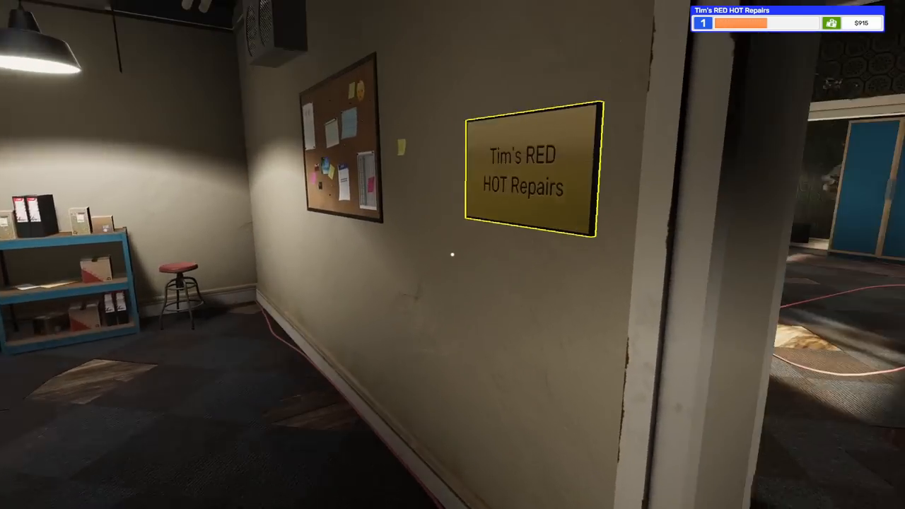
pyautogui.click(534, 173)
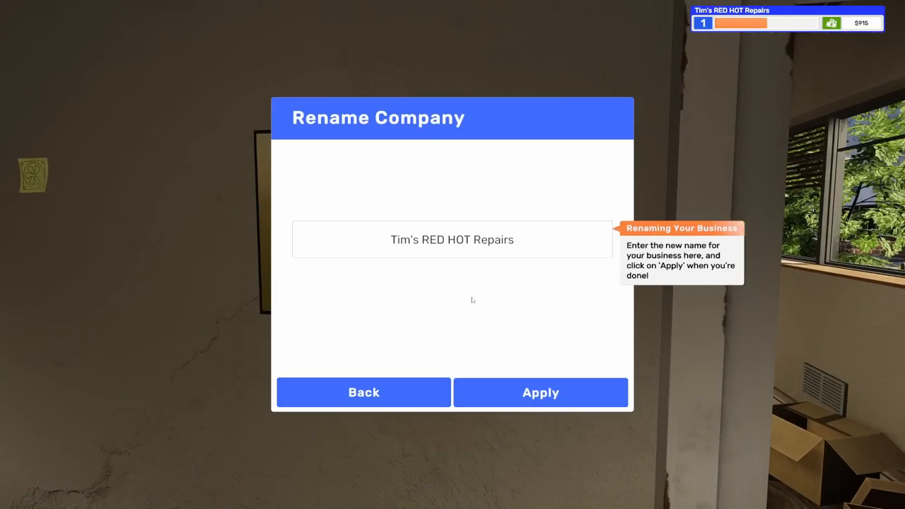
pyautogui.moveTo(420, 249)
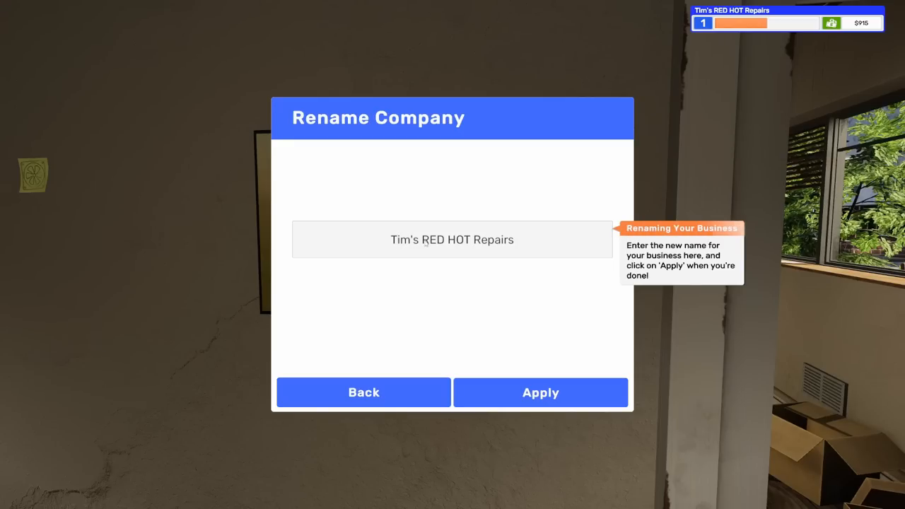
pyautogui.write("Bi's RED HOT Repairs")
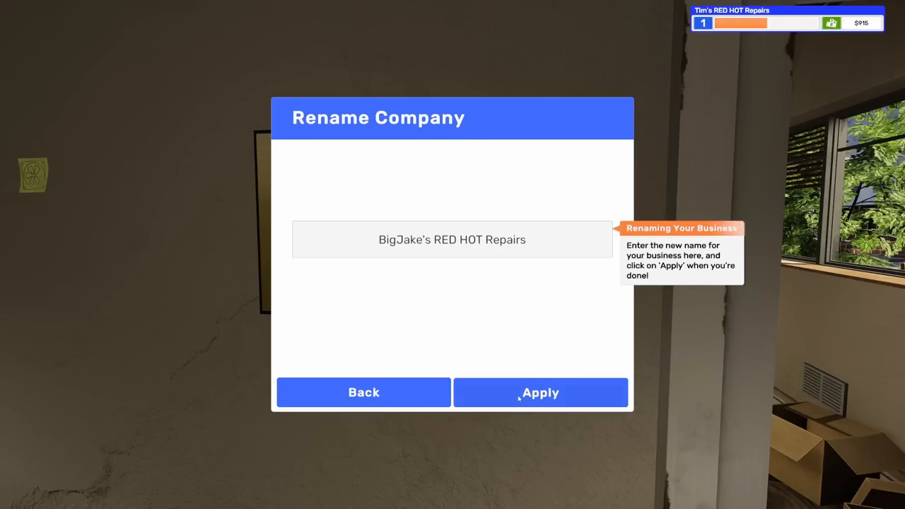
pyautogui.click(541, 393)
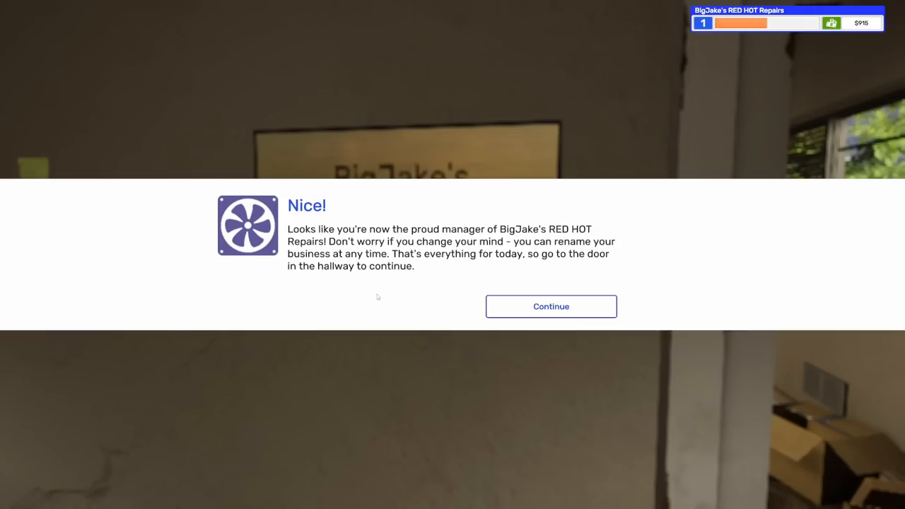
pyautogui.moveTo(552, 305)
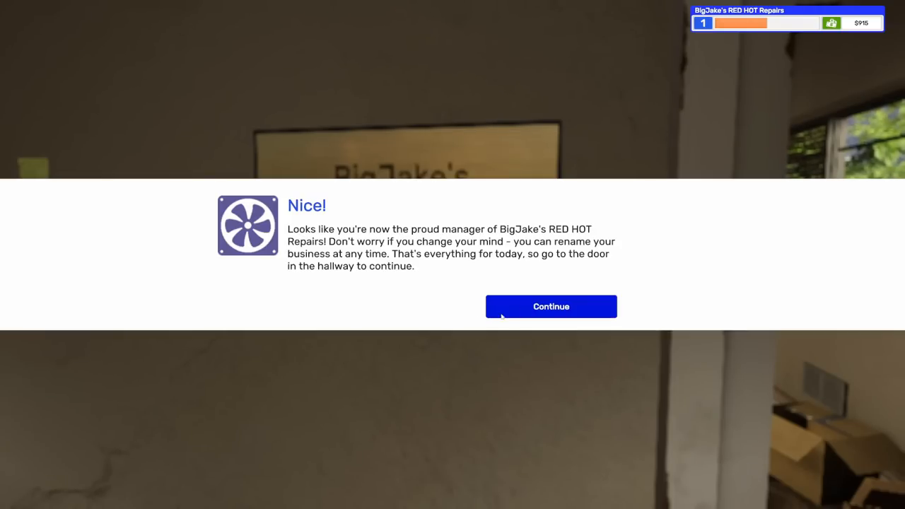
# Step: Dismiss the renaming and calendar messages and end the day
pyautogui.click(552, 306)
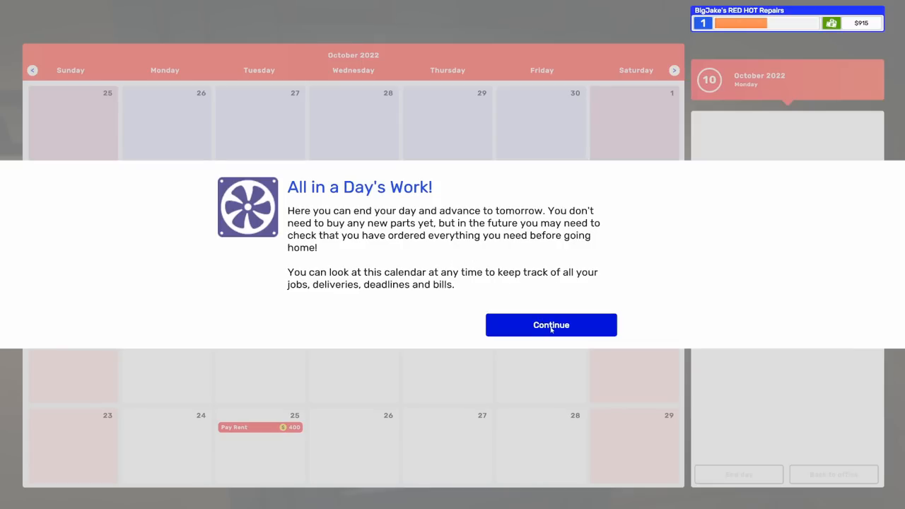
pyautogui.click(552, 324)
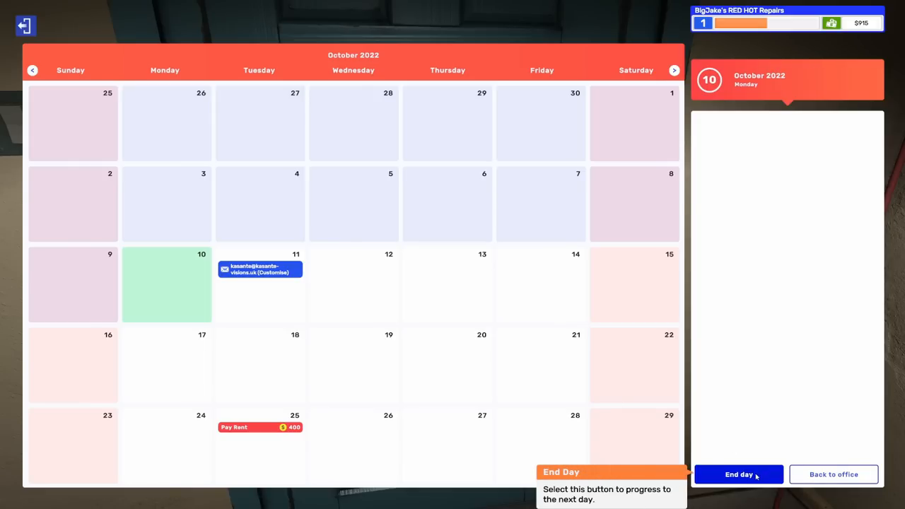
pyautogui.click(739, 476)
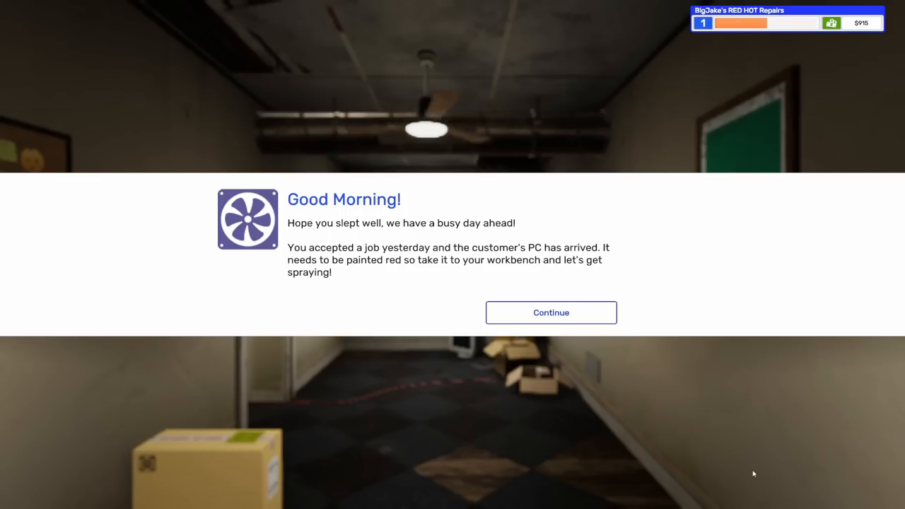
# Step: Dismiss the Good Morning message and bring up the office PC's desktop
pyautogui.click(552, 313)
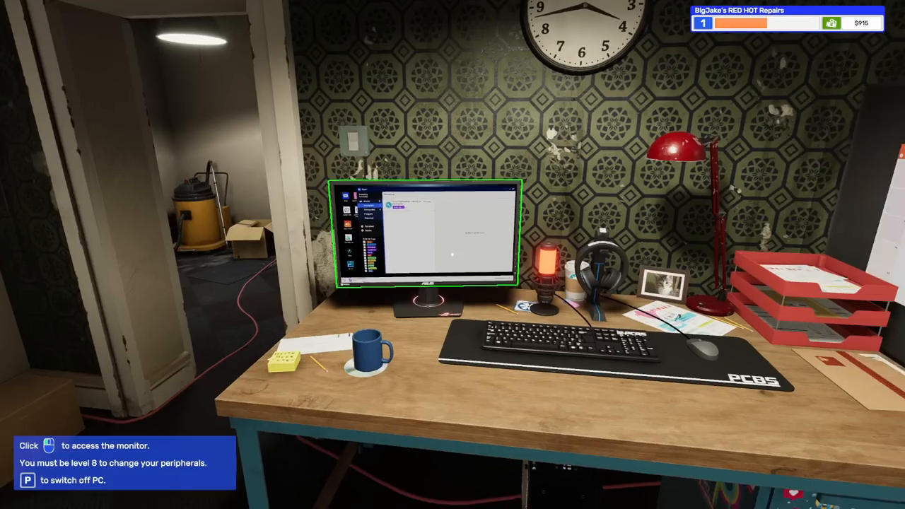
pyautogui.click(428, 238)
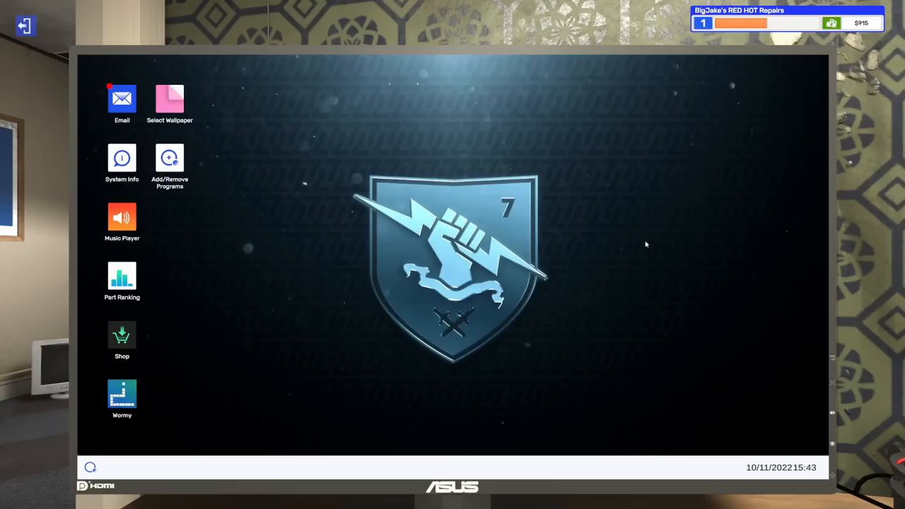
pyautogui.moveTo(634, 345)
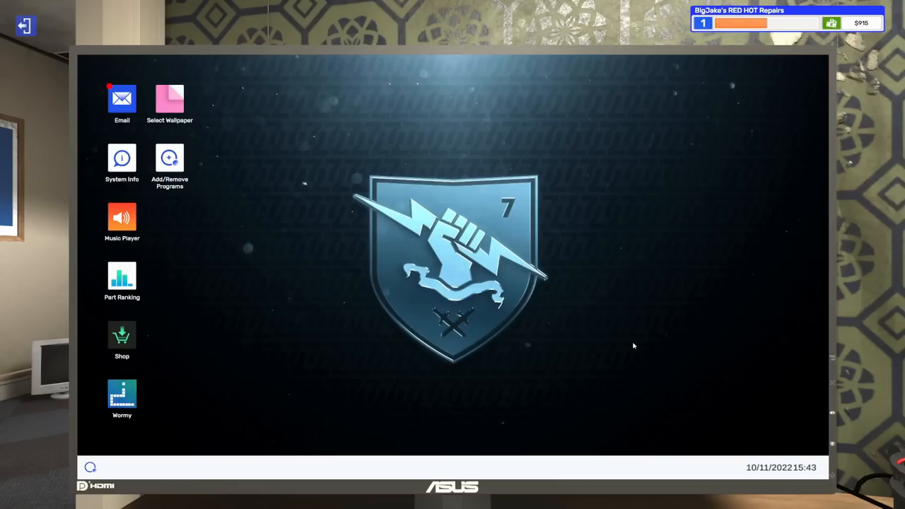